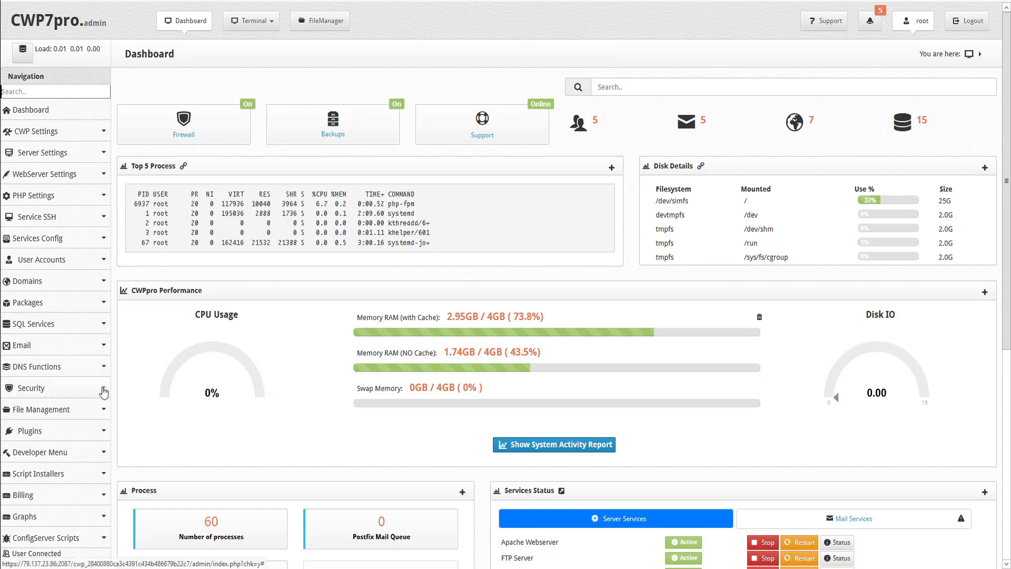
Expand the Security navigation, search for 'cen', and open Security Center.
left_click(29, 387)
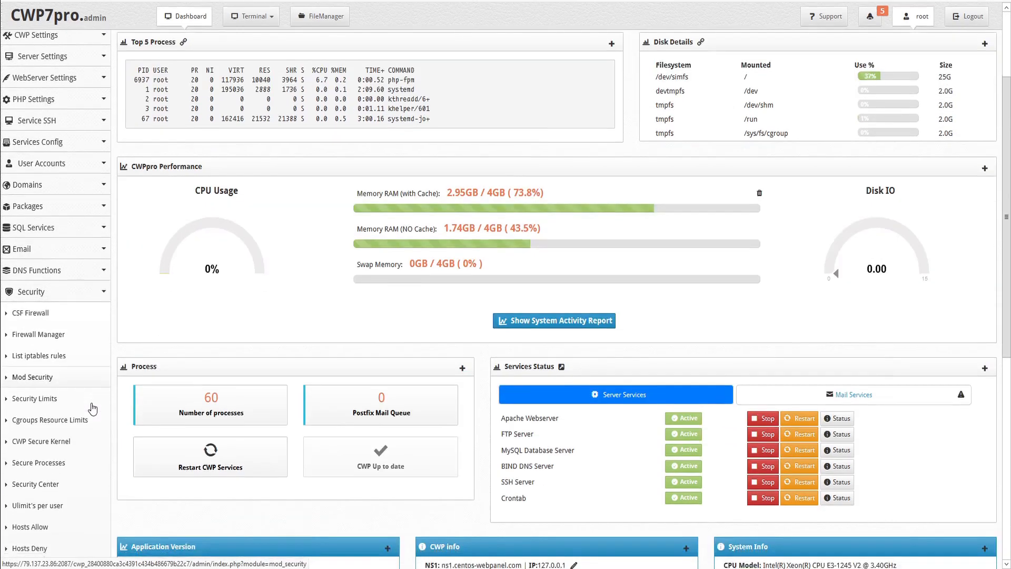
scroll("down", 3)
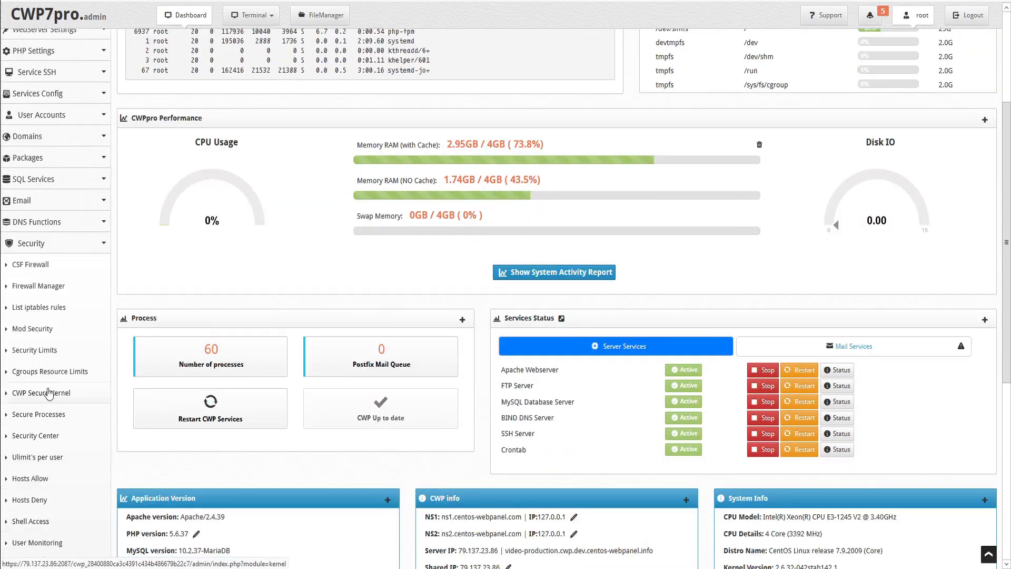
mouse_move(36, 442)
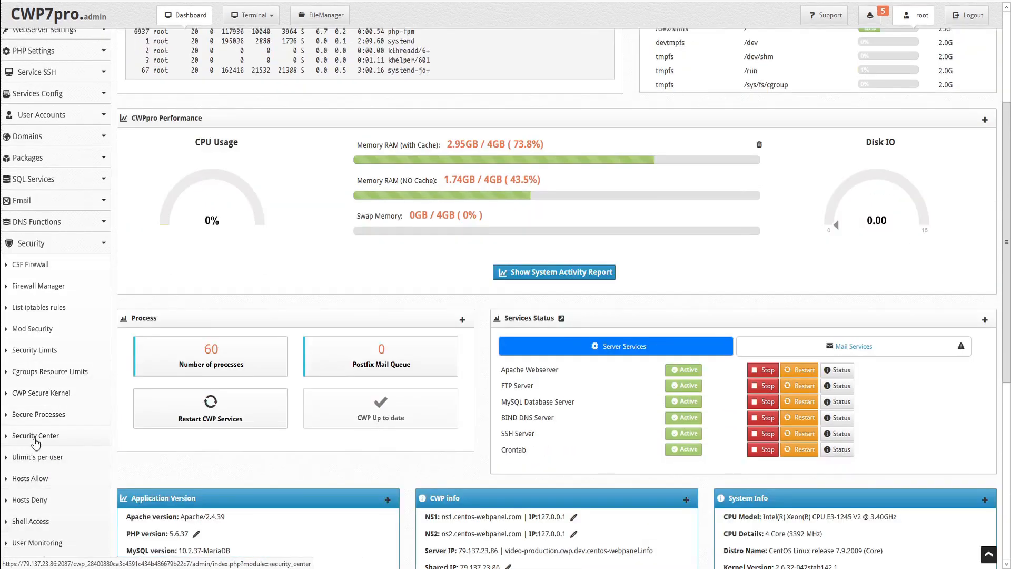
scroll("up", 3)
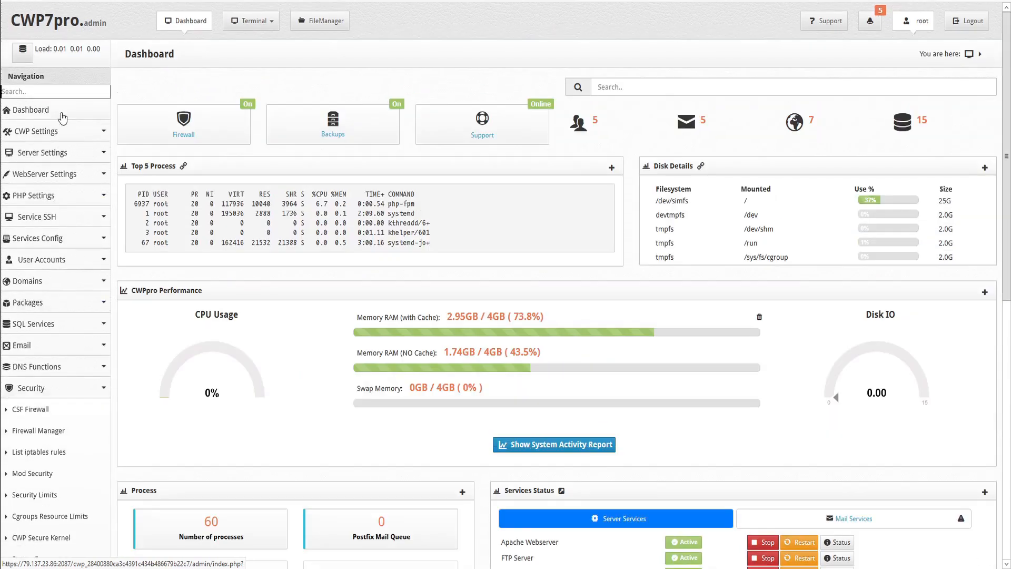
type("center")
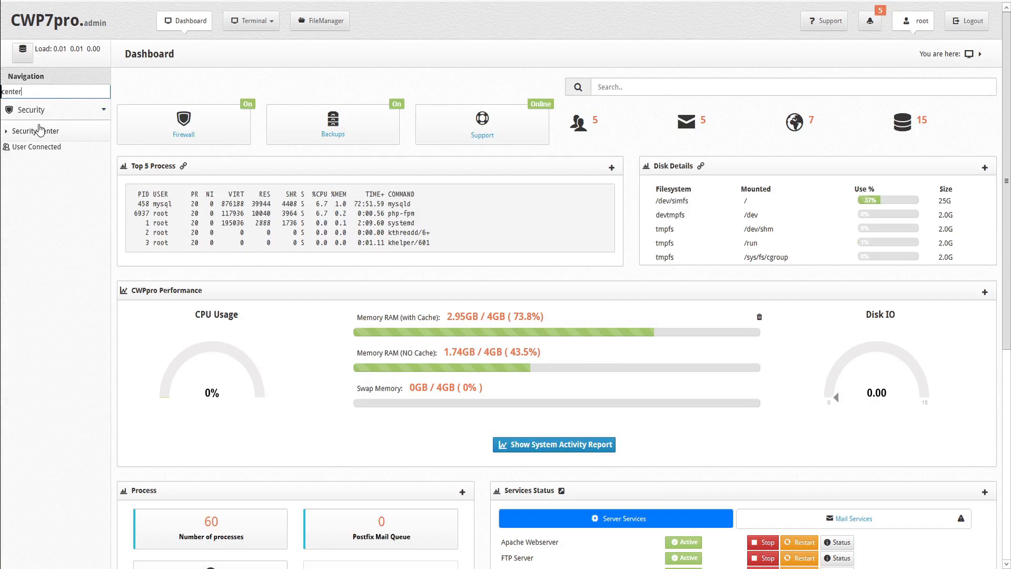
mouse_move(34, 131)
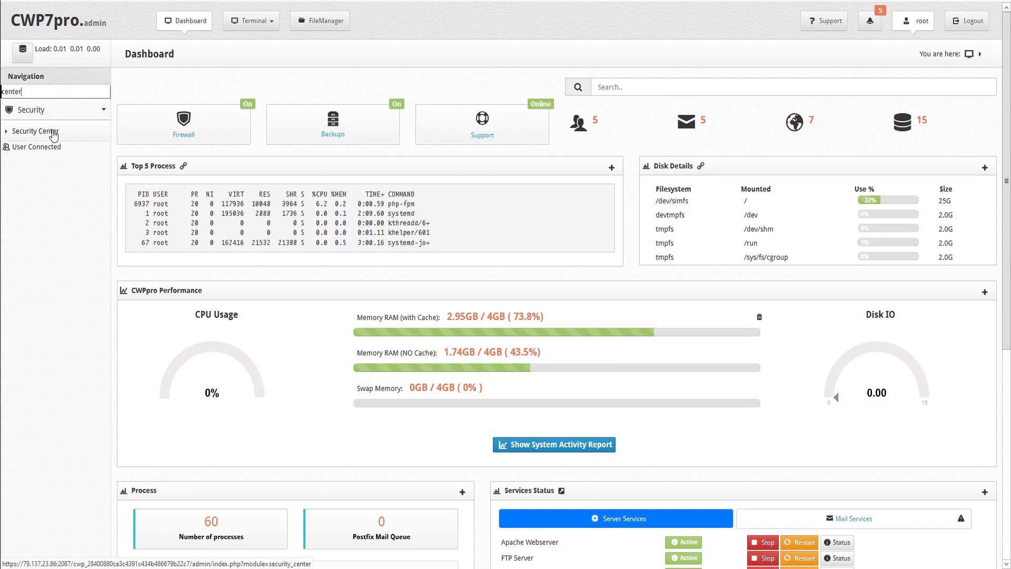
left_click(35, 132)
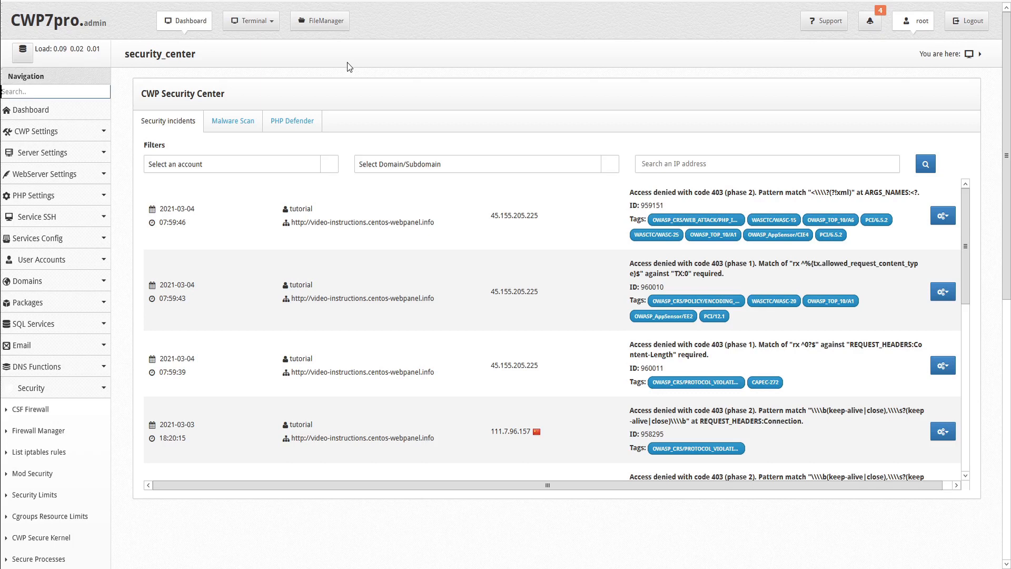
mouse_move(211, 91)
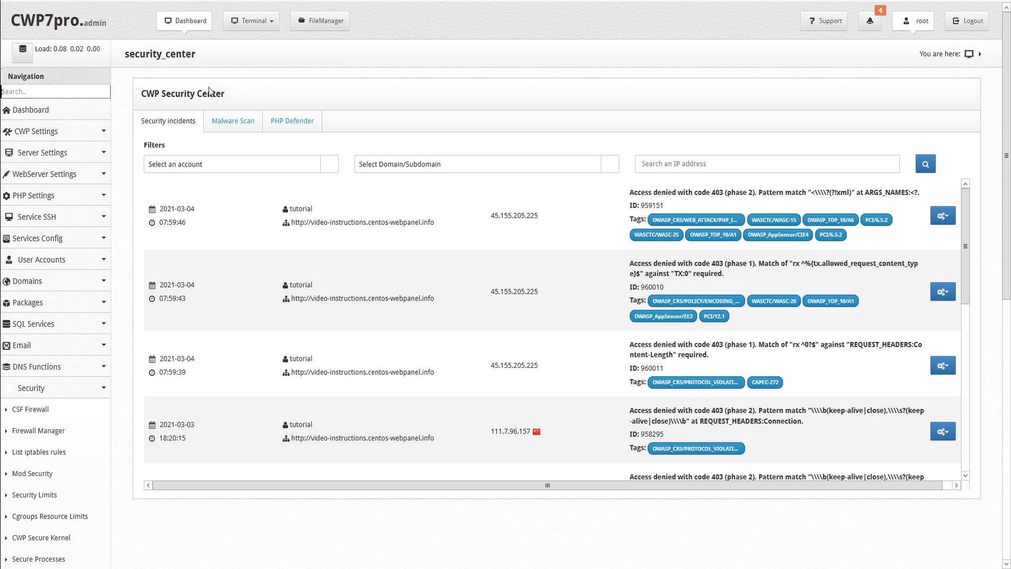
mouse_move(203, 128)
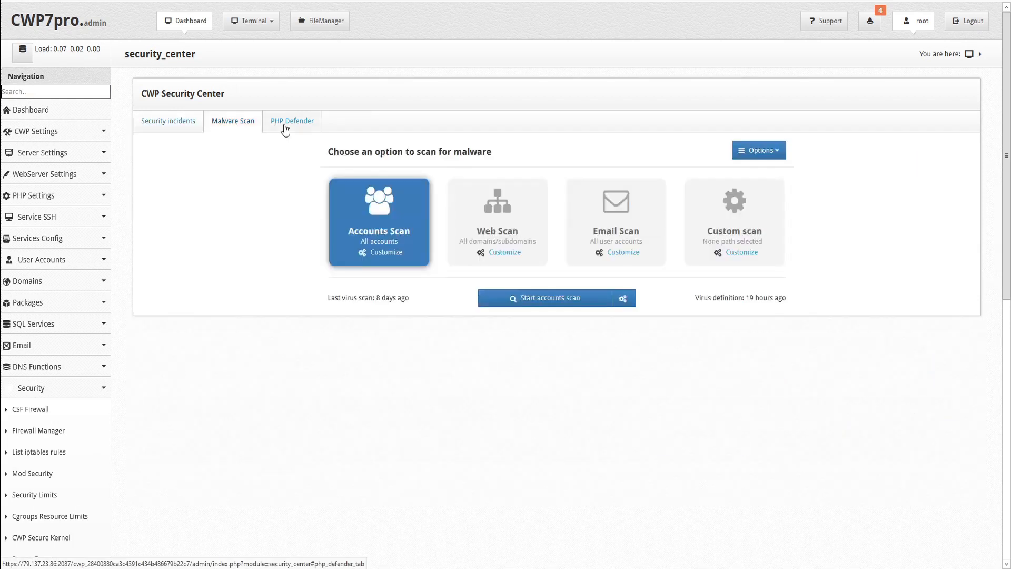
left_click(291, 120)
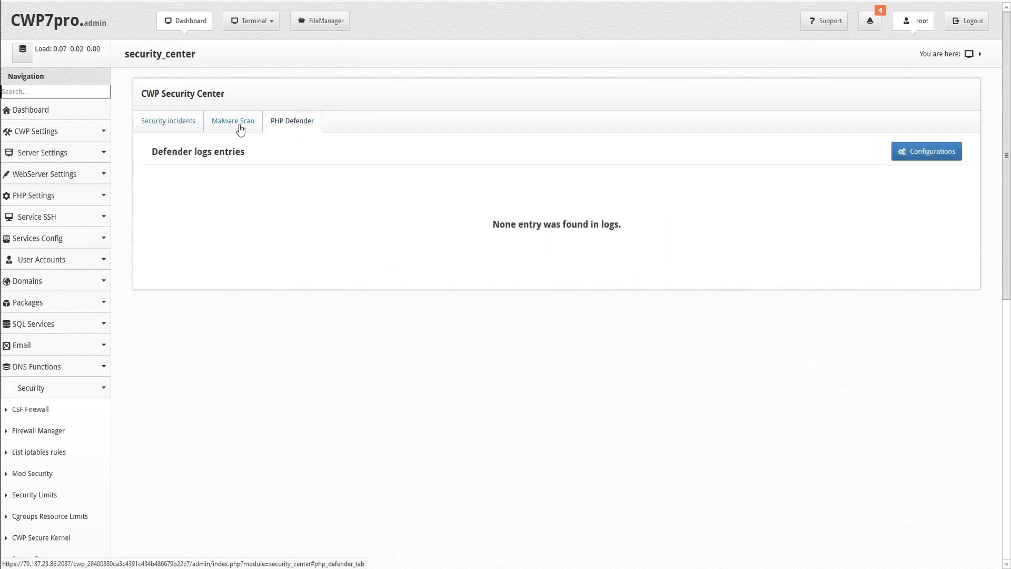
left_click(168, 121)
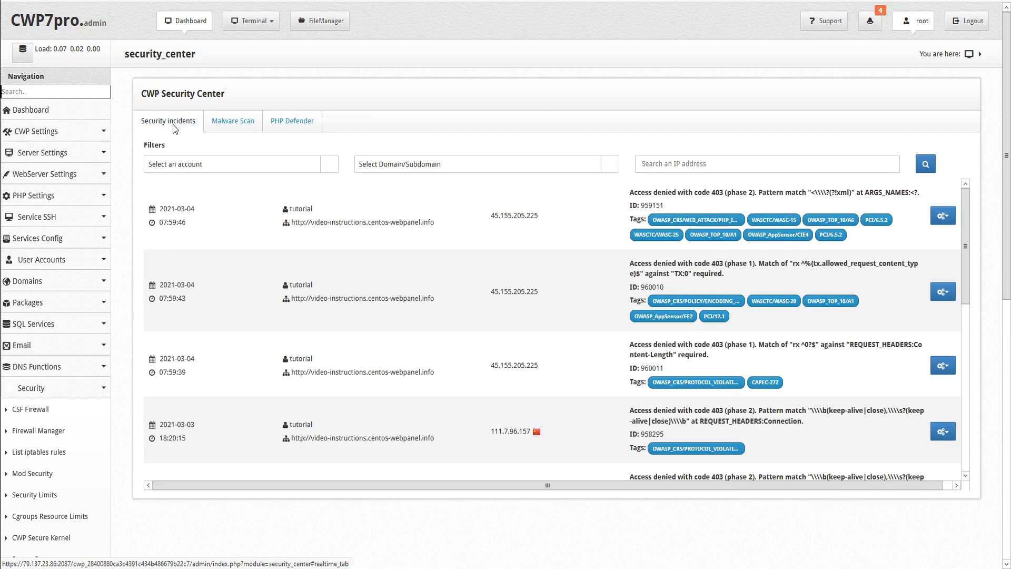
mouse_move(492, 360)
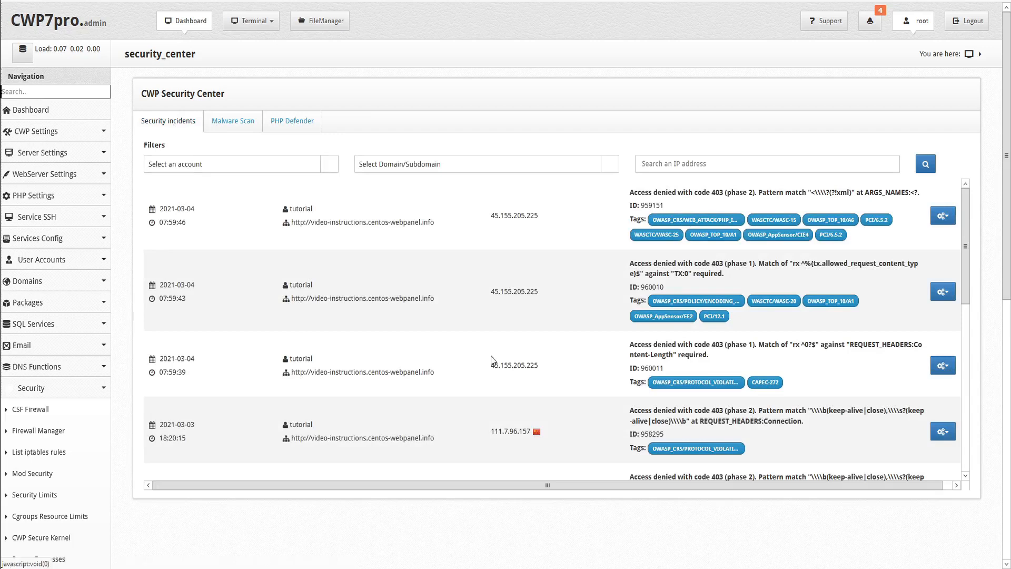
mouse_move(316, 274)
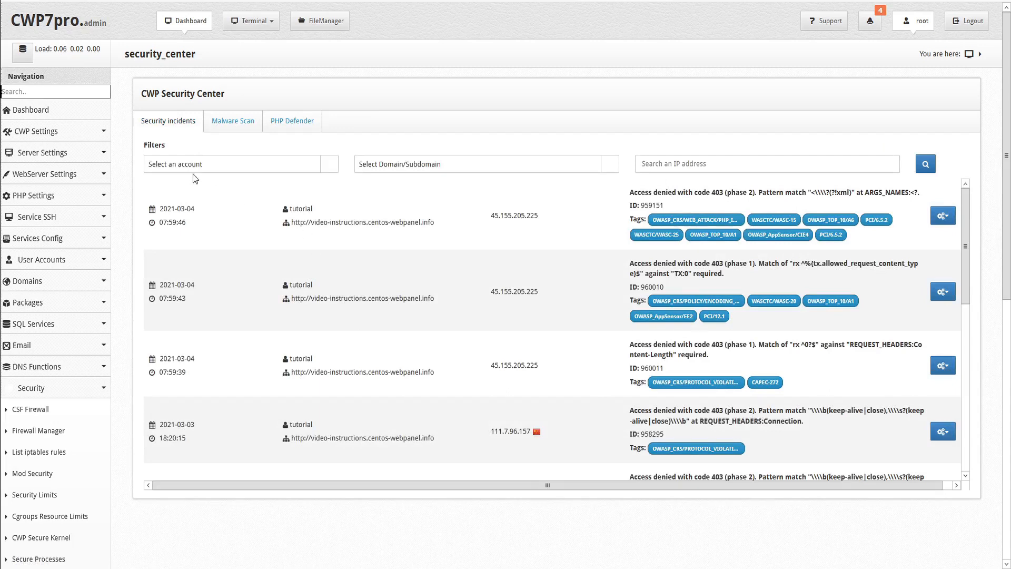
left_click(240, 163)
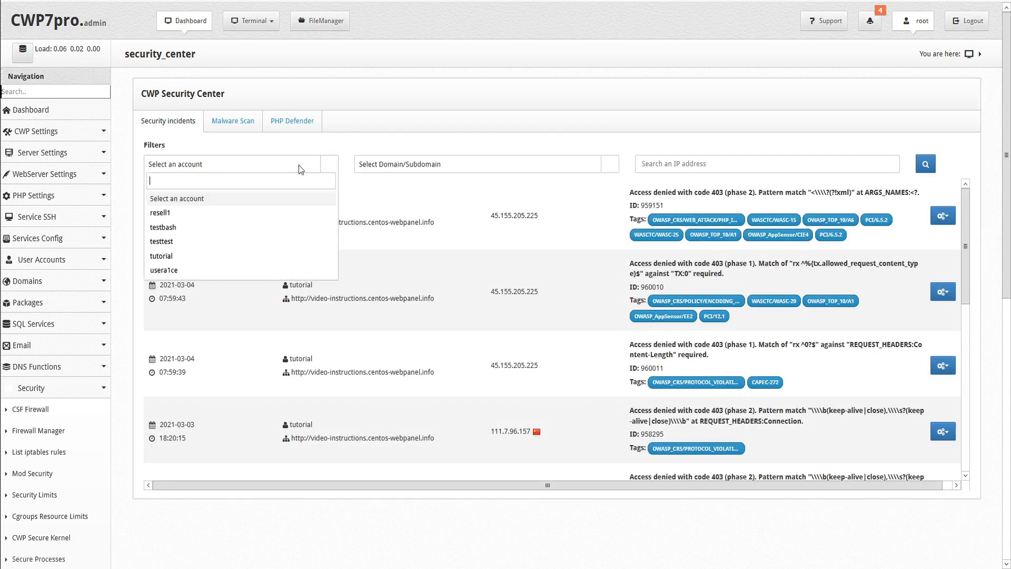
left_click(479, 164)
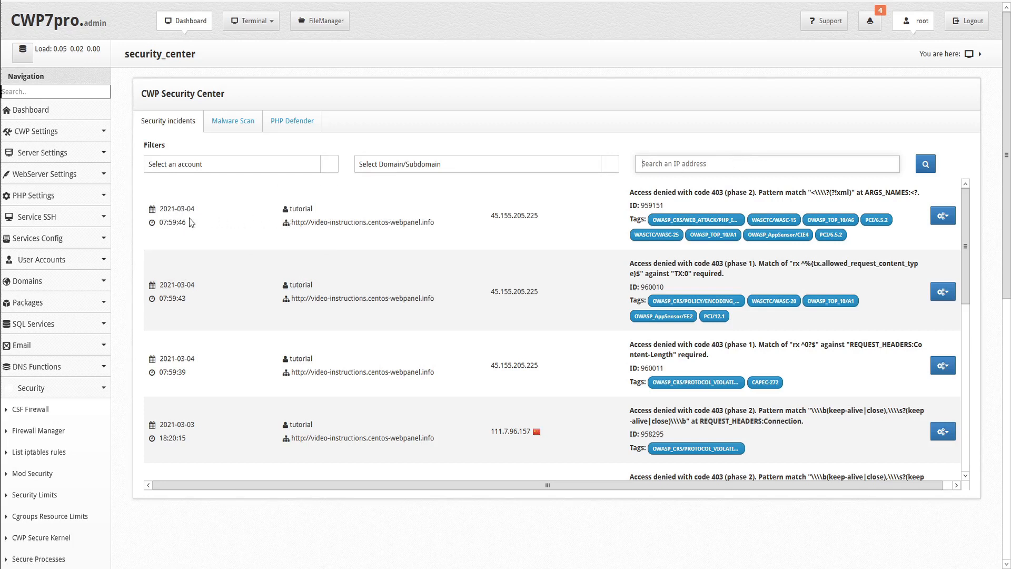
mouse_move(432, 224)
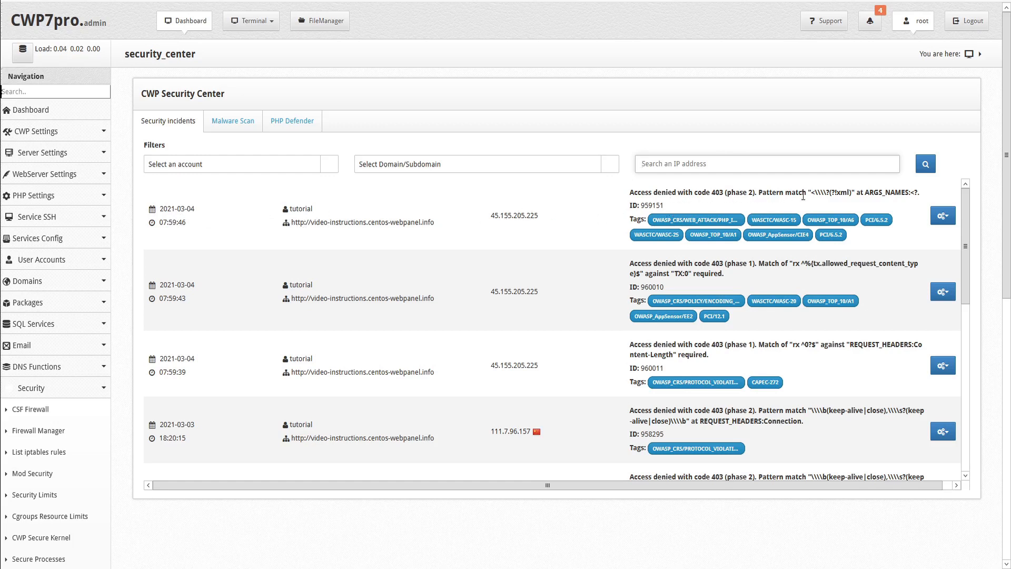
mouse_move(853, 237)
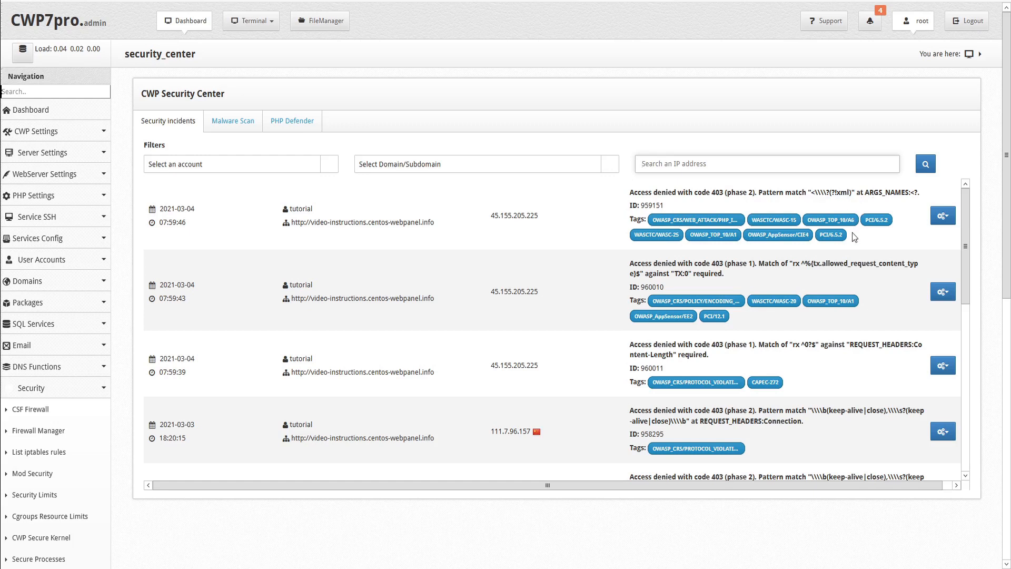
mouse_move(632, 221)
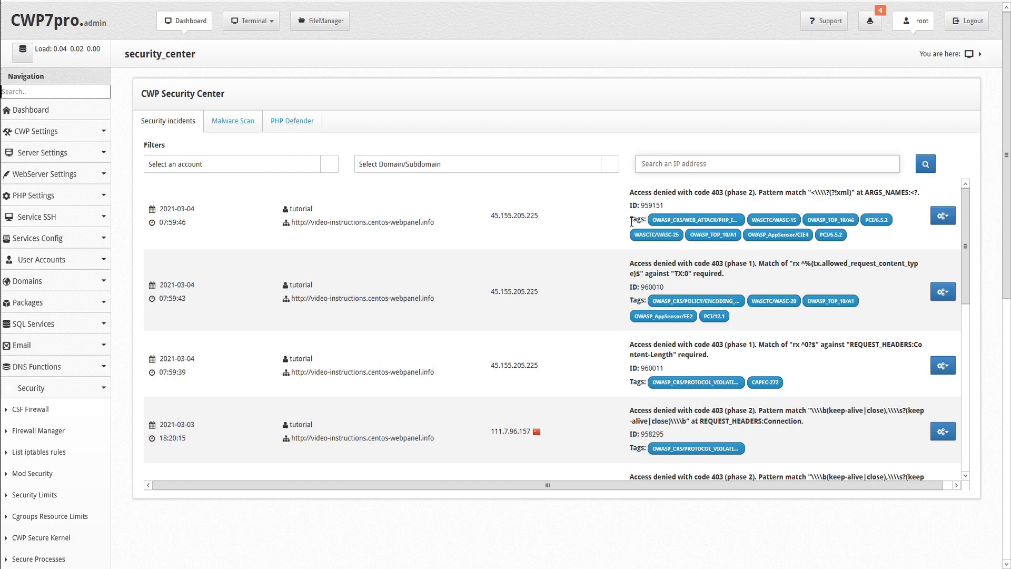
mouse_move(943, 216)
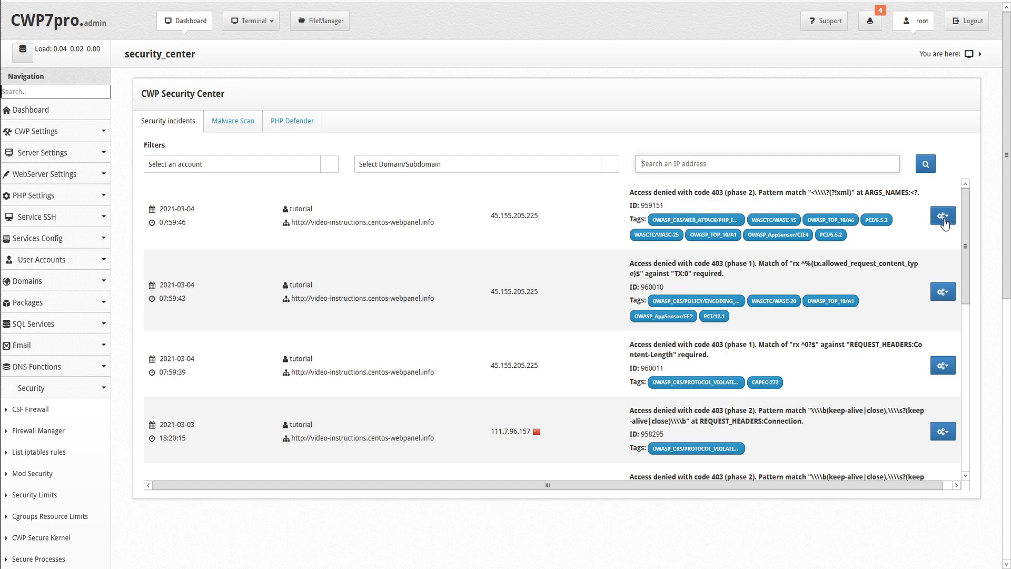
left_click(942, 216)
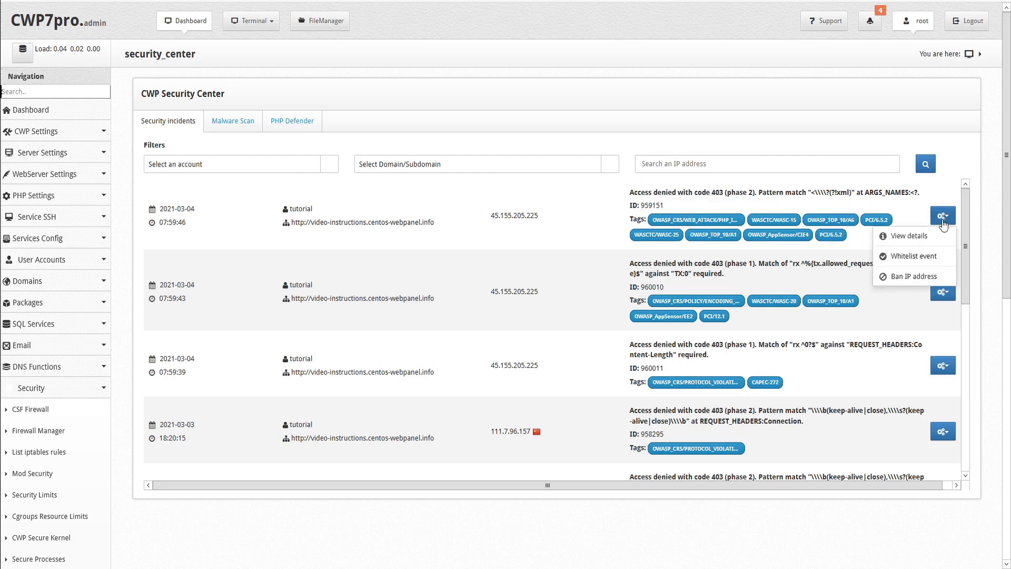
mouse_move(909, 236)
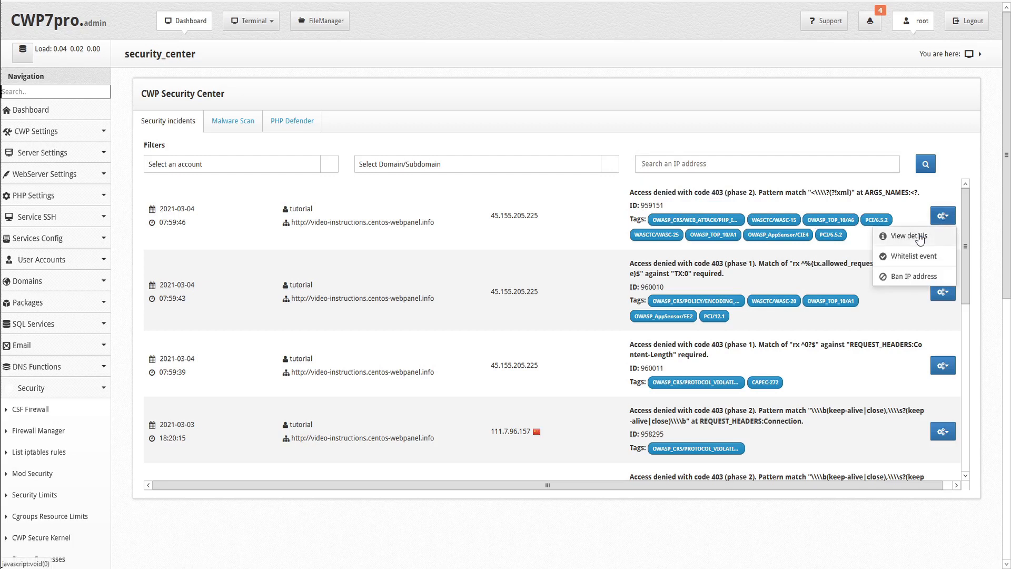
mouse_move(922, 283)
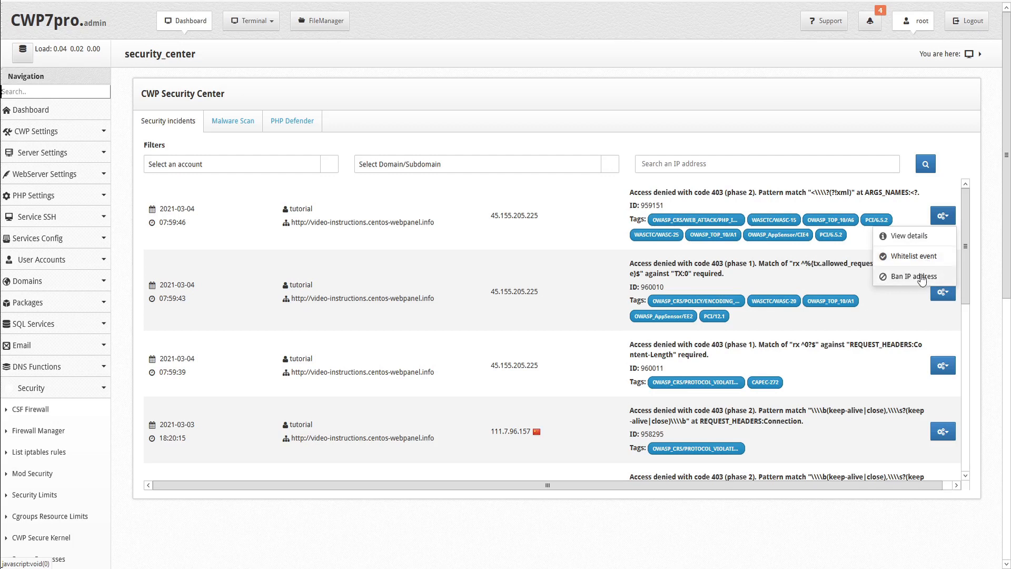
left_click(907, 235)
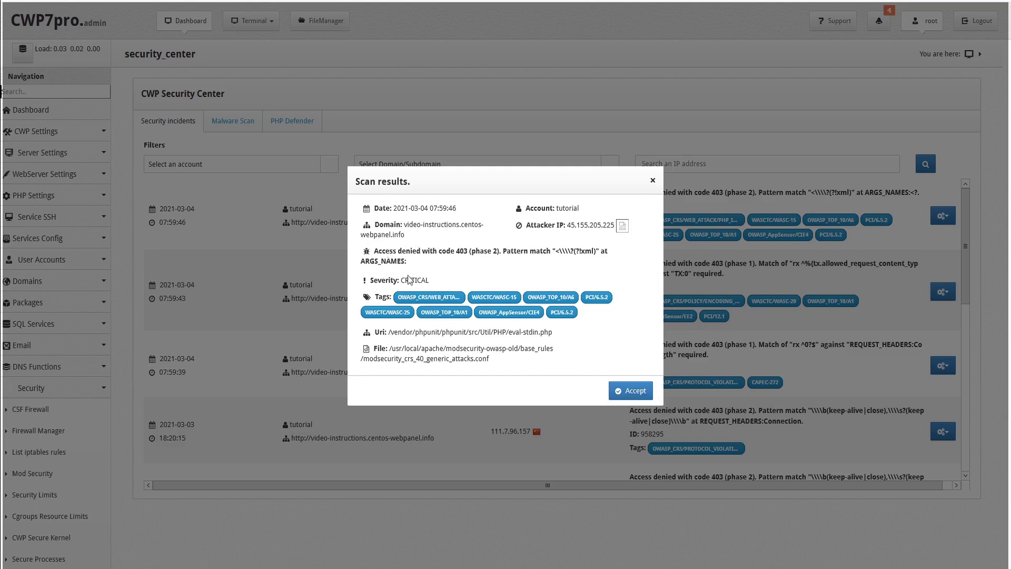
mouse_move(380, 328)
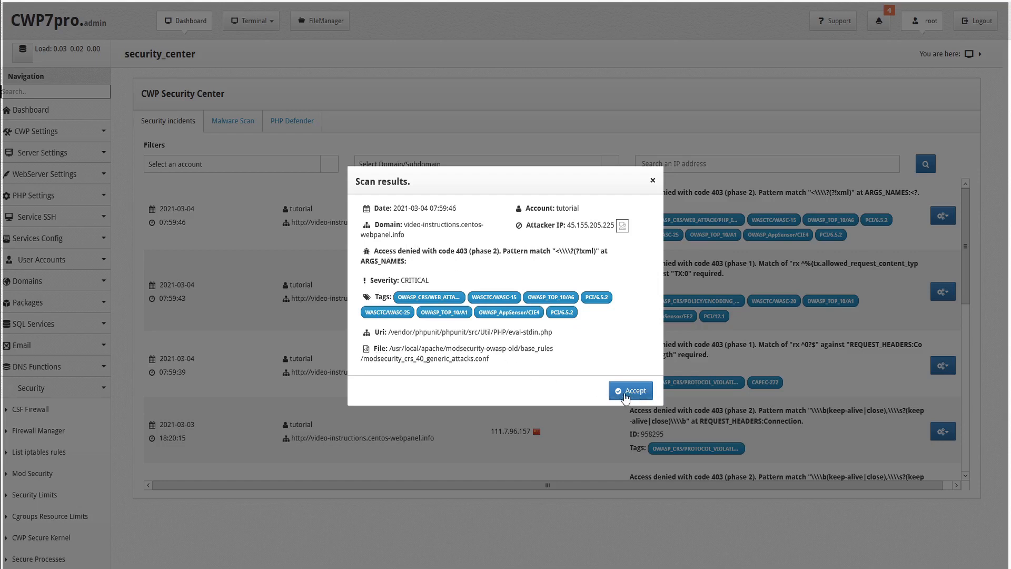
left_click(630, 390)
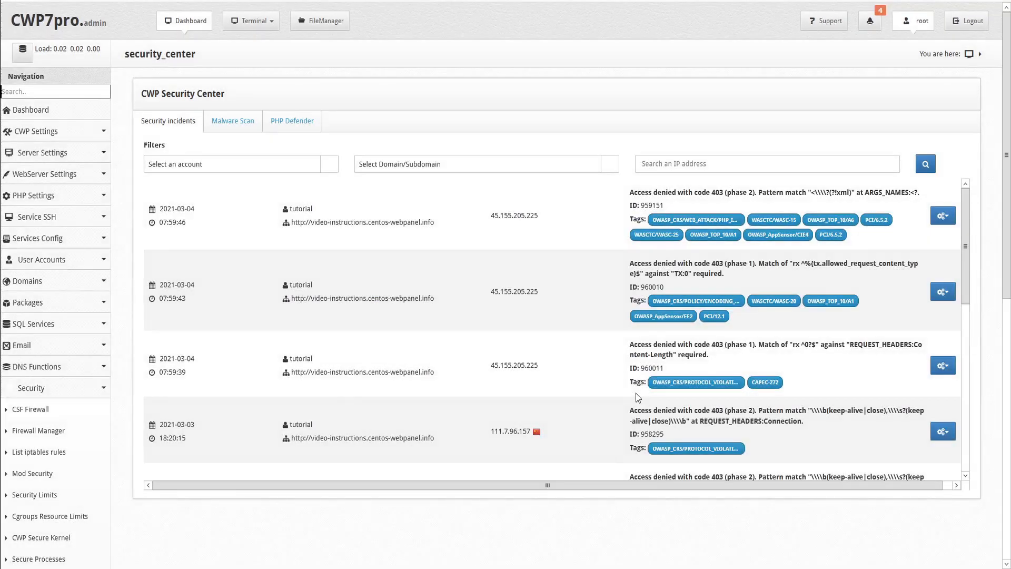
mouse_move(942, 222)
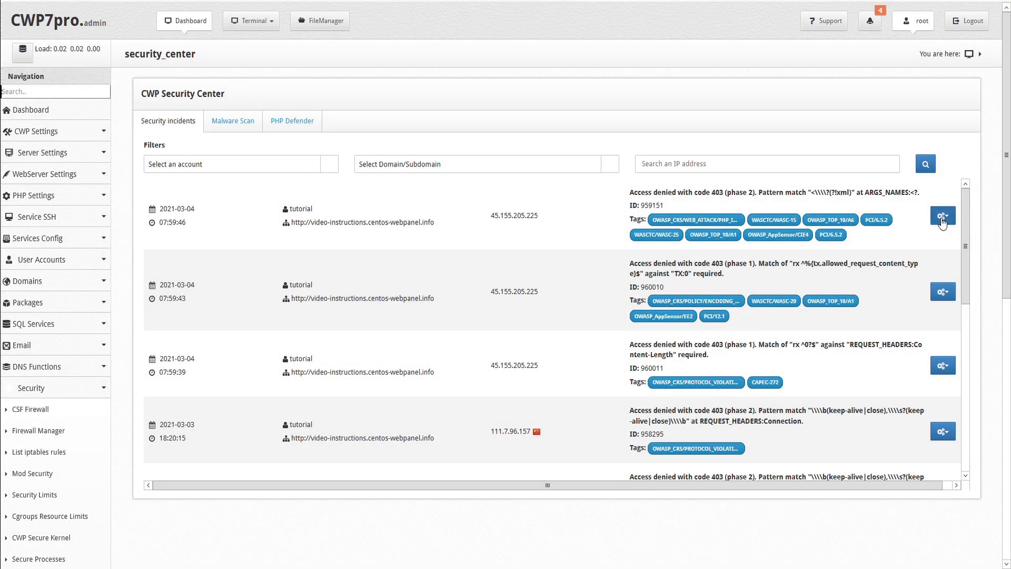
Whitelist the first incident's rule ID, then remove it from the white list again.
left_click(942, 216)
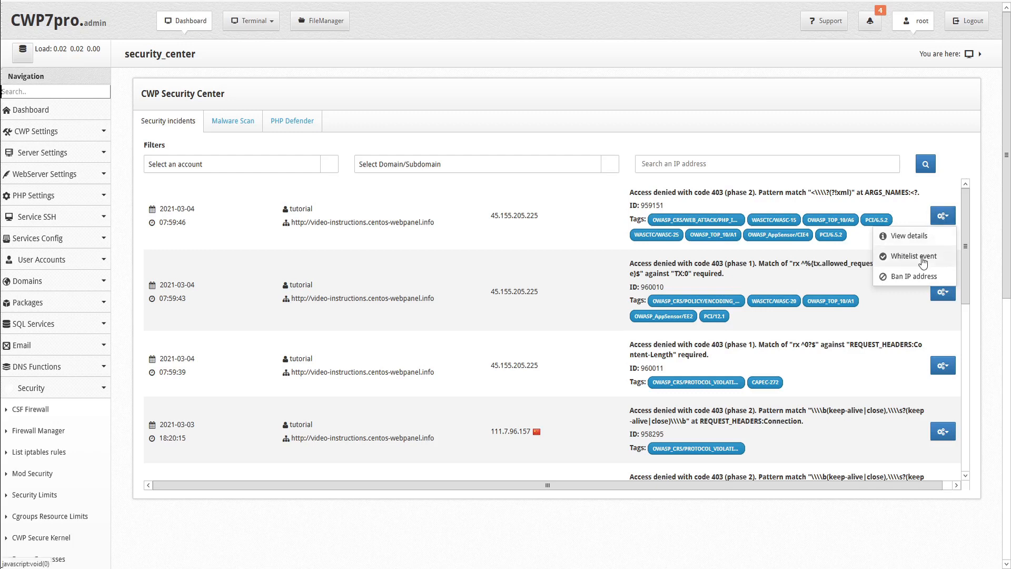
left_click(909, 255)
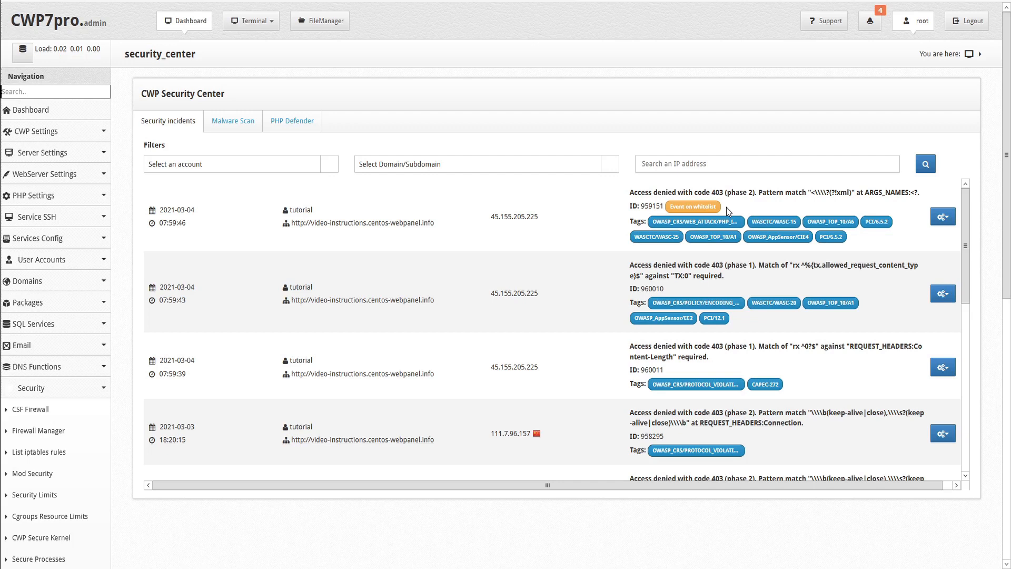
mouse_move(914, 210)
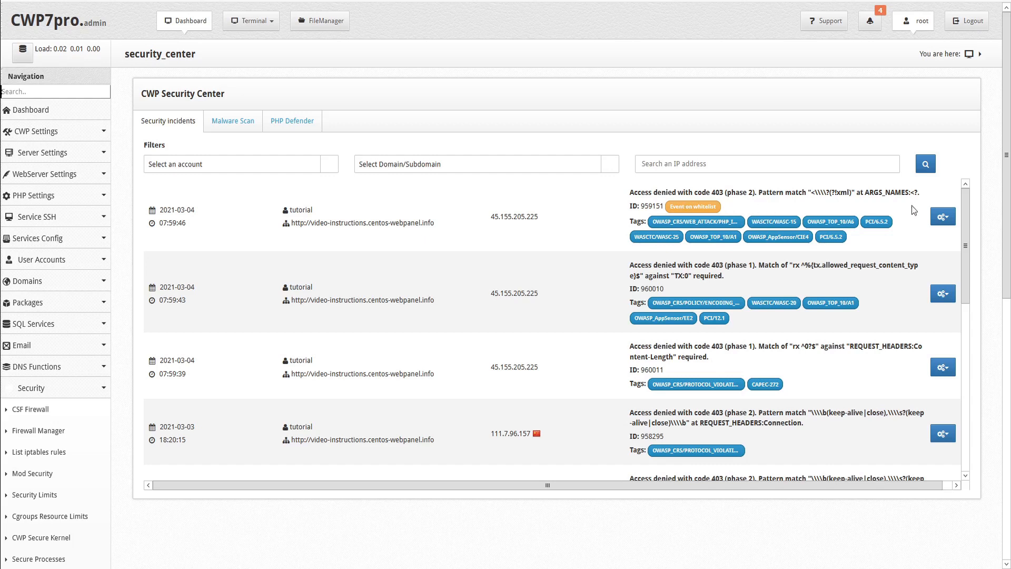
left_click(942, 216)
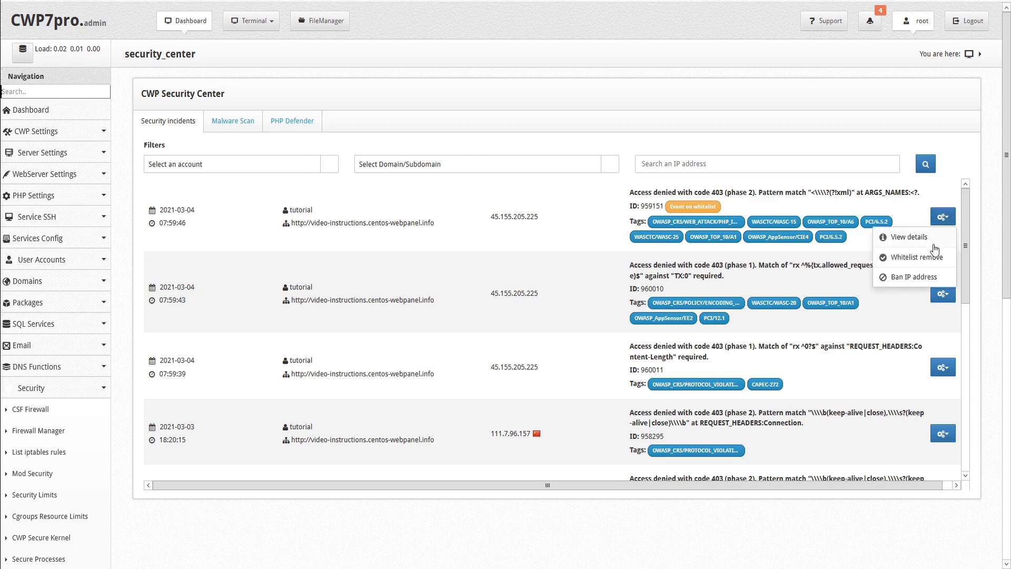
mouse_move(914, 257)
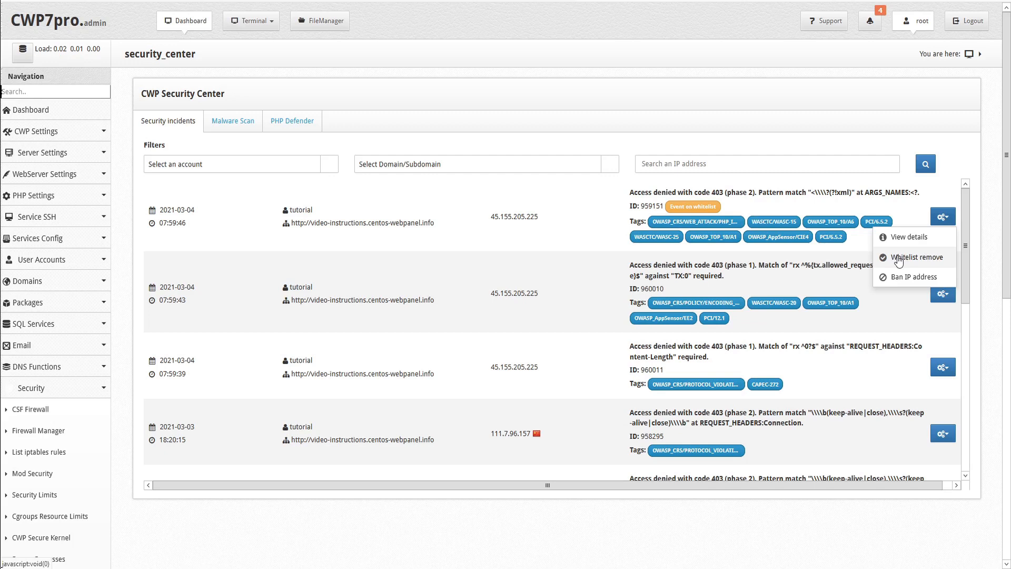
left_click(913, 257)
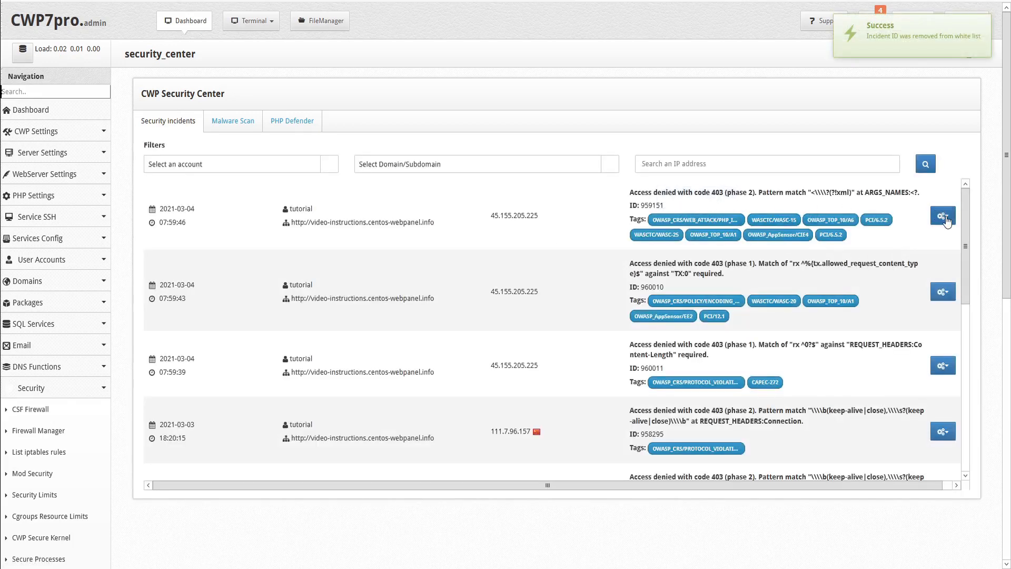
left_click(942, 215)
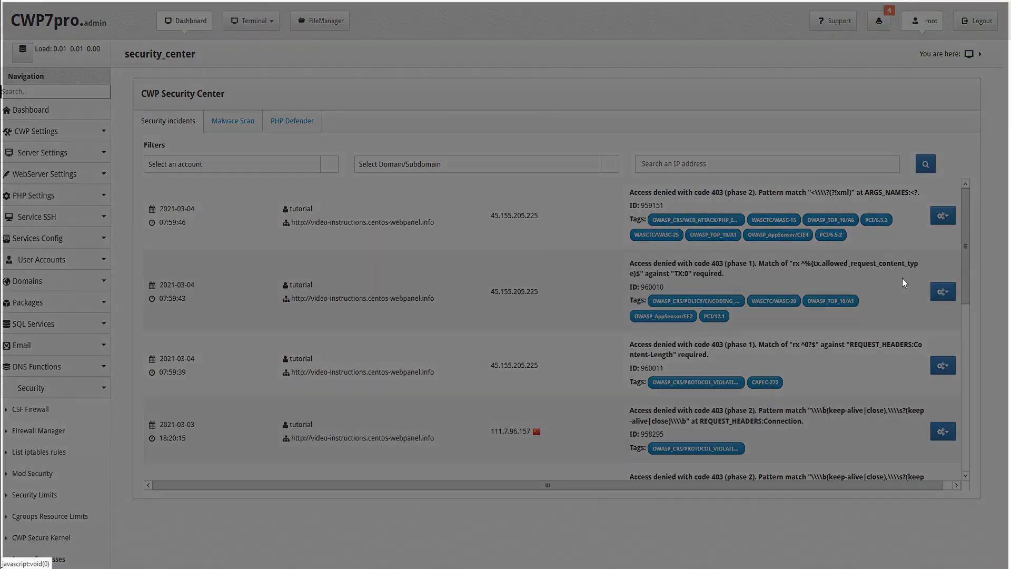
Ban attacker IP 45.155.205.225 permanently with comment 'Website attacker ip address'.
left_click(942, 215)
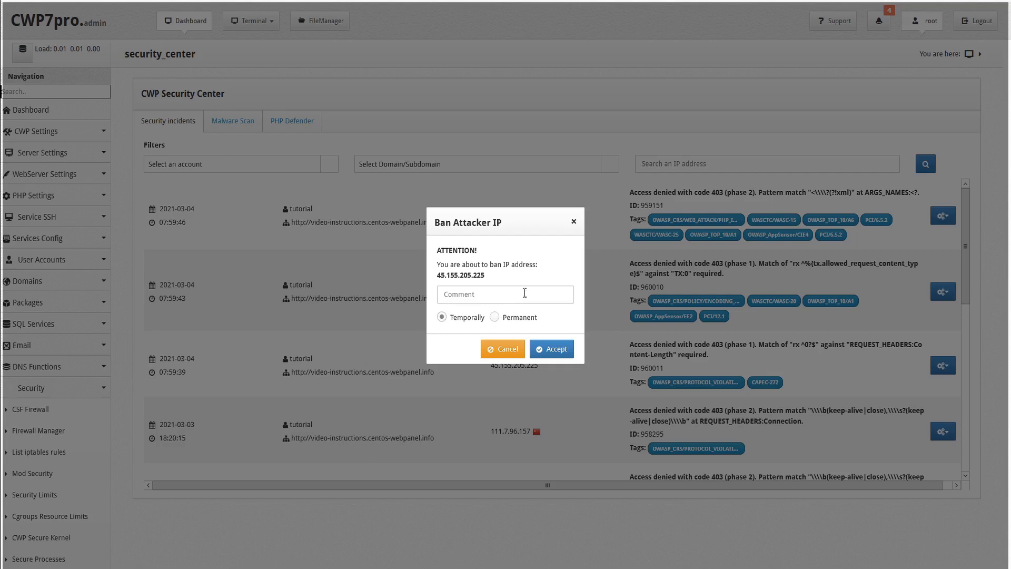
left_click(494, 316)
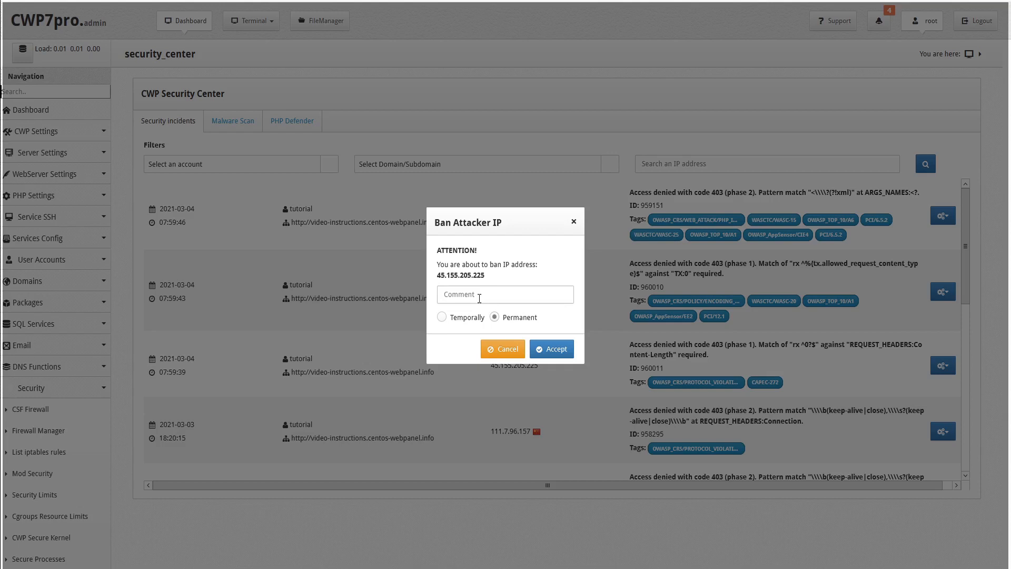
type("Website attacker ip address")
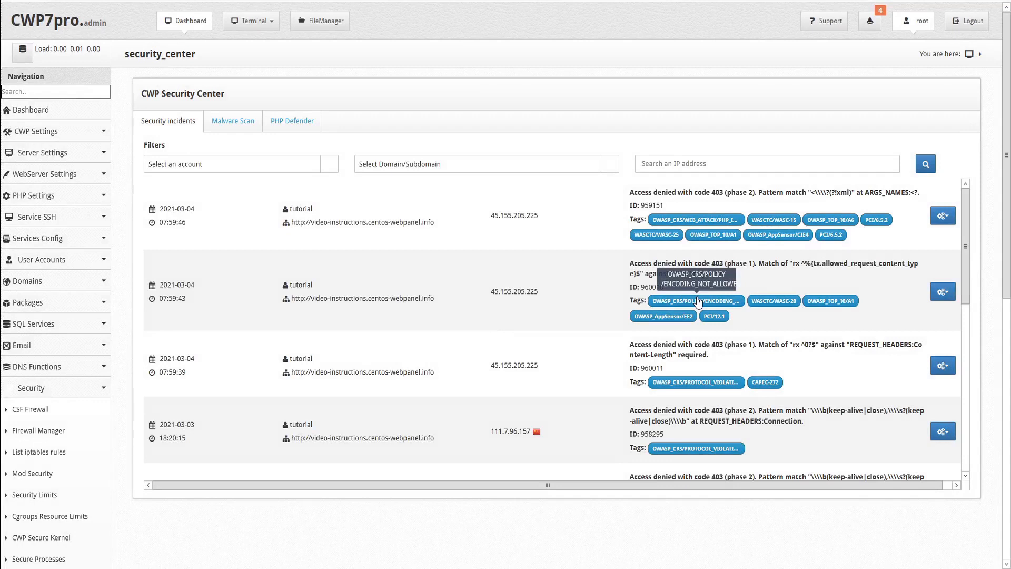
mouse_move(239, 126)
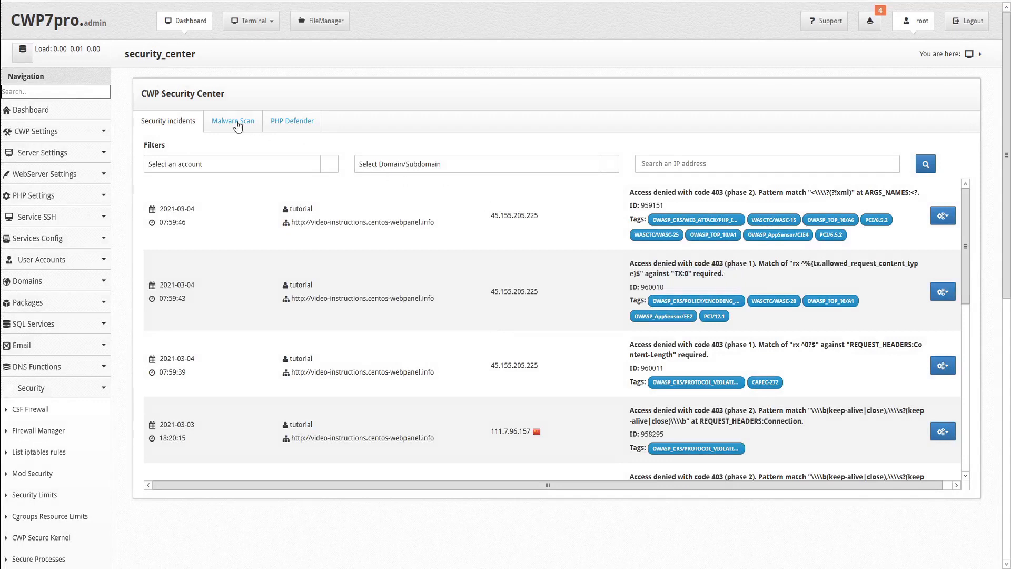
Switch Security Center to its Malware Scan tab.
left_click(233, 121)
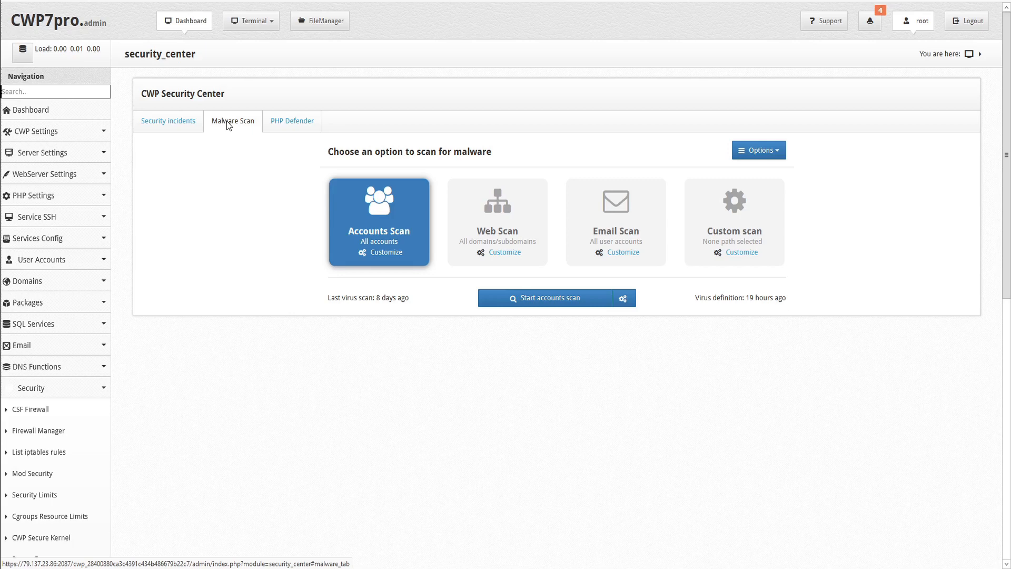
mouse_move(378, 223)
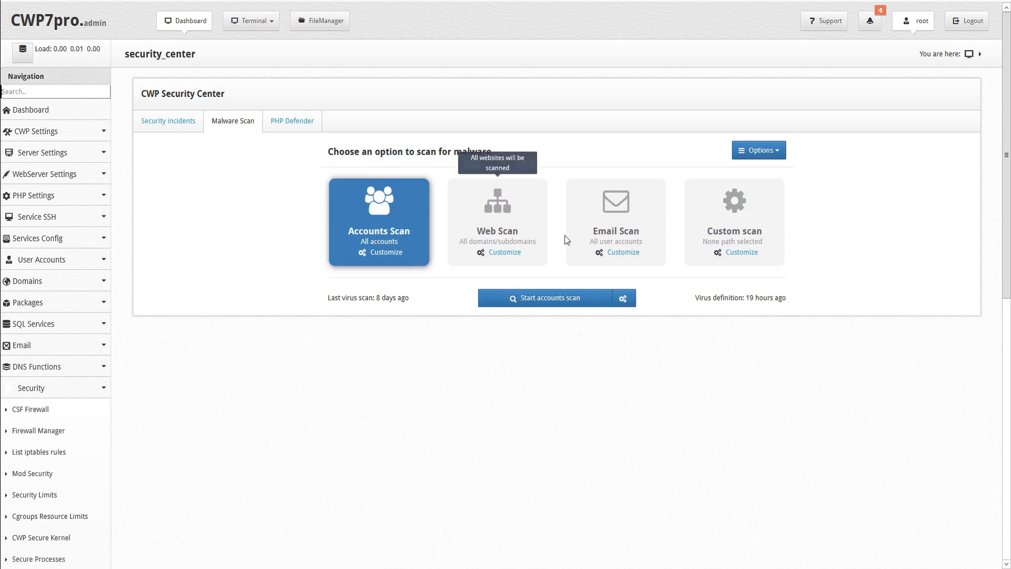
mouse_move(726, 246)
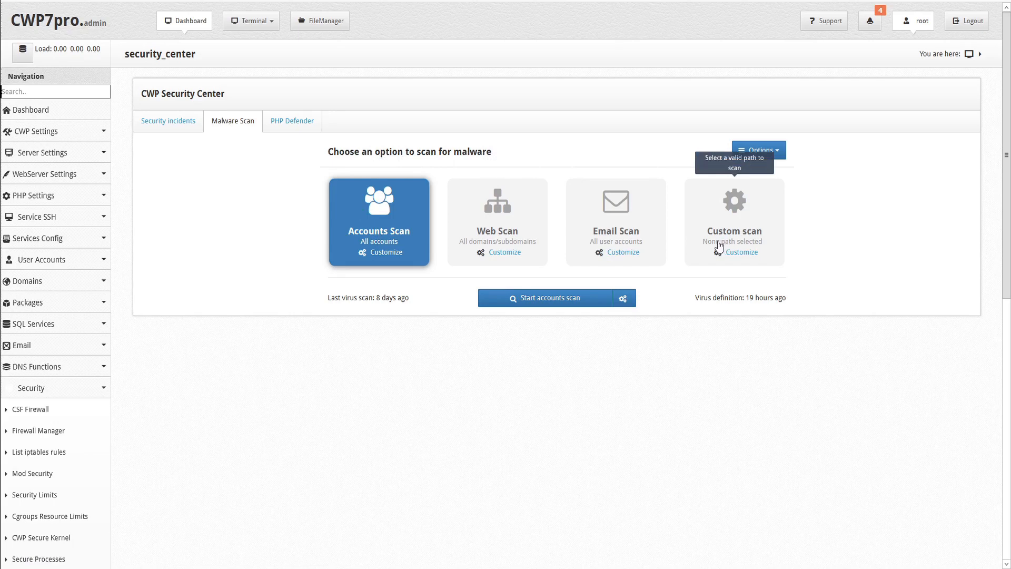
mouse_move(407, 308)
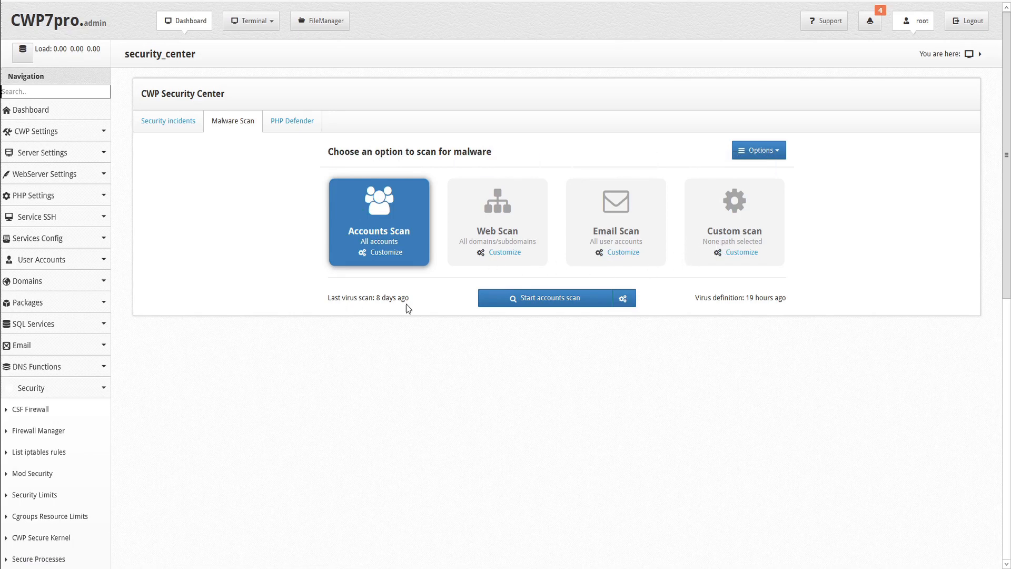
mouse_move(761, 297)
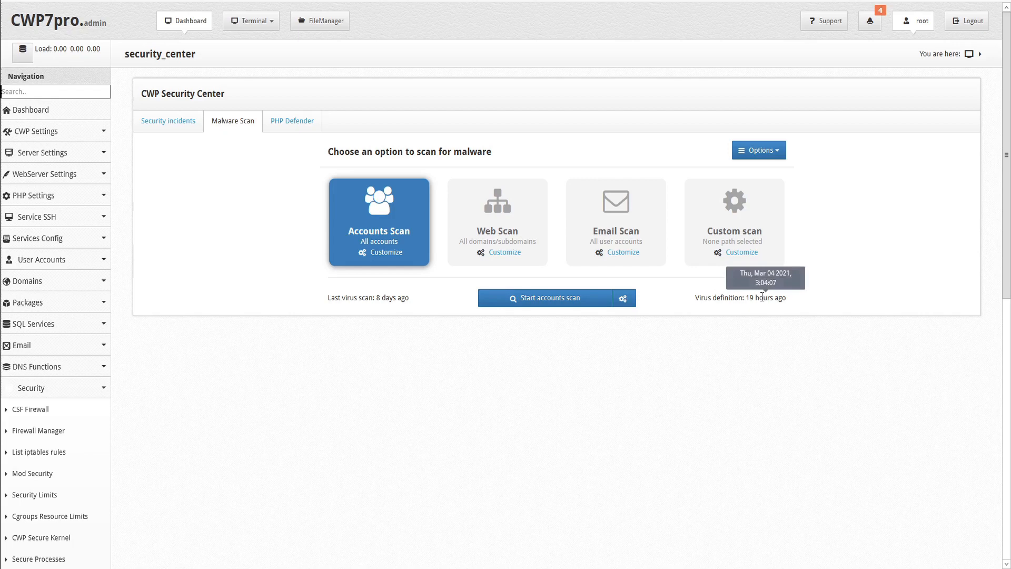
mouse_move(696, 283)
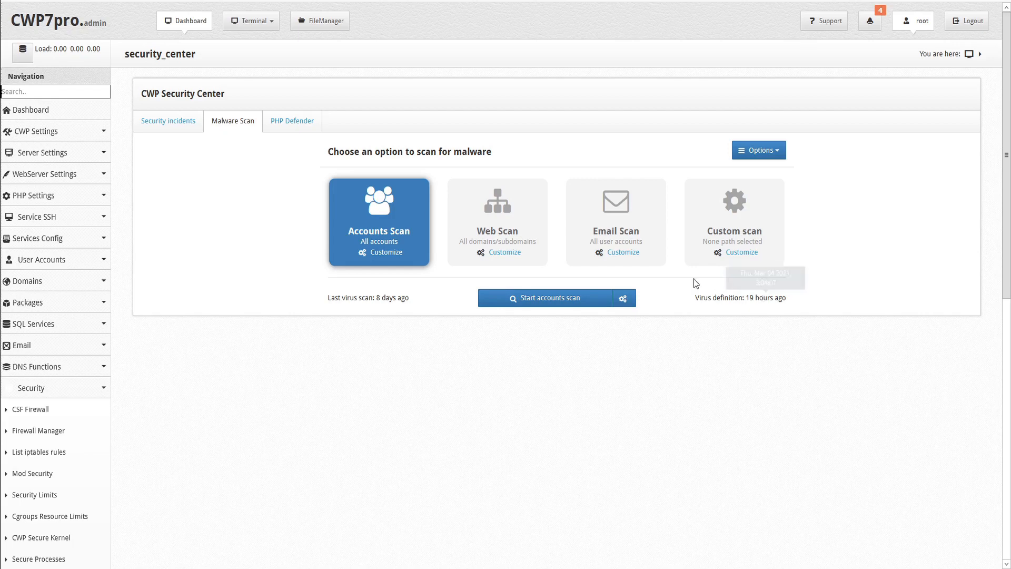
left_click(758, 150)
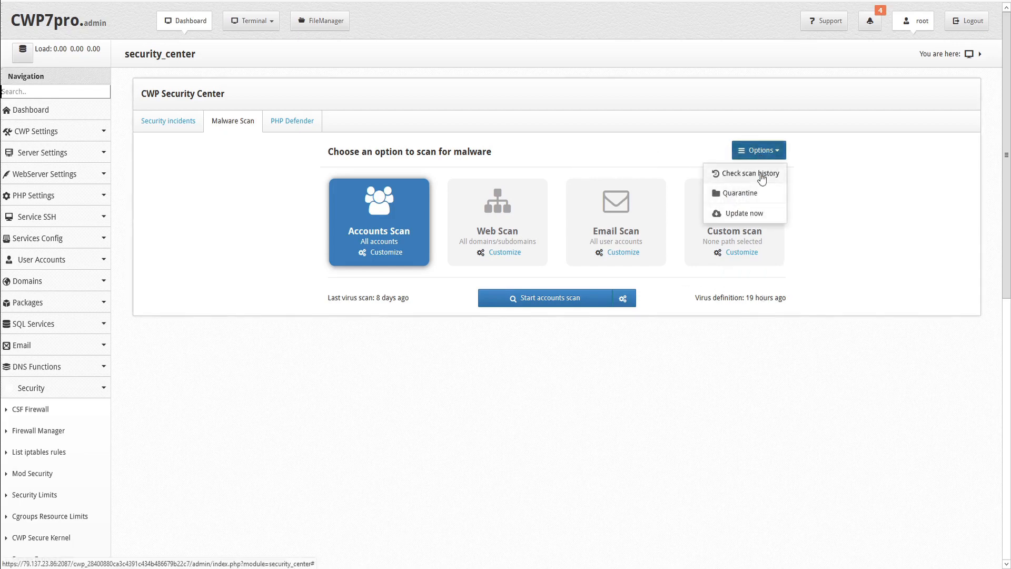
mouse_move(746, 214)
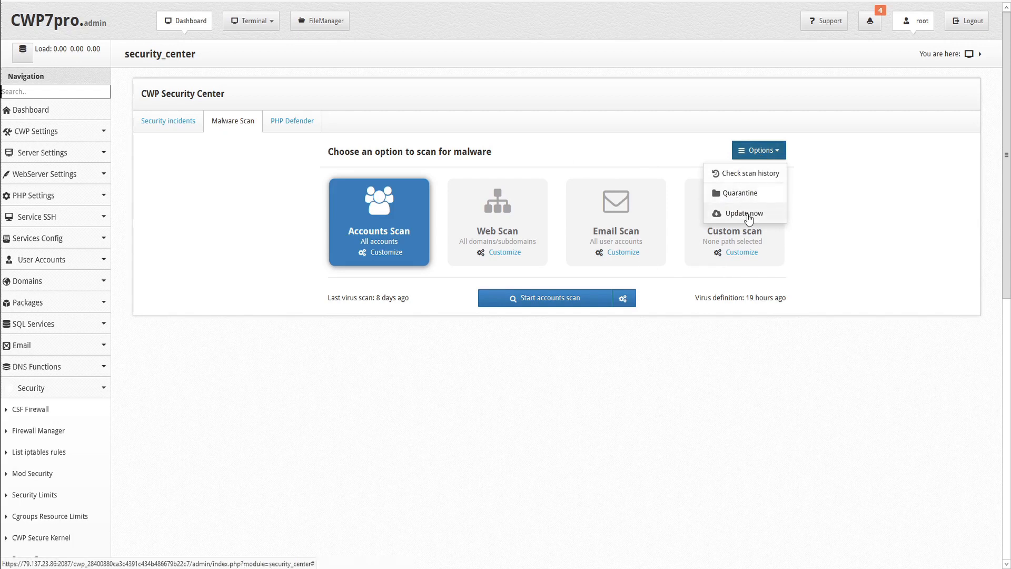
mouse_move(724, 220)
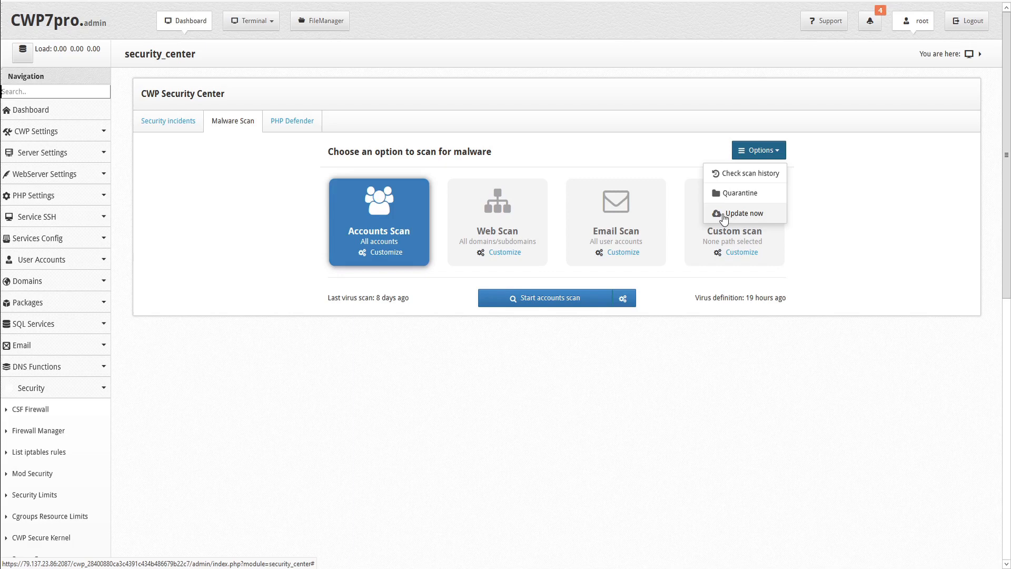
mouse_move(416, 221)
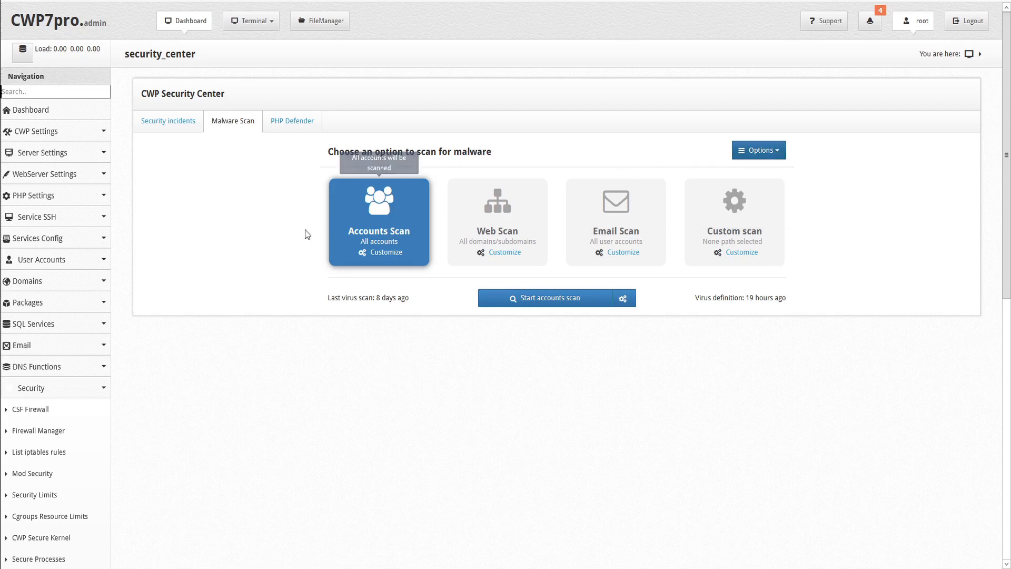
mouse_move(363, 244)
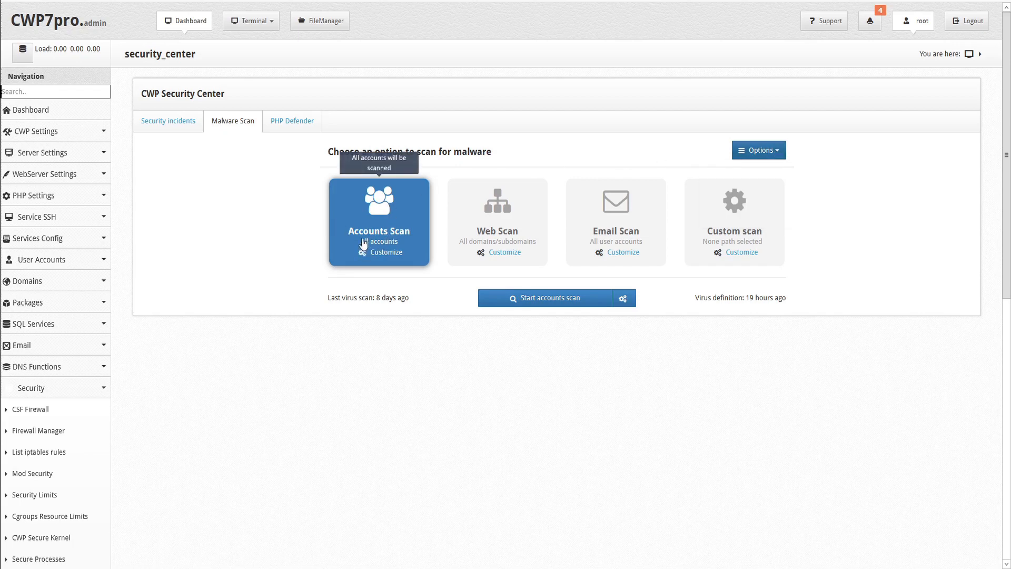
mouse_move(385, 252)
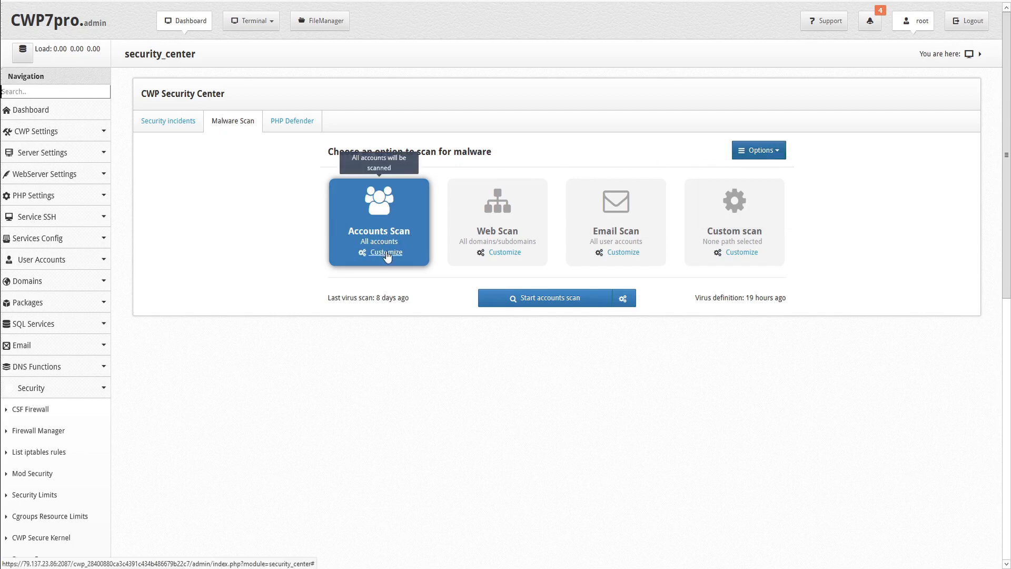
Exclude resell1 and testtest so the accounts scan covers testbash, tutorial and usera1ce.
left_click(385, 253)
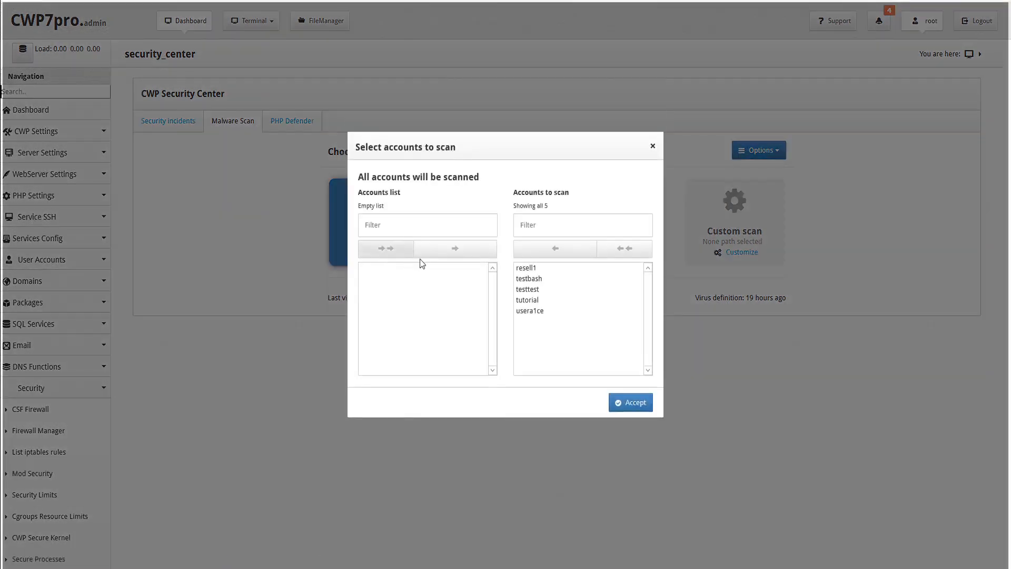
left_click(553, 249)
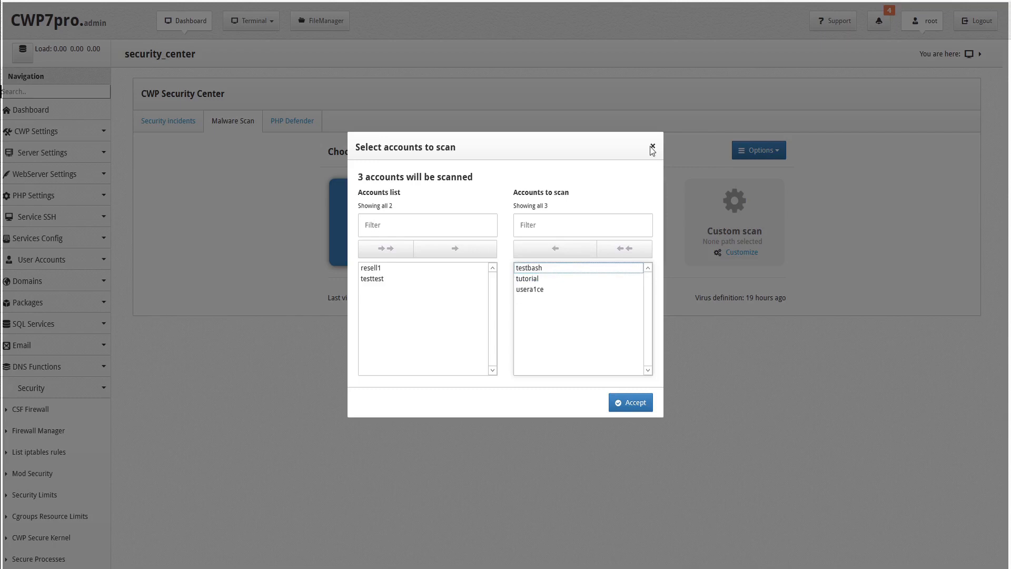
left_click(651, 147)
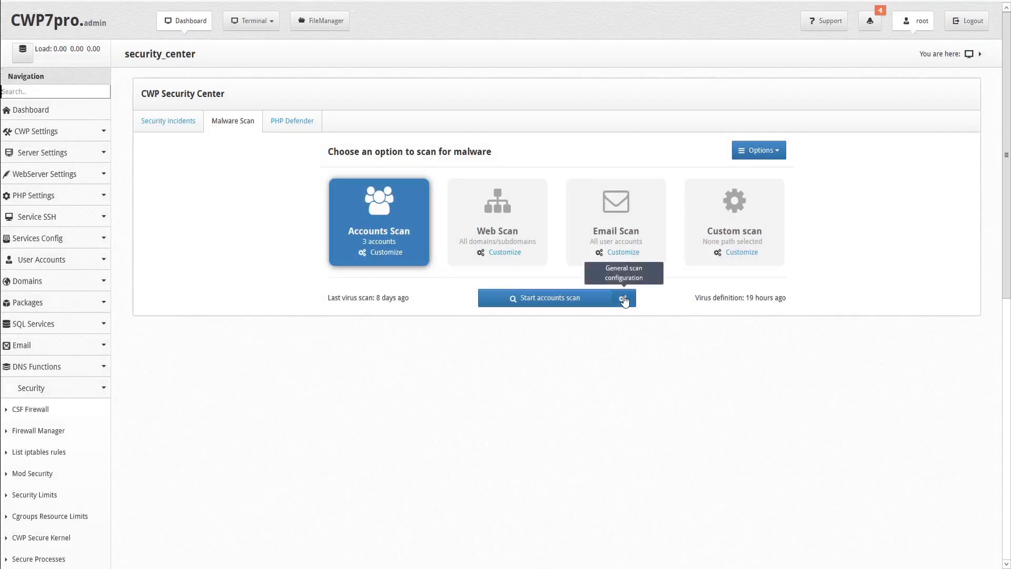
Open Advanced options from the gear beside Start accounts scan.
left_click(624, 298)
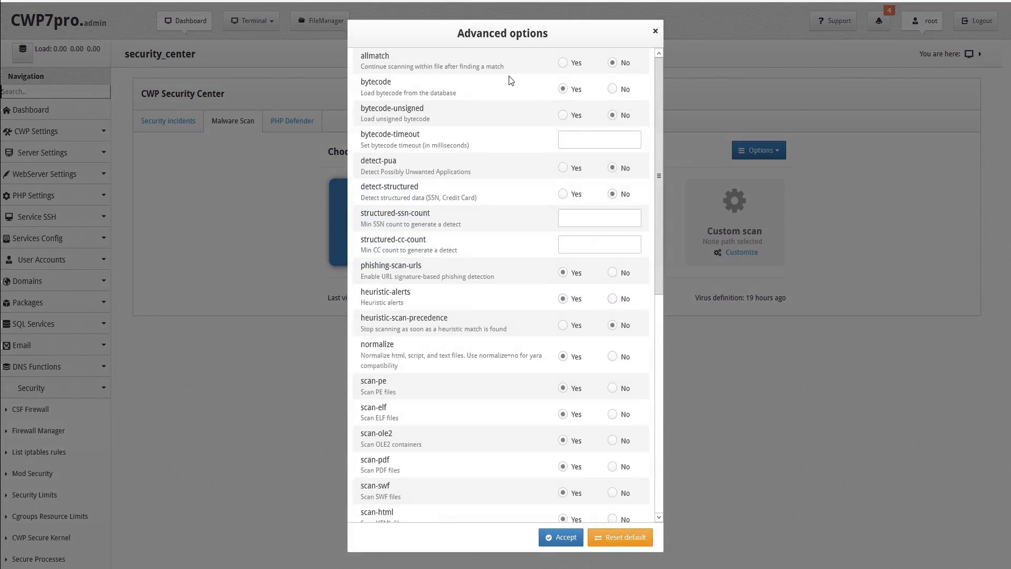
mouse_move(497, 46)
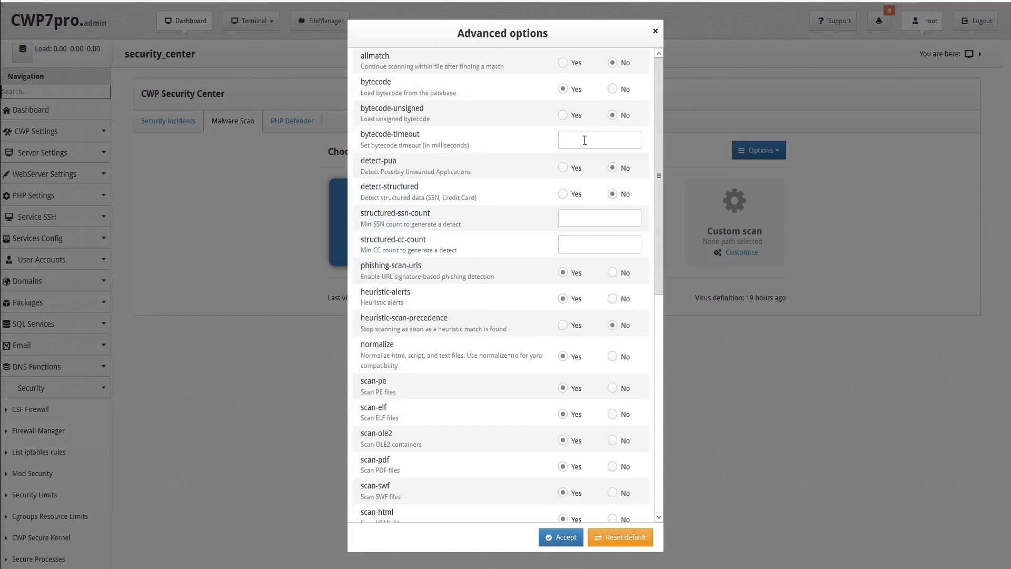
mouse_move(505, 262)
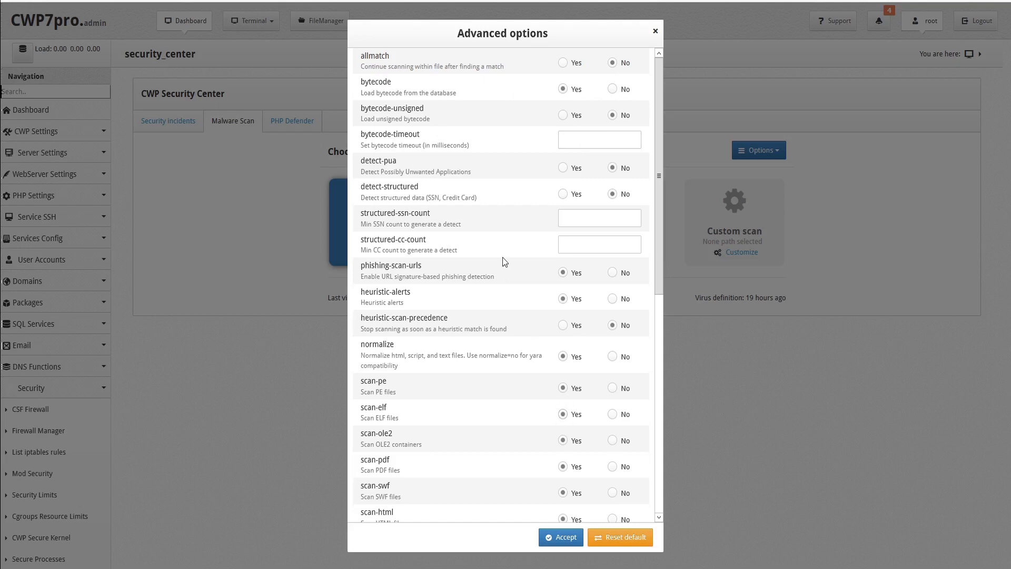
mouse_move(494, 230)
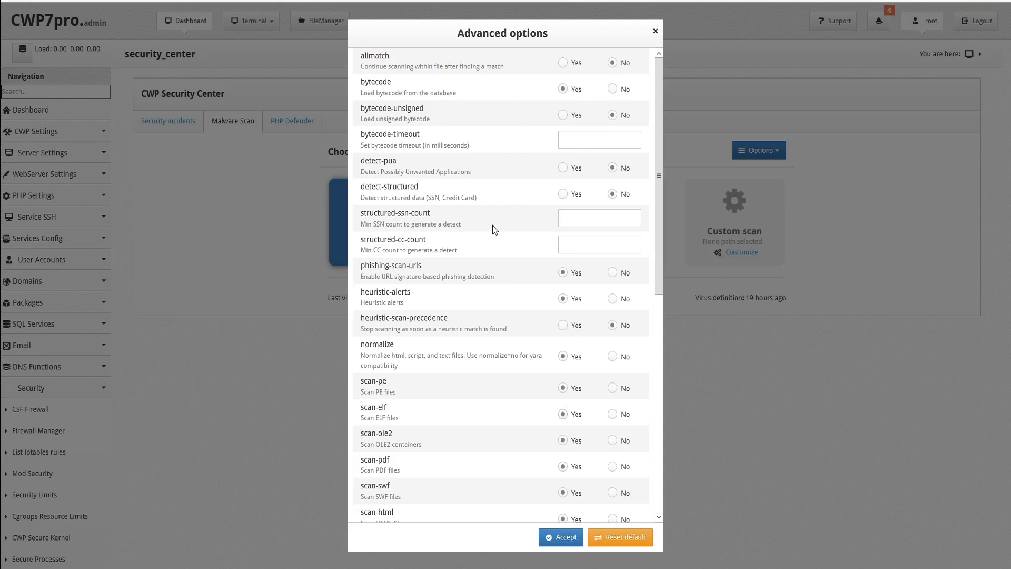
mouse_move(387, 65)
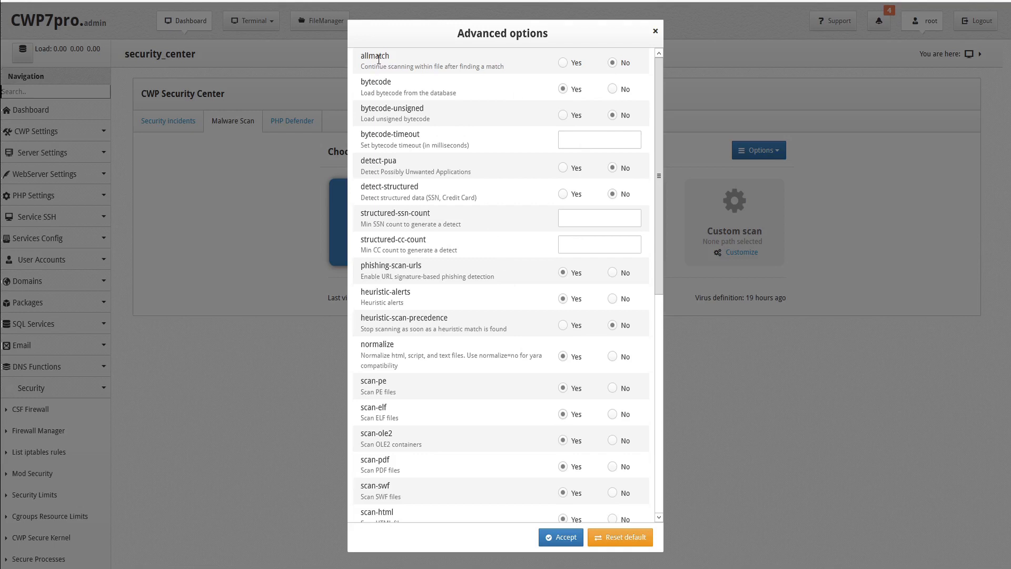
mouse_move(401, 91)
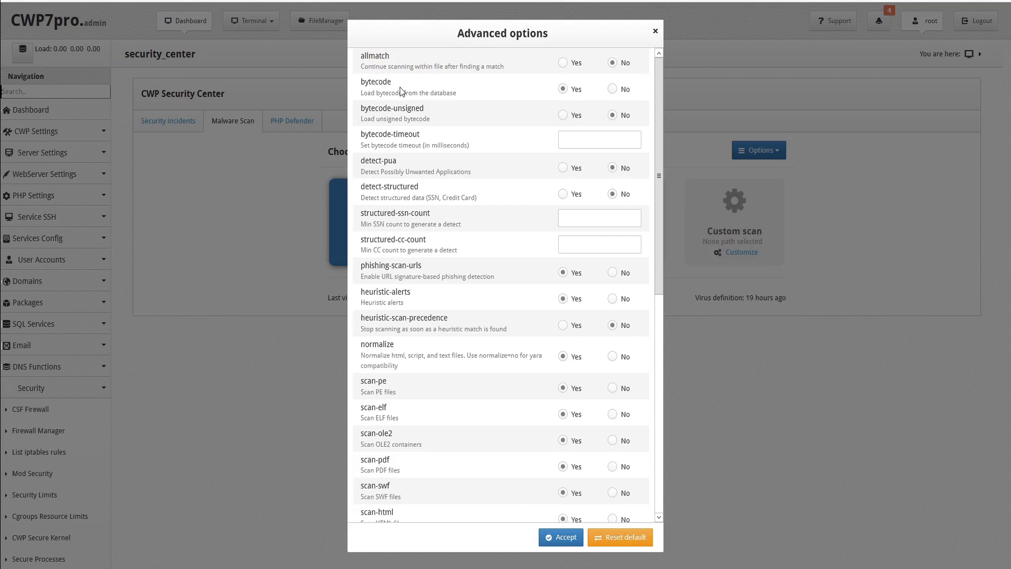
mouse_move(359, 87)
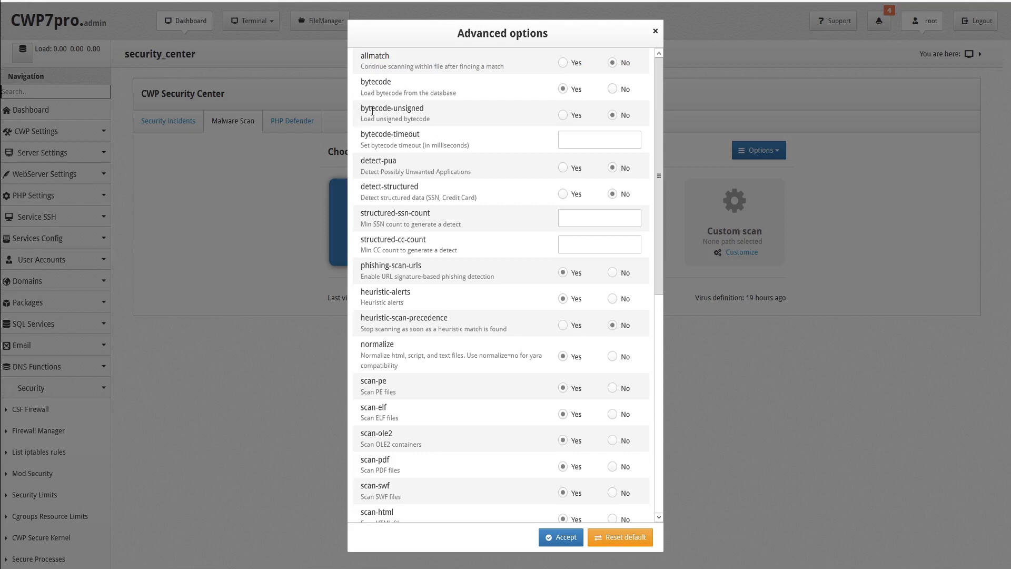
mouse_move(420, 136)
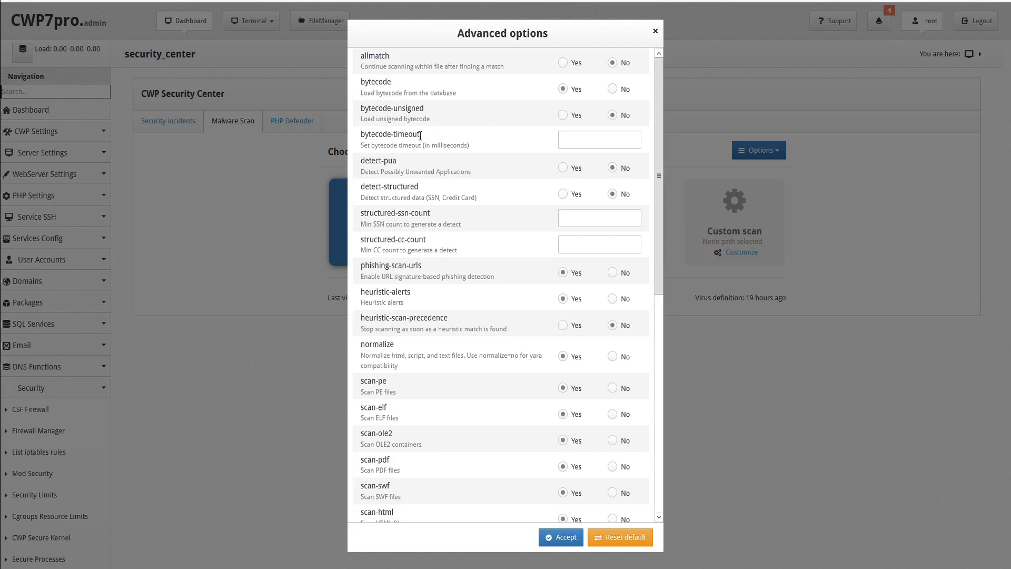
mouse_move(479, 139)
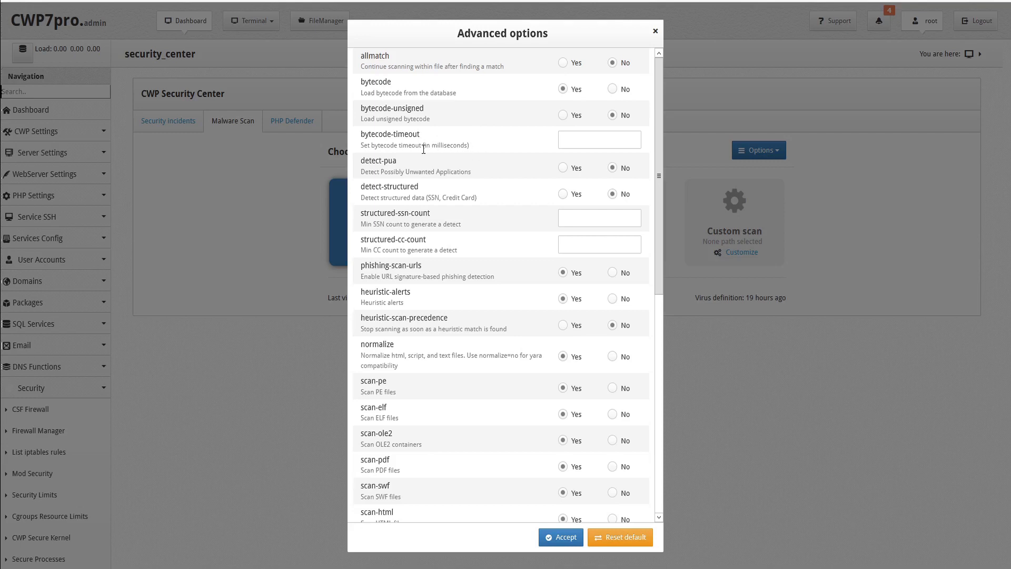
mouse_move(401, 167)
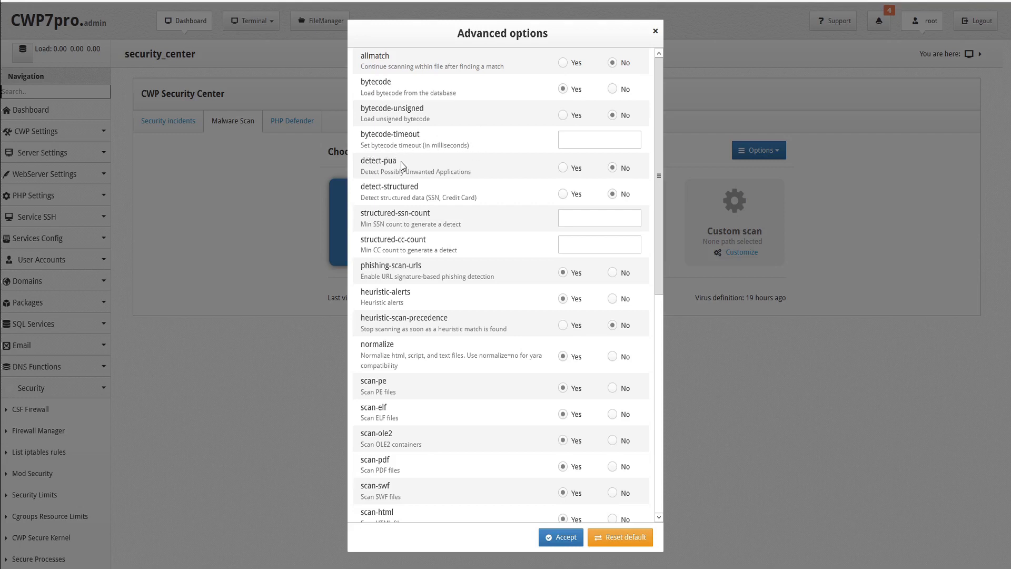
mouse_move(474, 174)
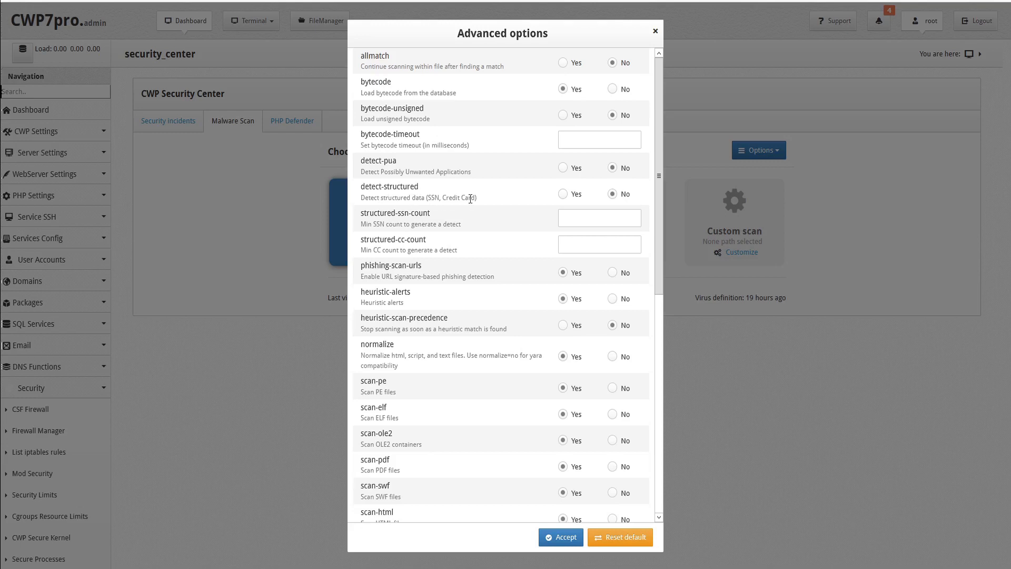
mouse_move(482, 202)
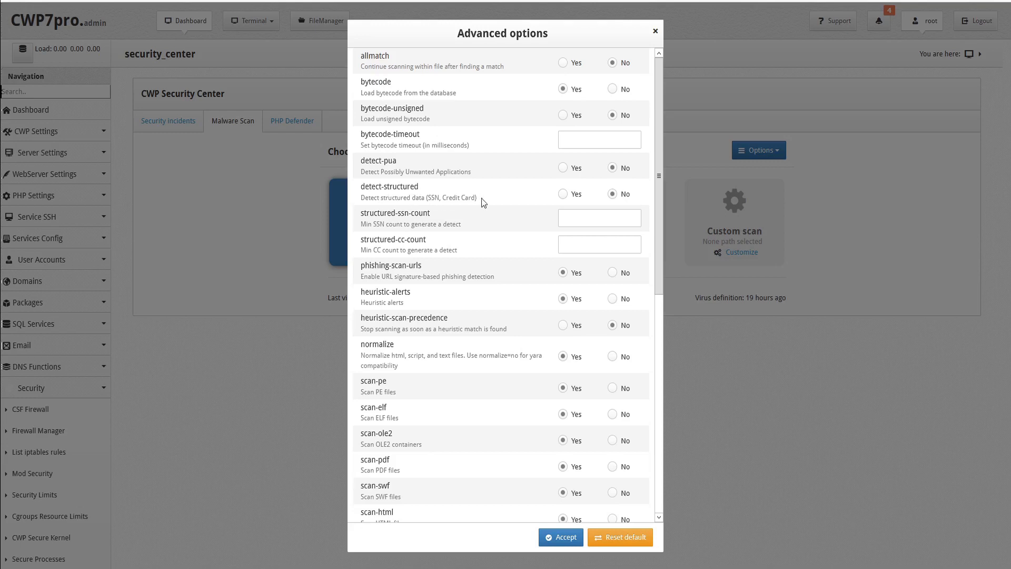
mouse_move(463, 213)
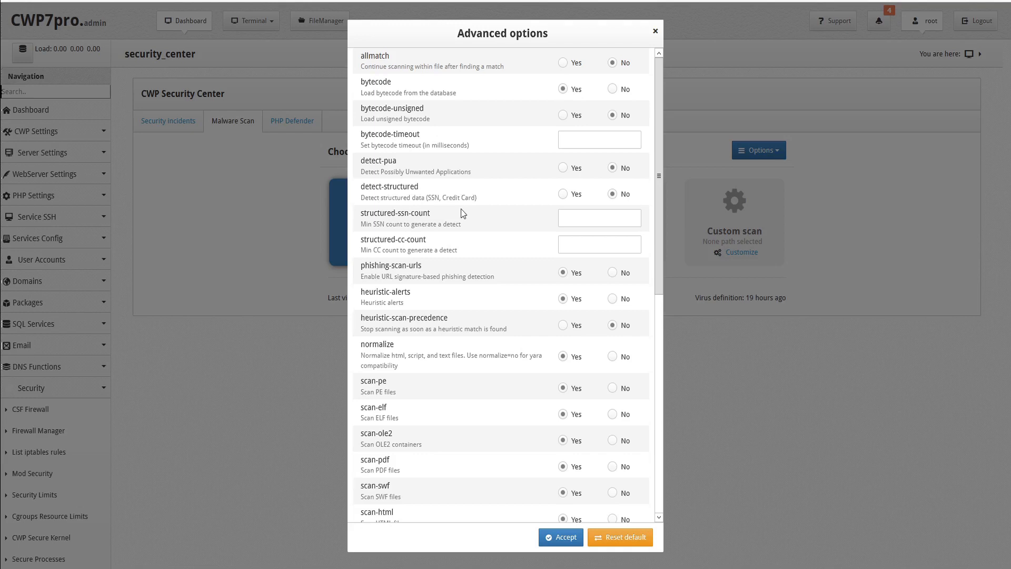
mouse_move(449, 217)
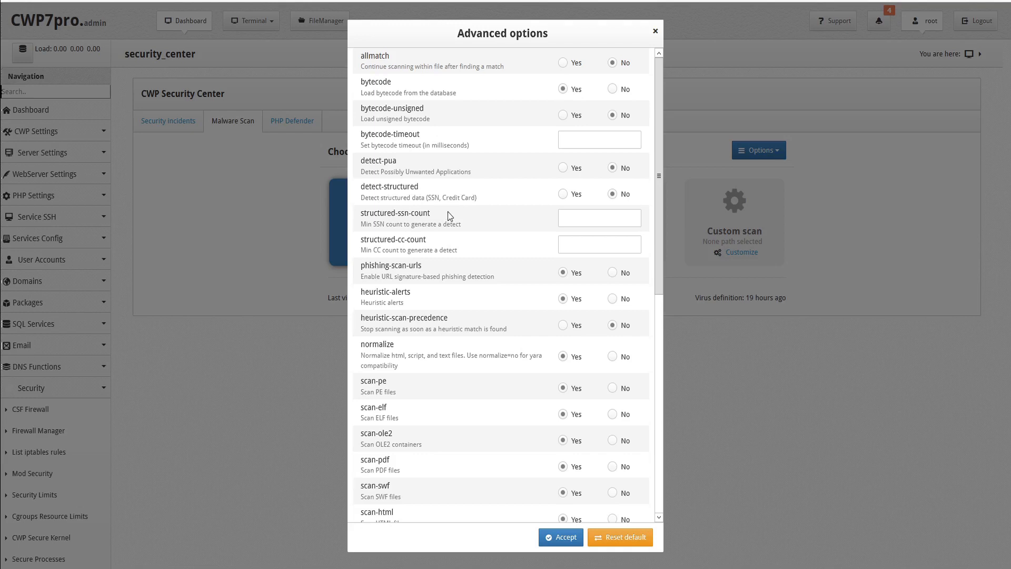
mouse_move(474, 229)
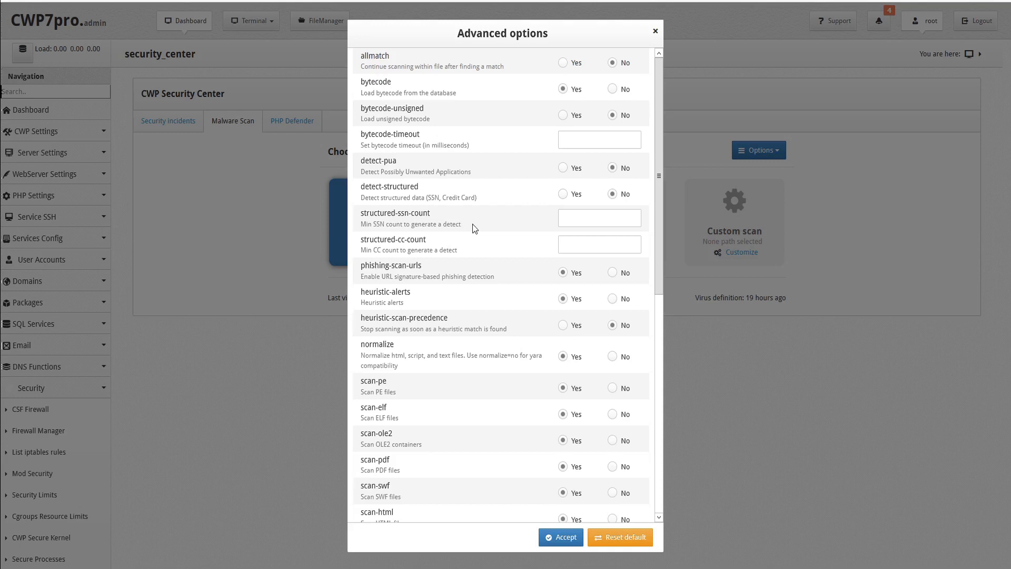
mouse_move(468, 246)
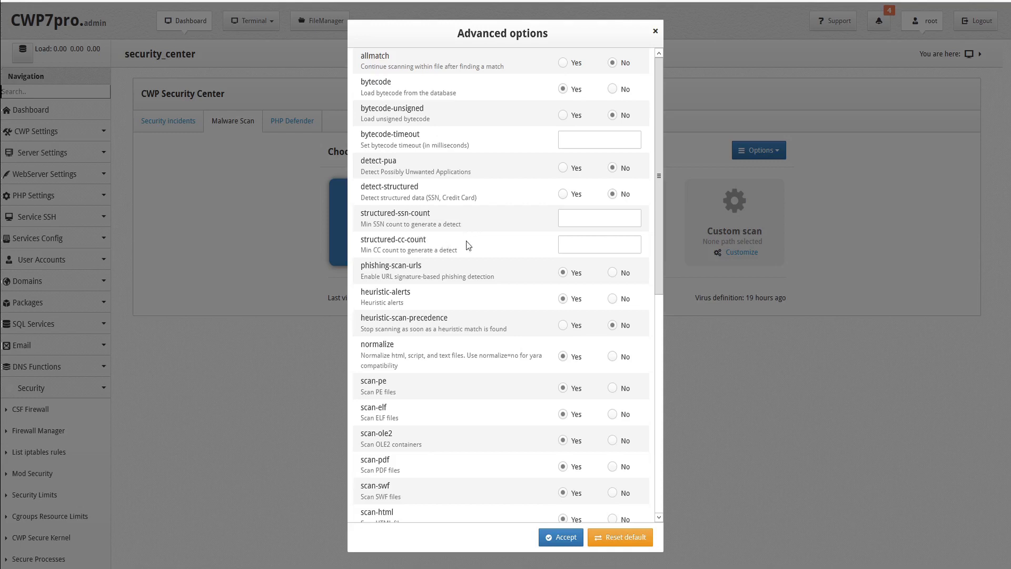
mouse_move(469, 255)
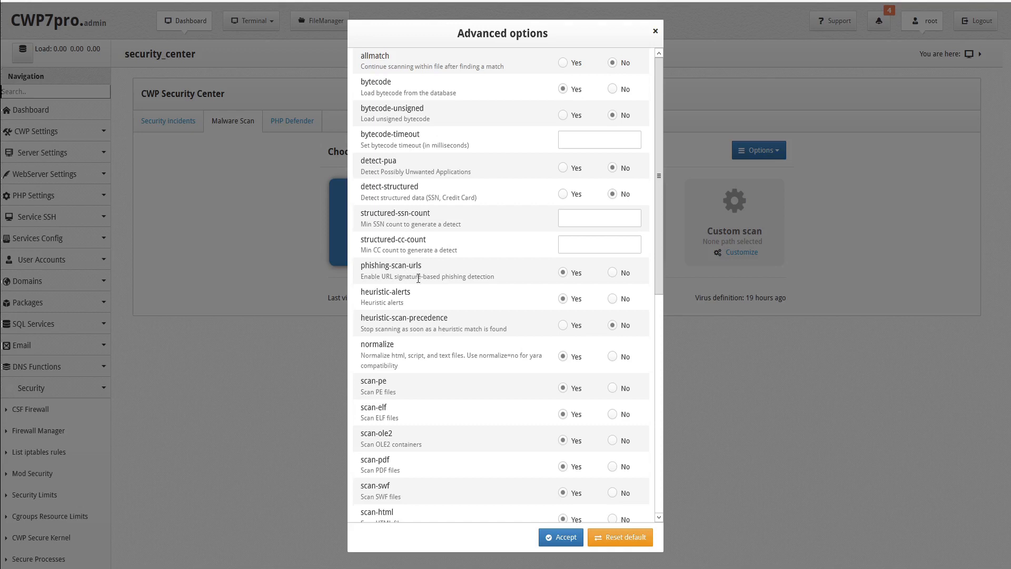
mouse_move(502, 279)
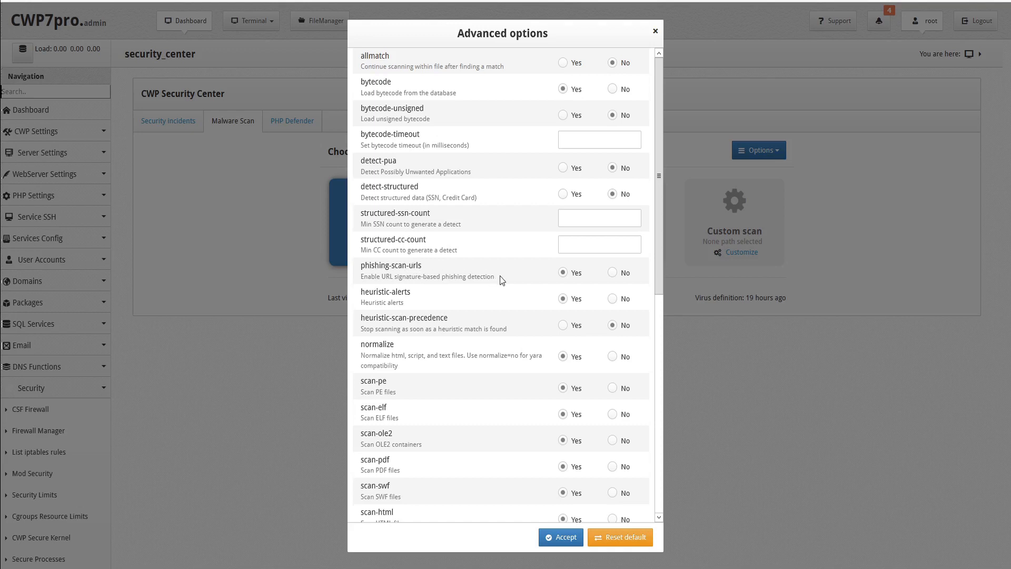
mouse_move(418, 298)
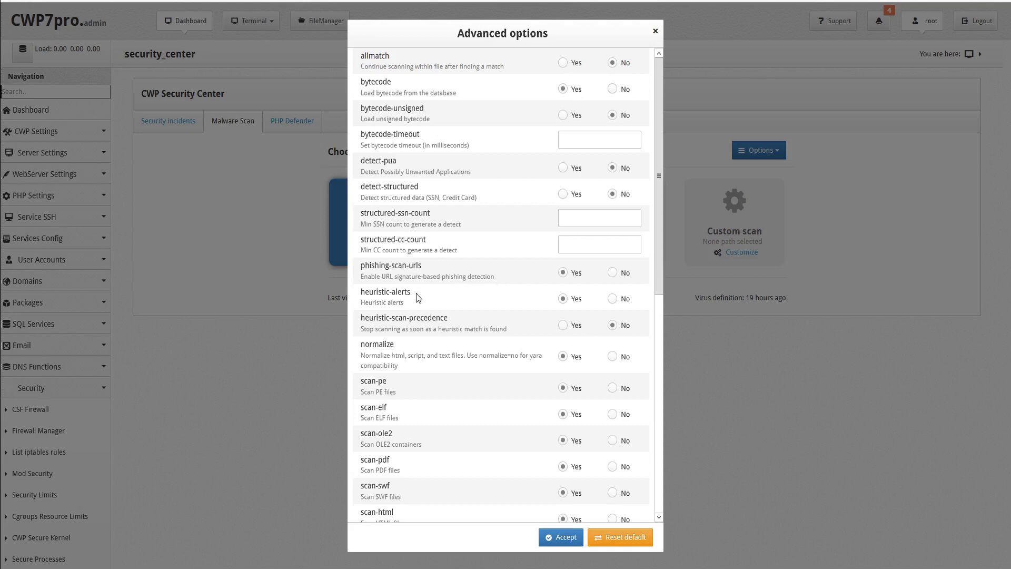
mouse_move(434, 306)
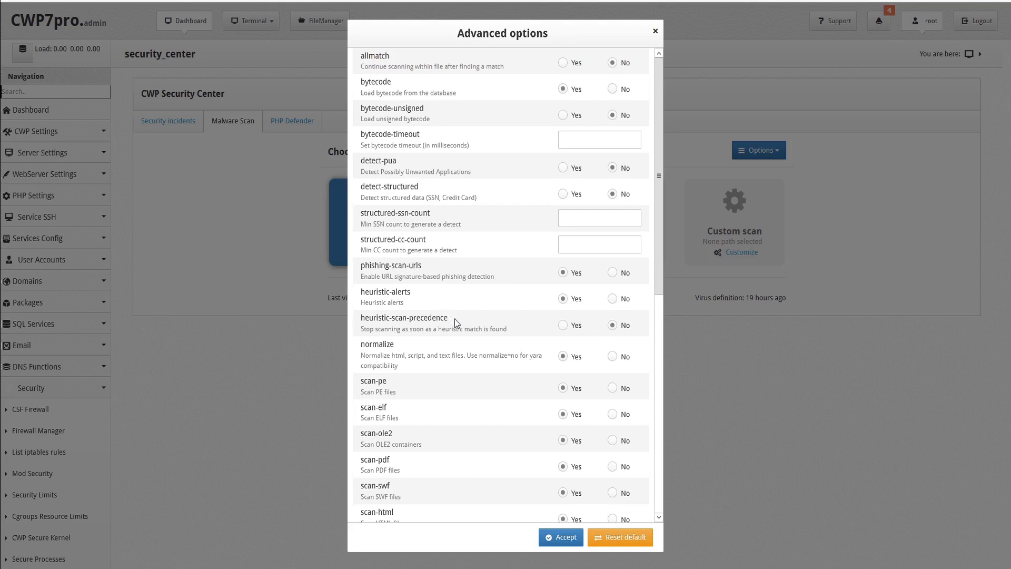
mouse_move(510, 323)
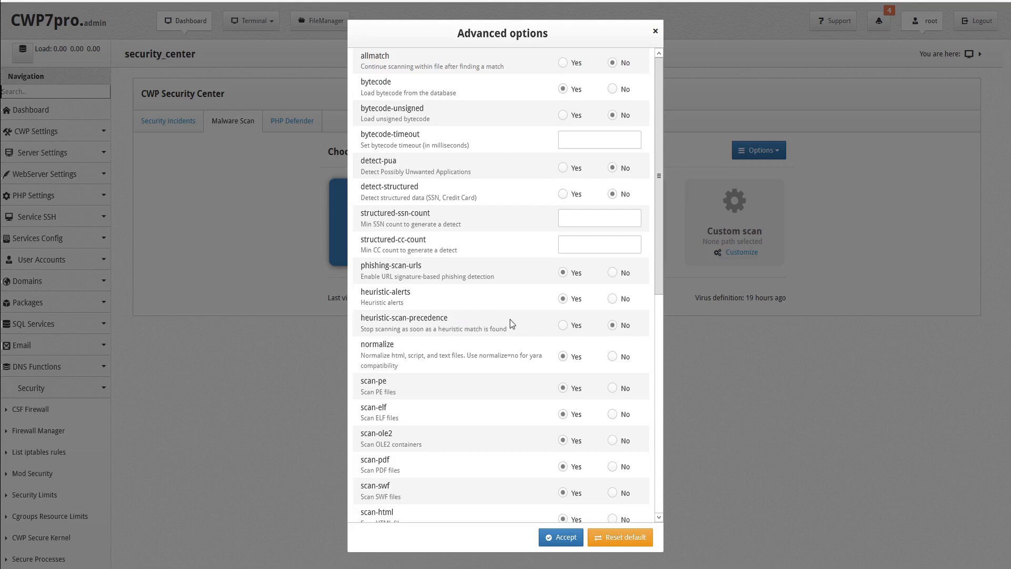
mouse_move(520, 336)
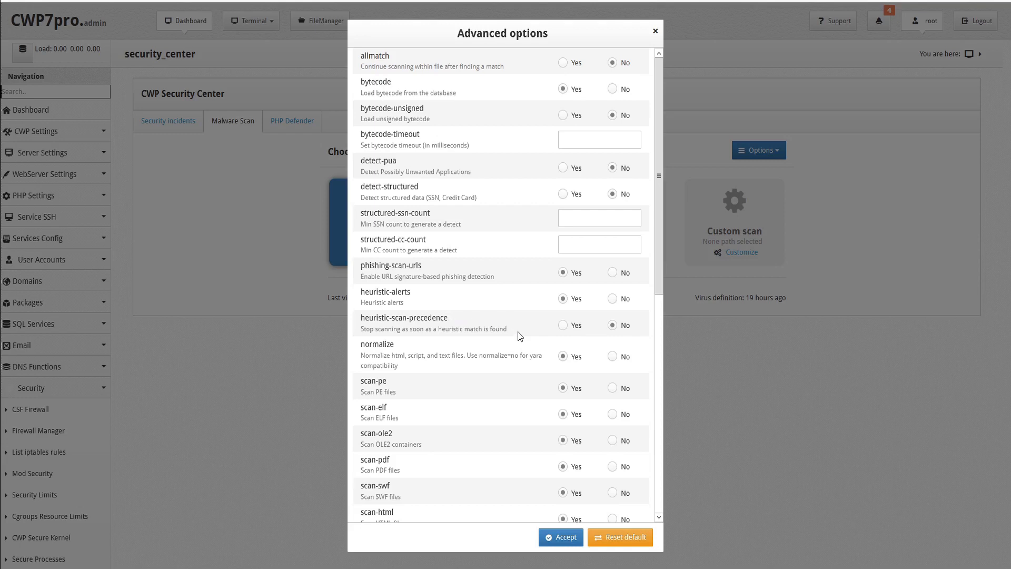
mouse_move(413, 371)
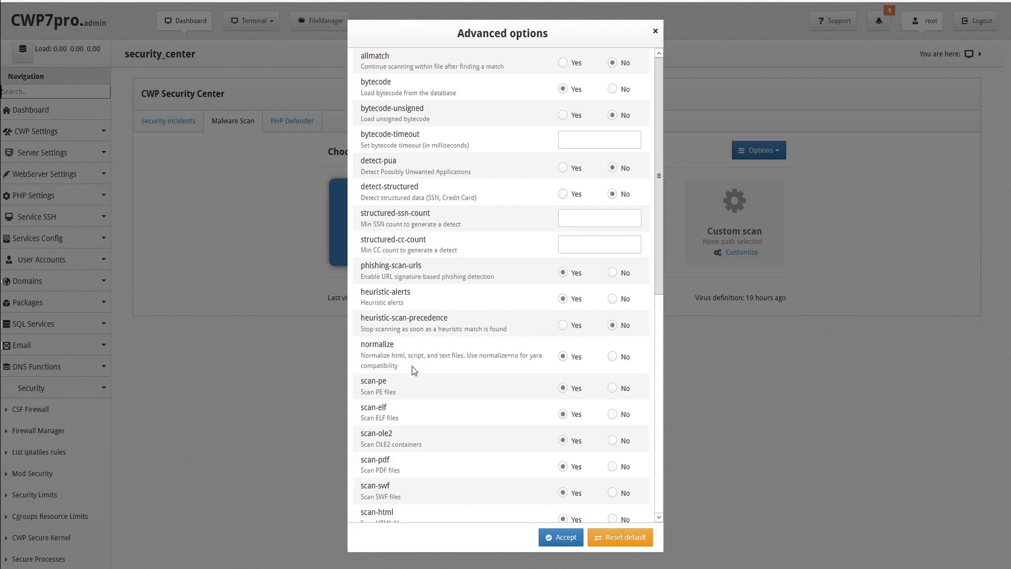
mouse_move(411, 371)
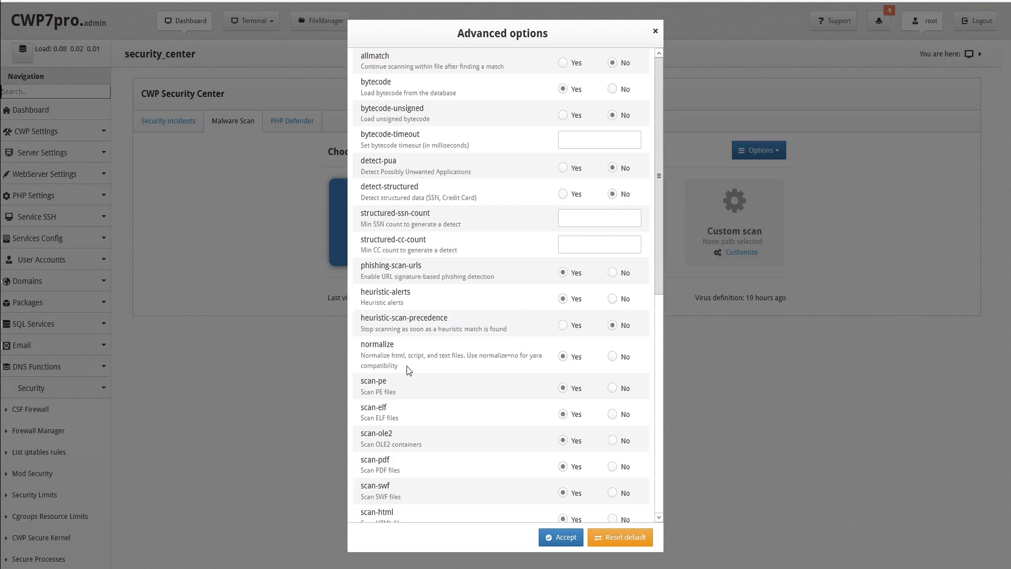
mouse_move(473, 364)
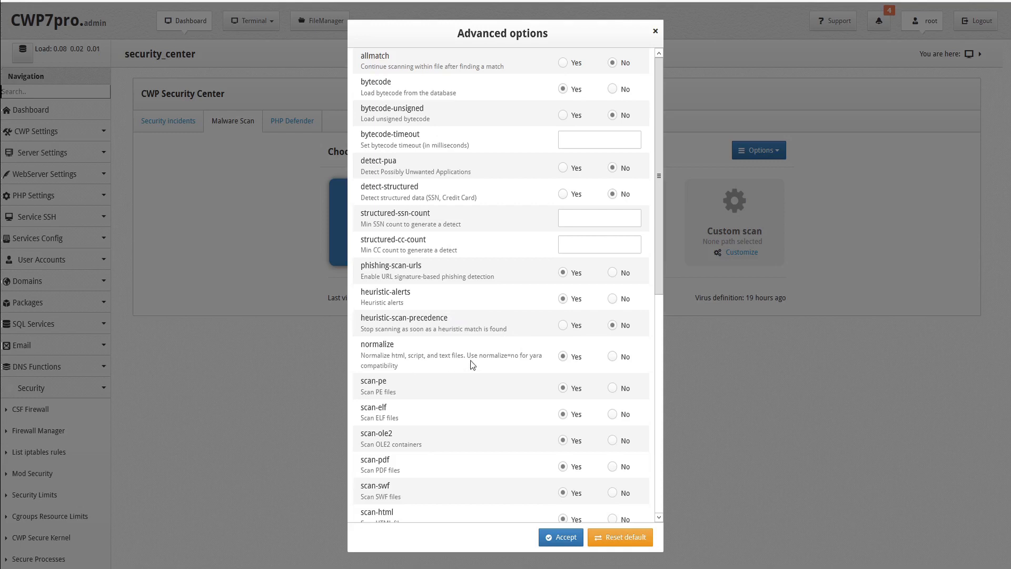
mouse_move(523, 357)
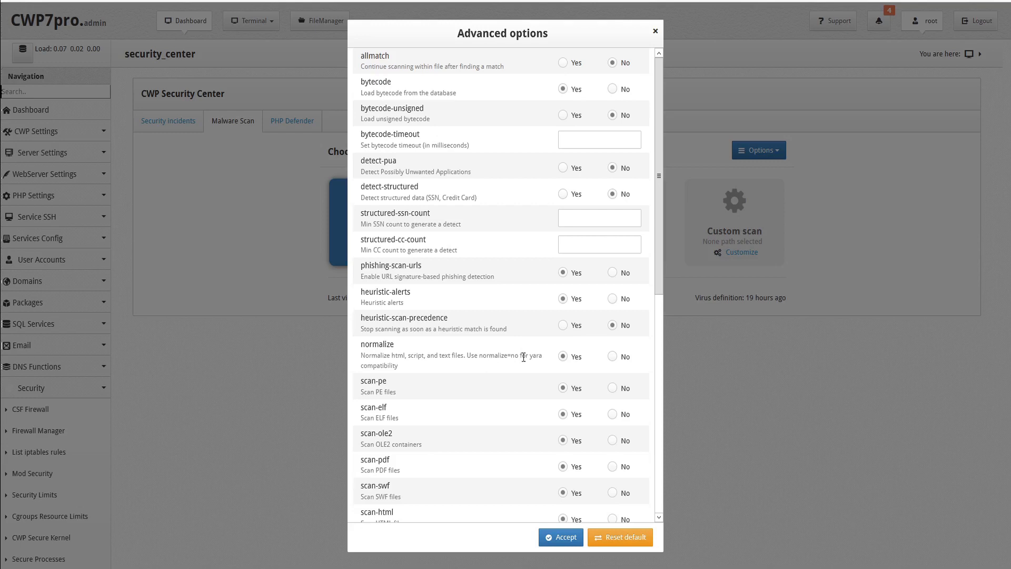
mouse_move(516, 373)
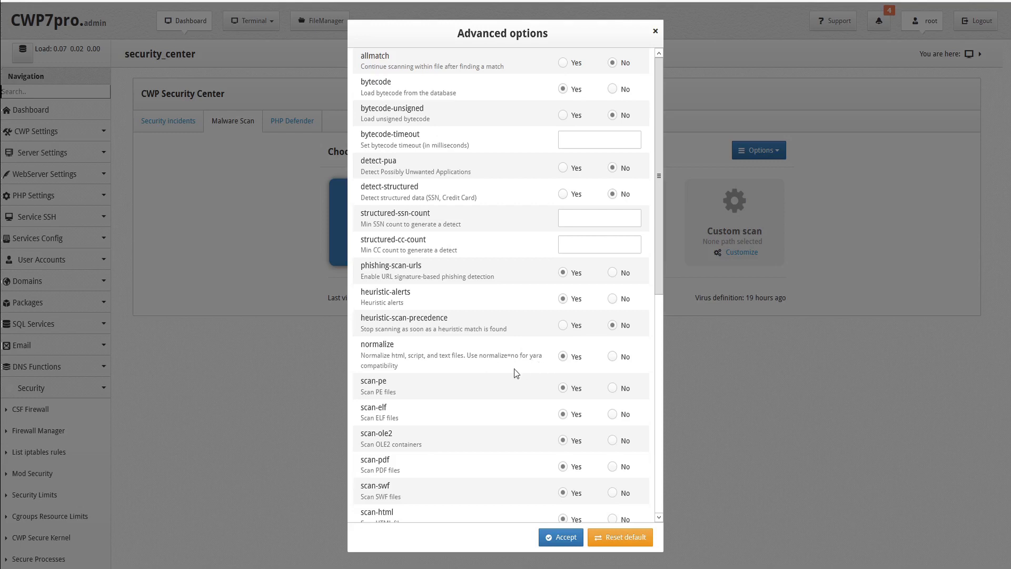
mouse_move(408, 393)
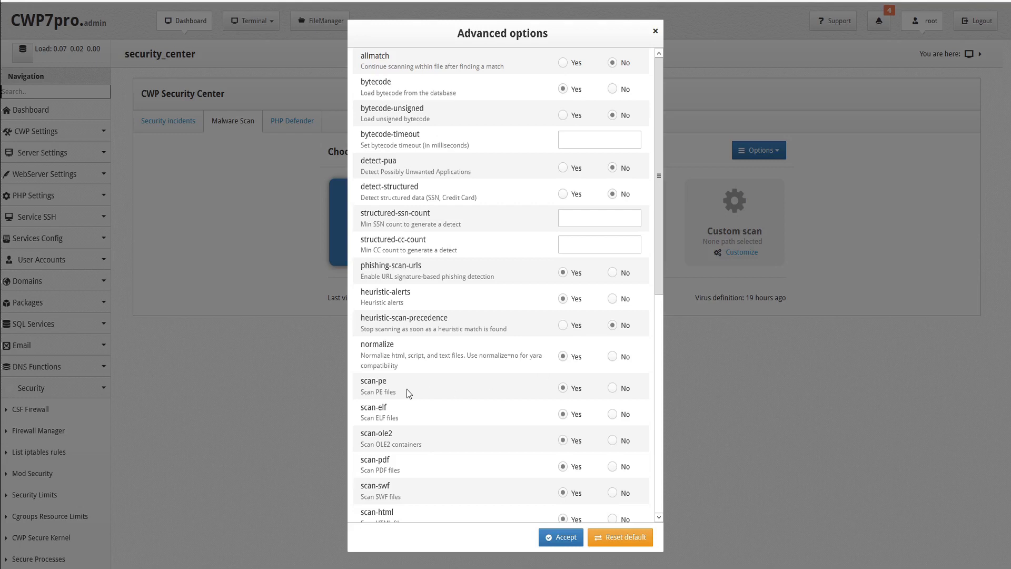
mouse_move(413, 418)
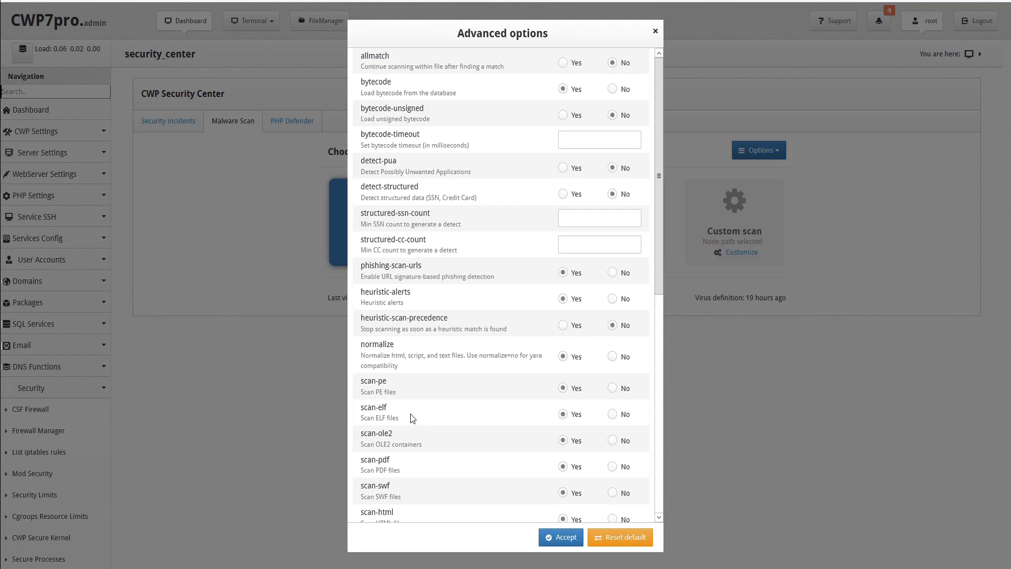
mouse_move(433, 442)
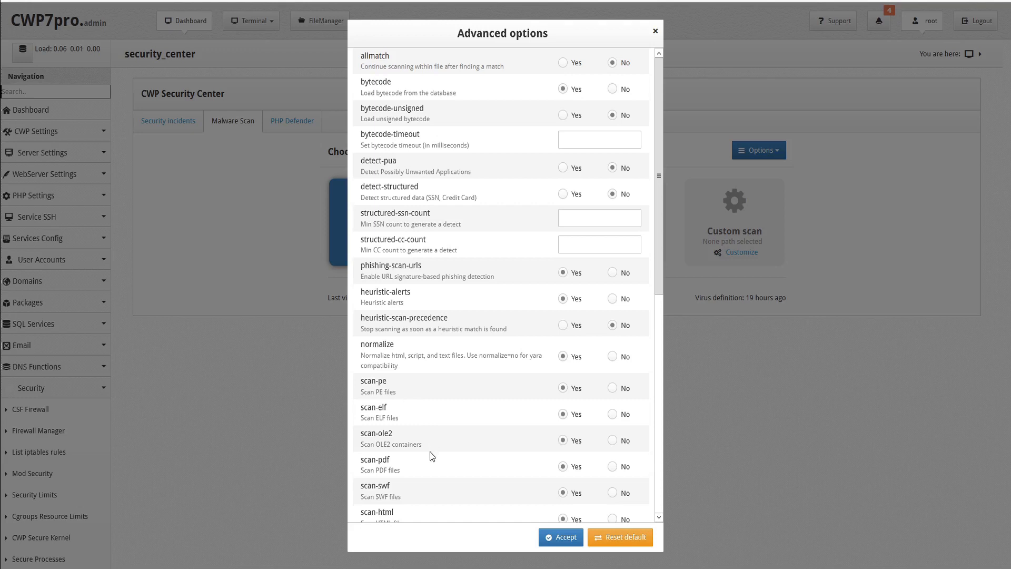
mouse_move(412, 469)
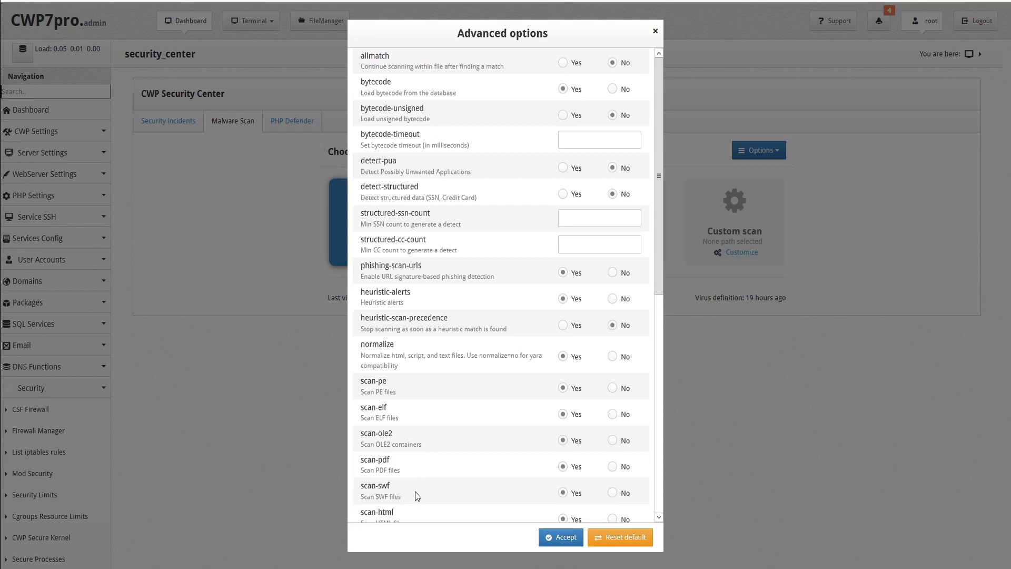
mouse_move(420, 491)
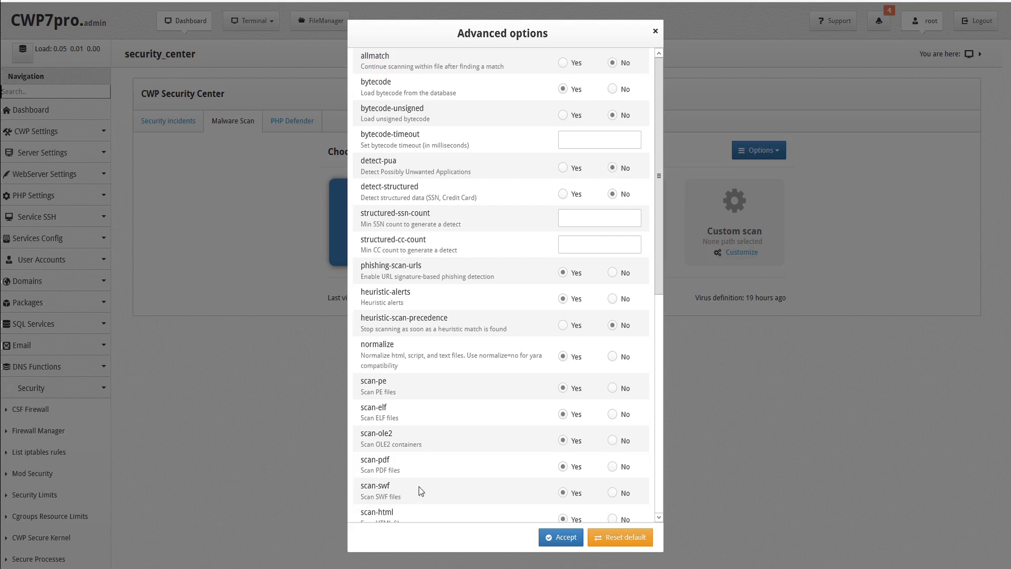
Scroll through the advanced scanner options and accept them unchanged.
scroll("down", 3)
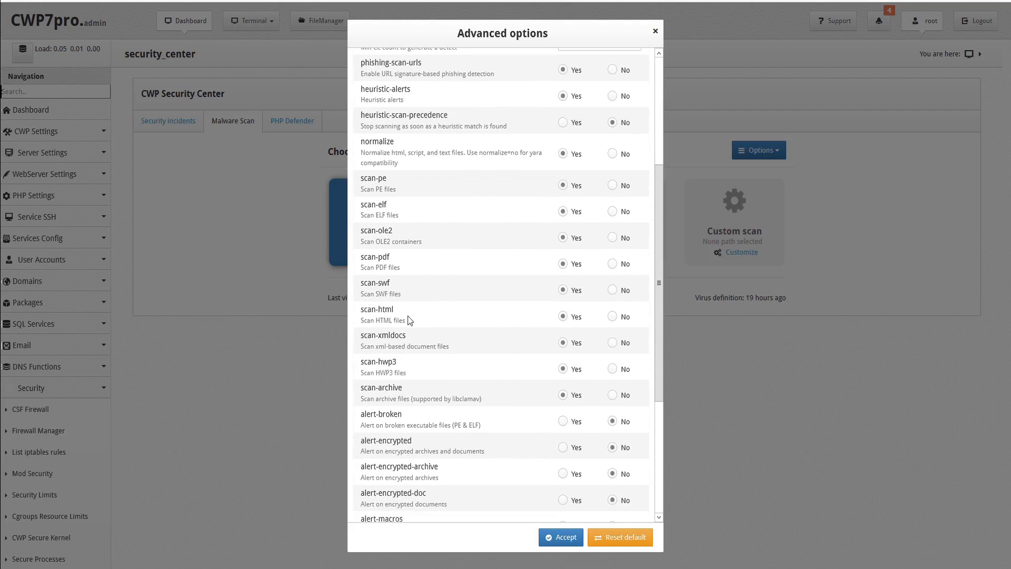
mouse_move(423, 320)
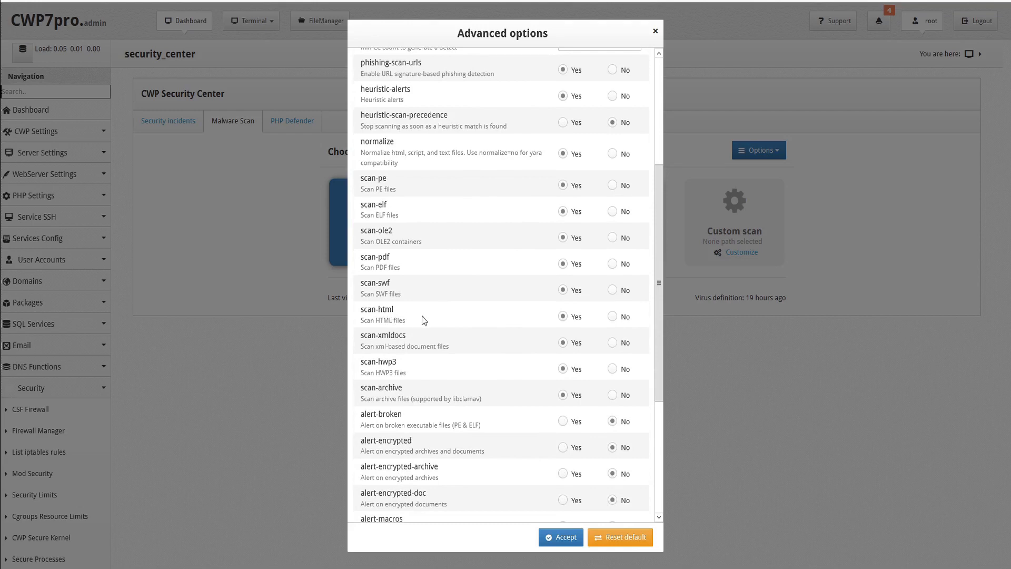
mouse_move(474, 349)
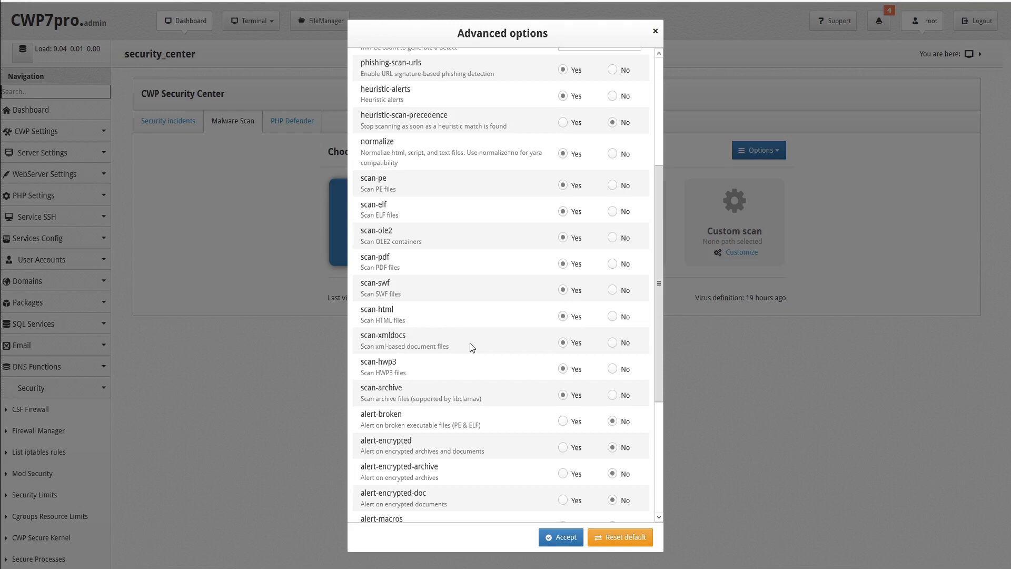
mouse_move(424, 374)
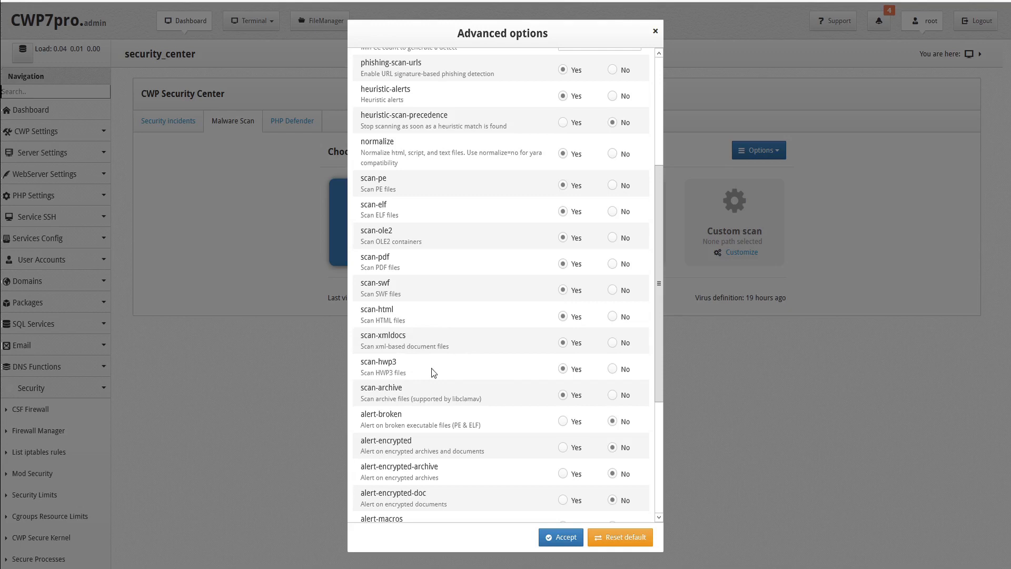
scroll("down", 3)
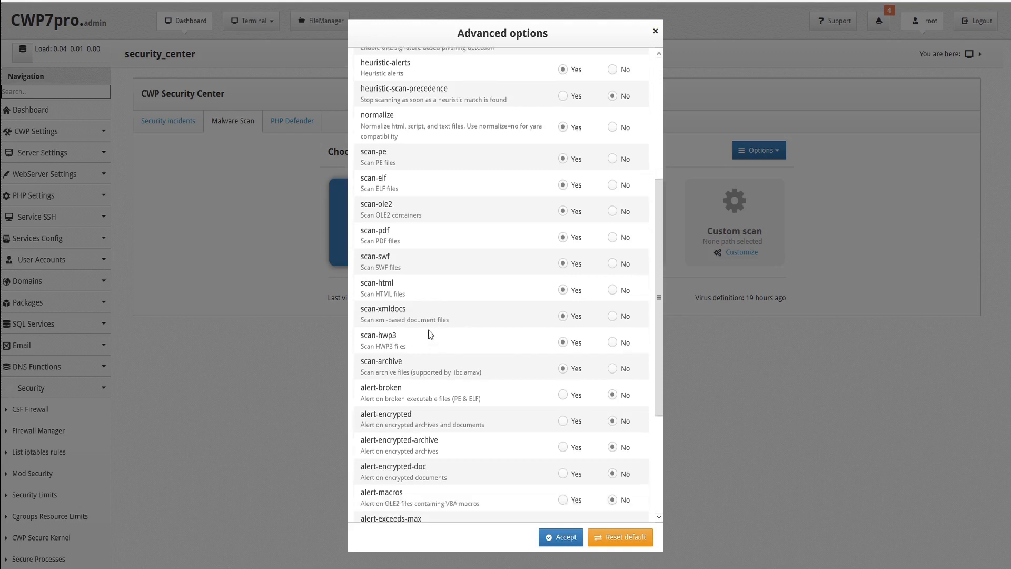
scroll("down", 3)
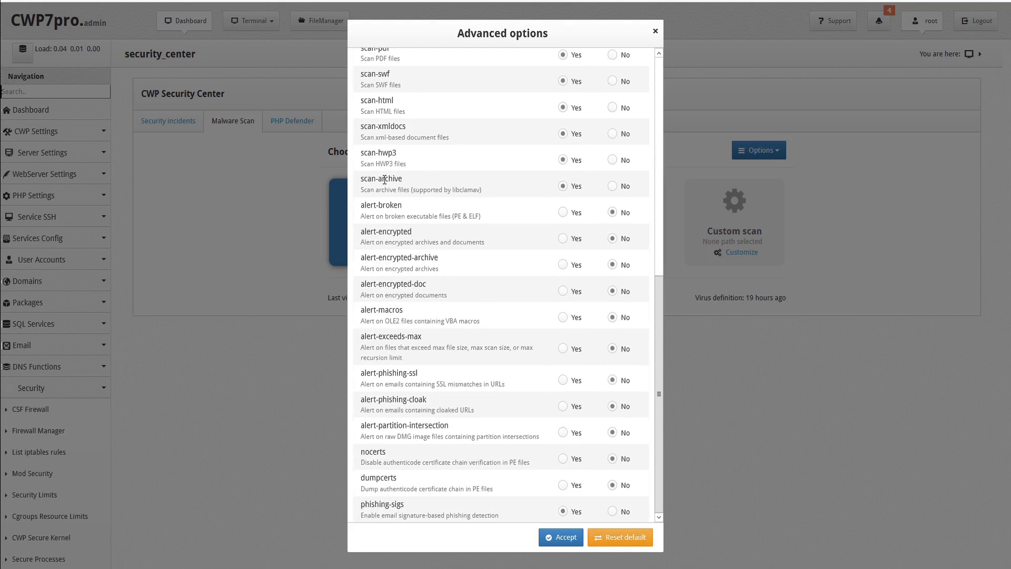
mouse_move(485, 194)
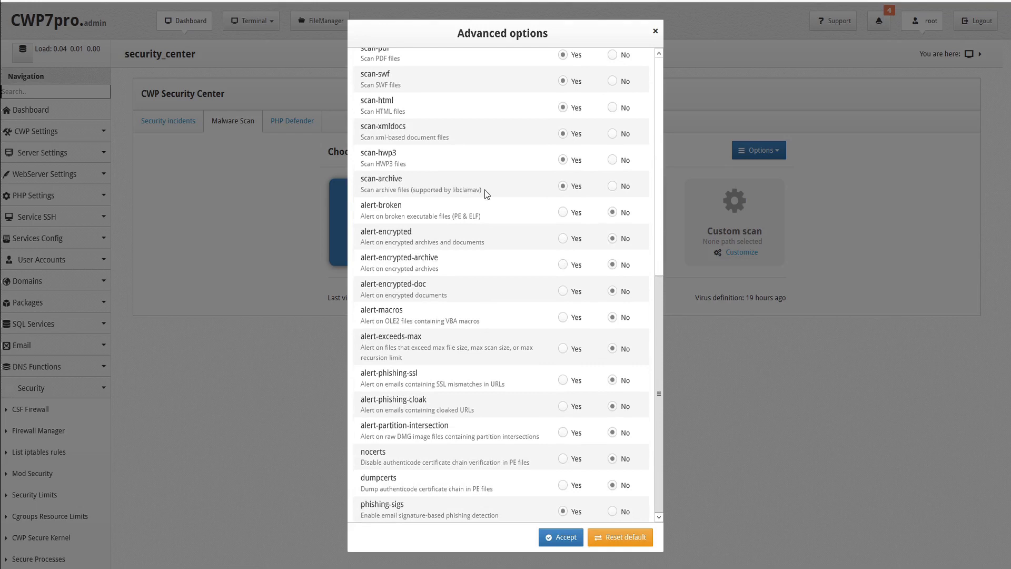
mouse_move(493, 220)
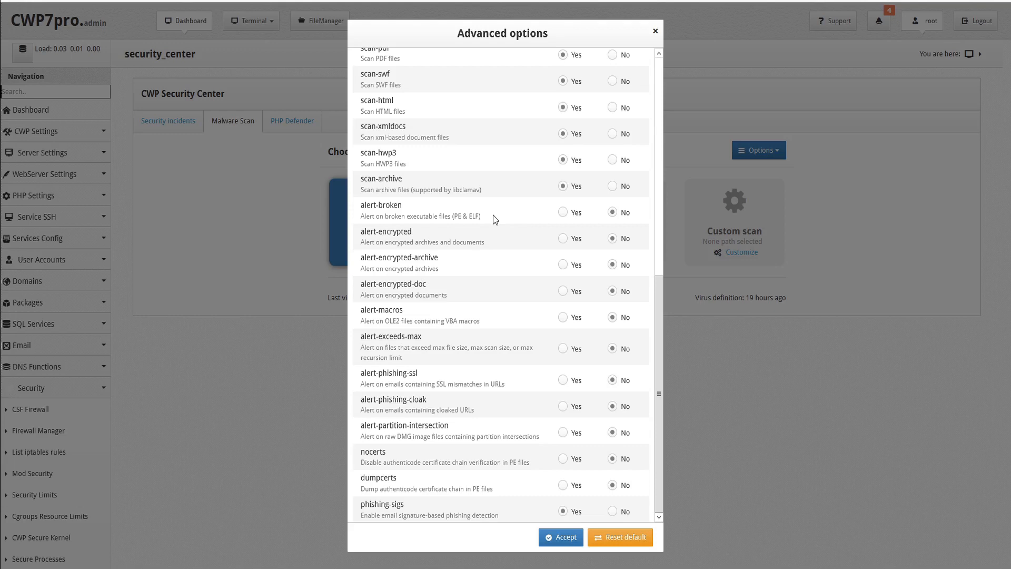
mouse_move(500, 244)
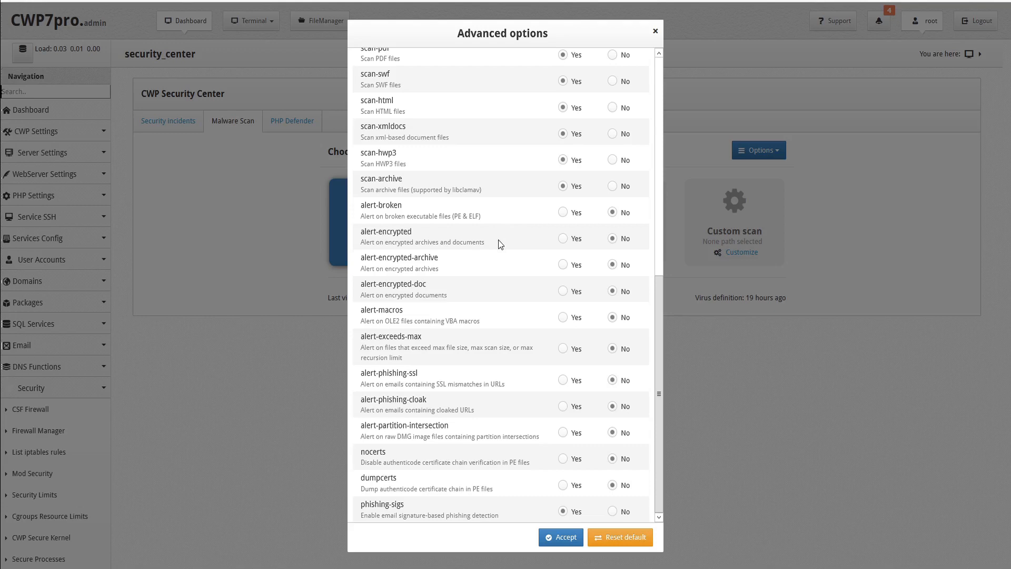
mouse_move(487, 263)
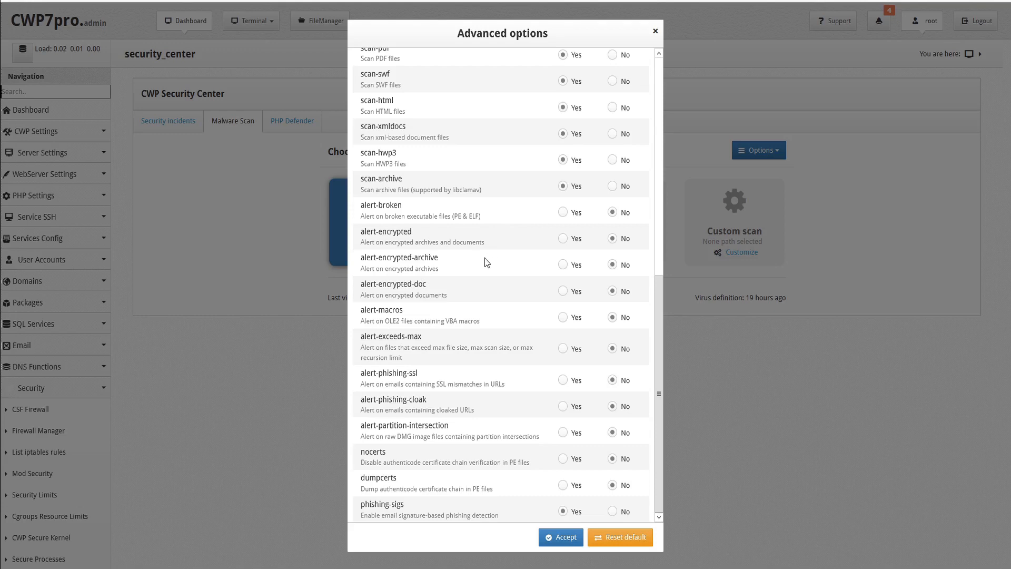
mouse_move(448, 273)
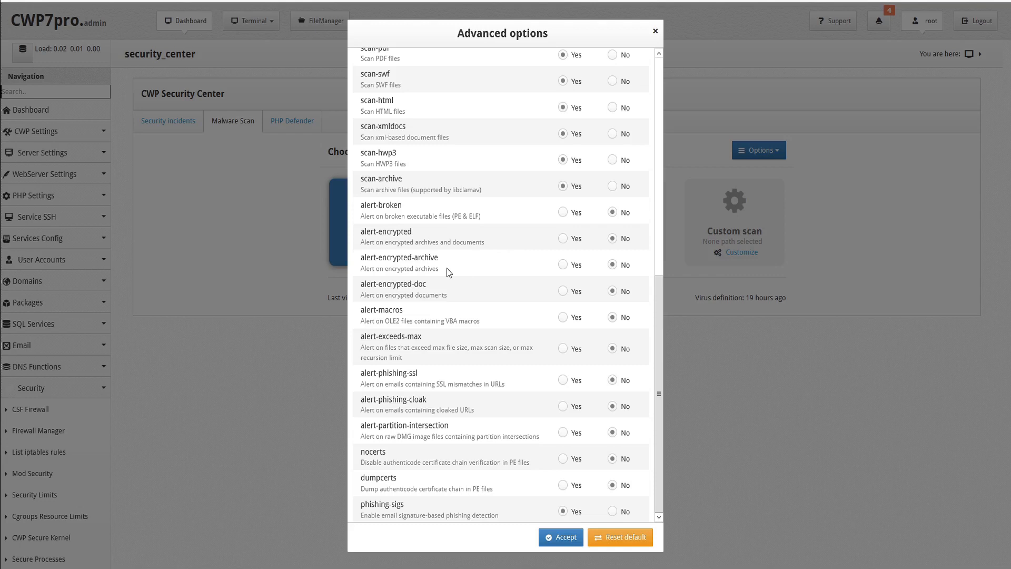
mouse_move(466, 295)
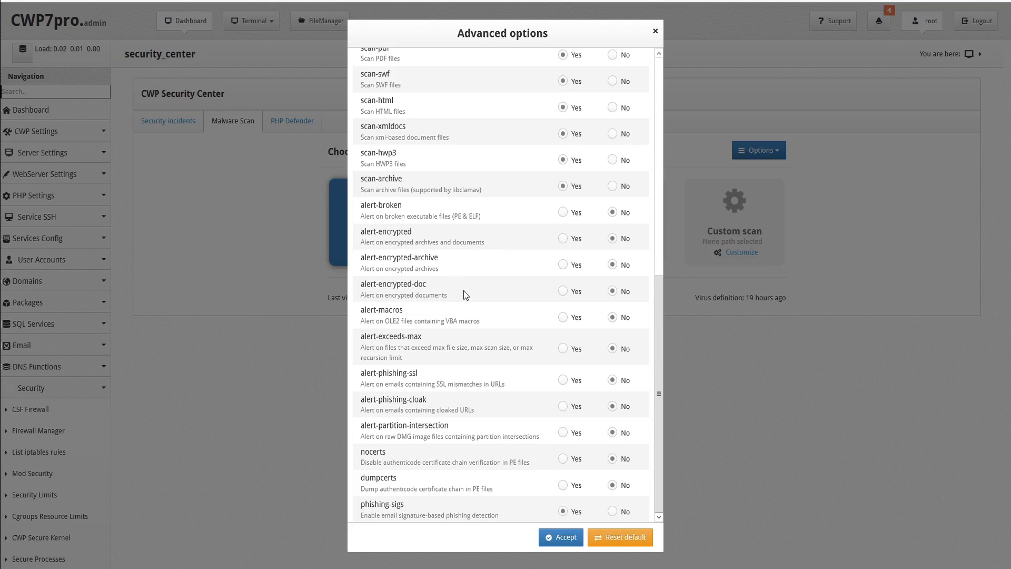
mouse_move(490, 321)
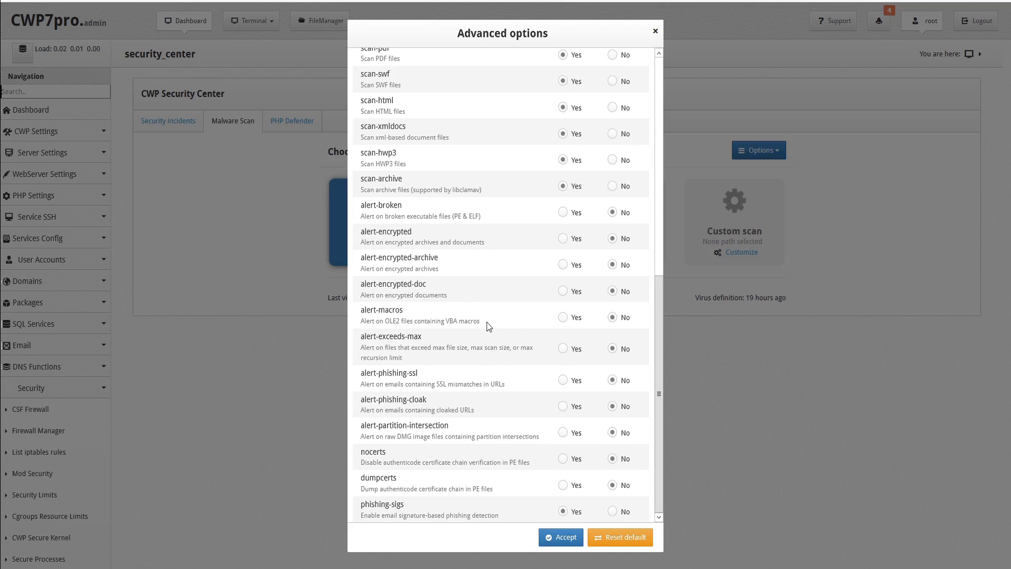
mouse_move(424, 365)
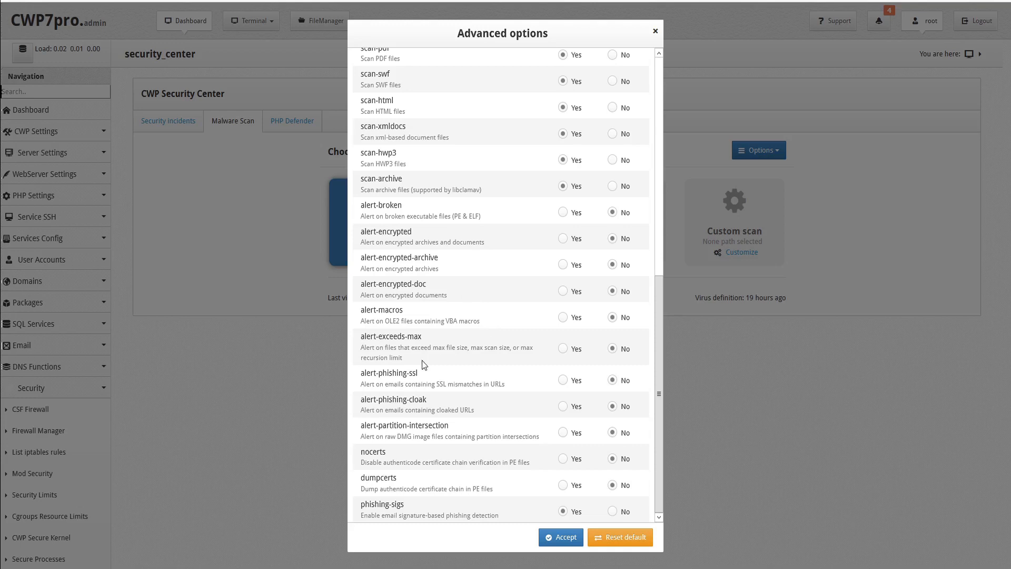
mouse_move(465, 364)
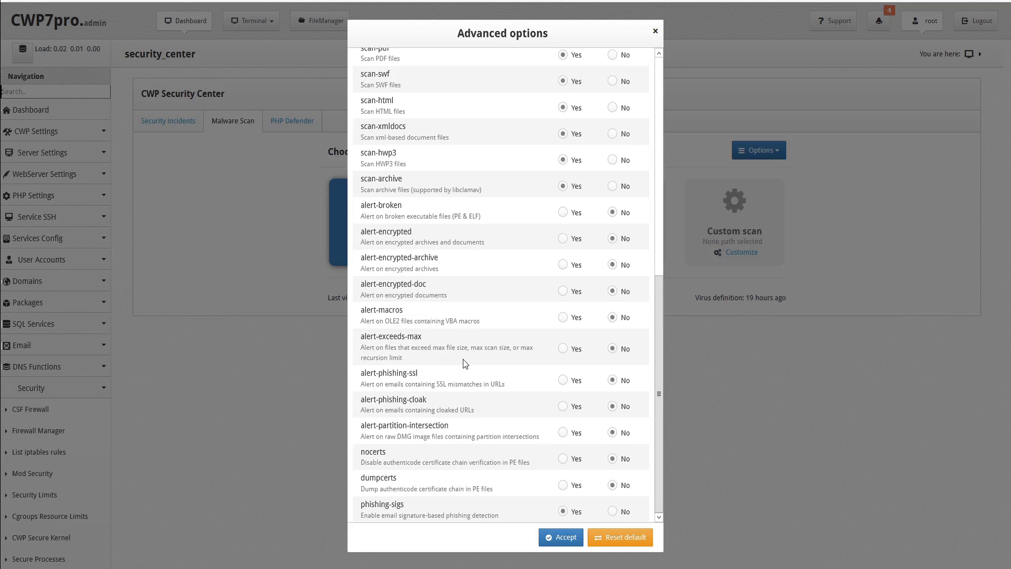
mouse_move(502, 357)
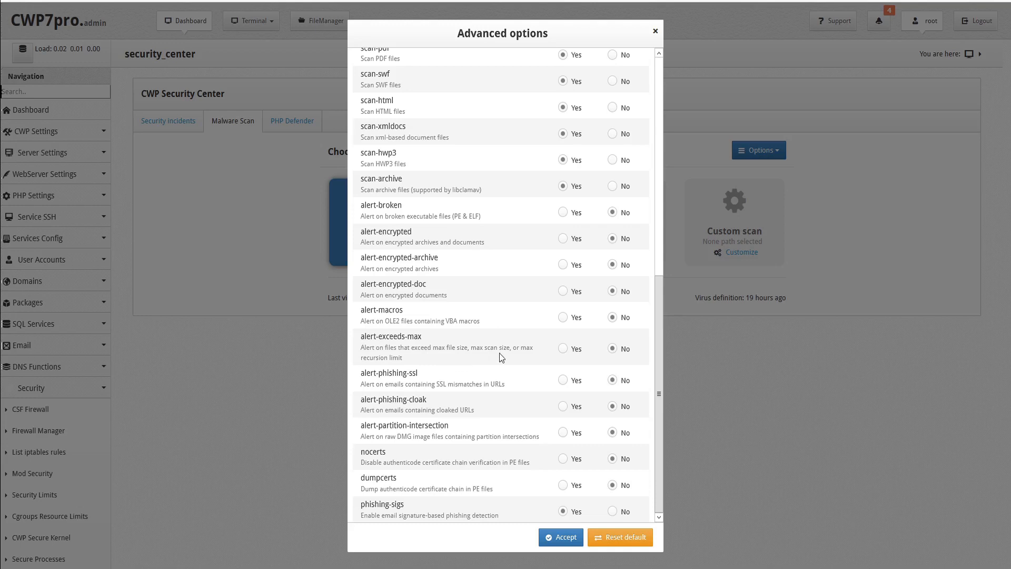
mouse_move(416, 362)
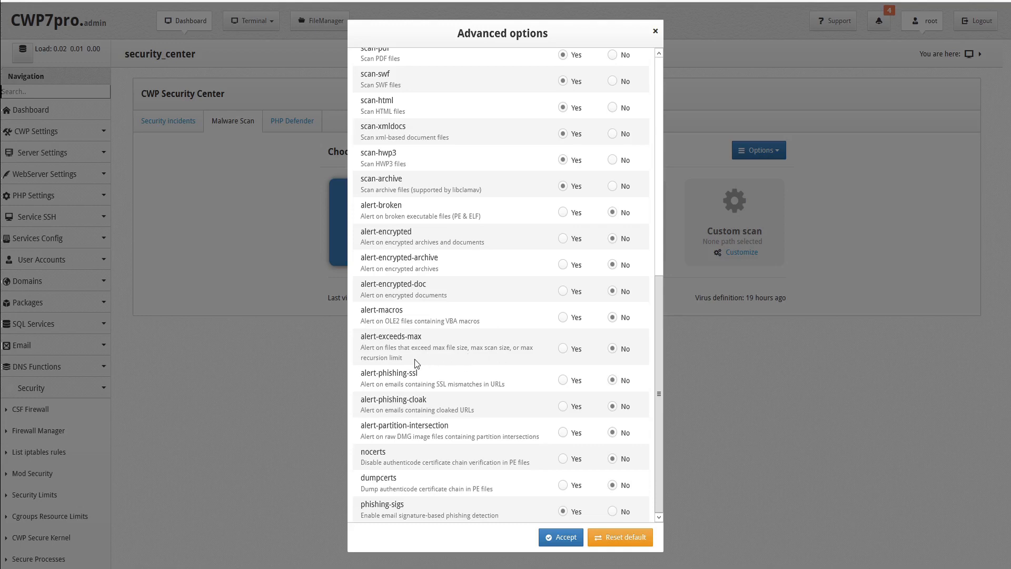
mouse_move(431, 375)
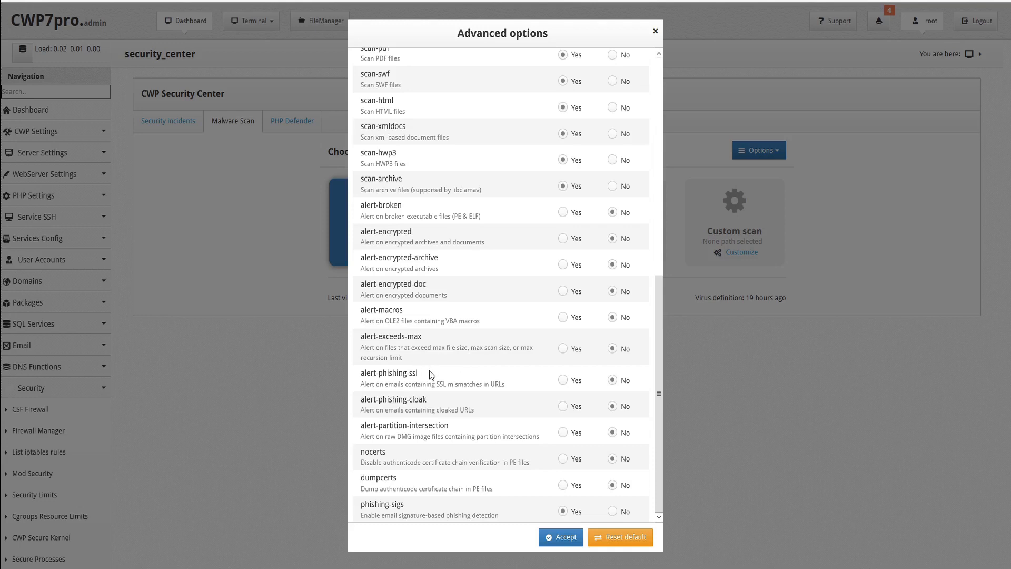
mouse_move(508, 383)
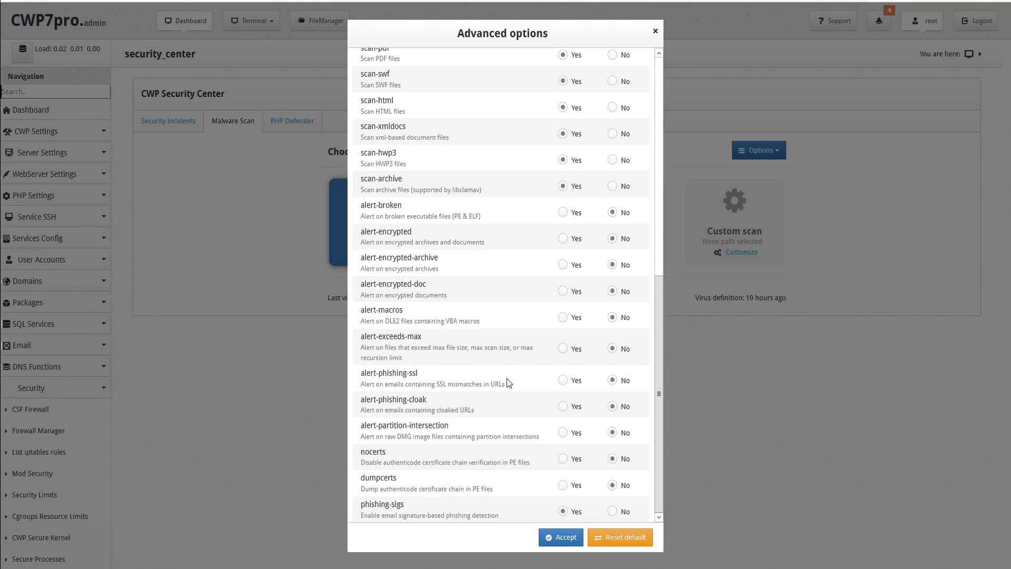
mouse_move(513, 391)
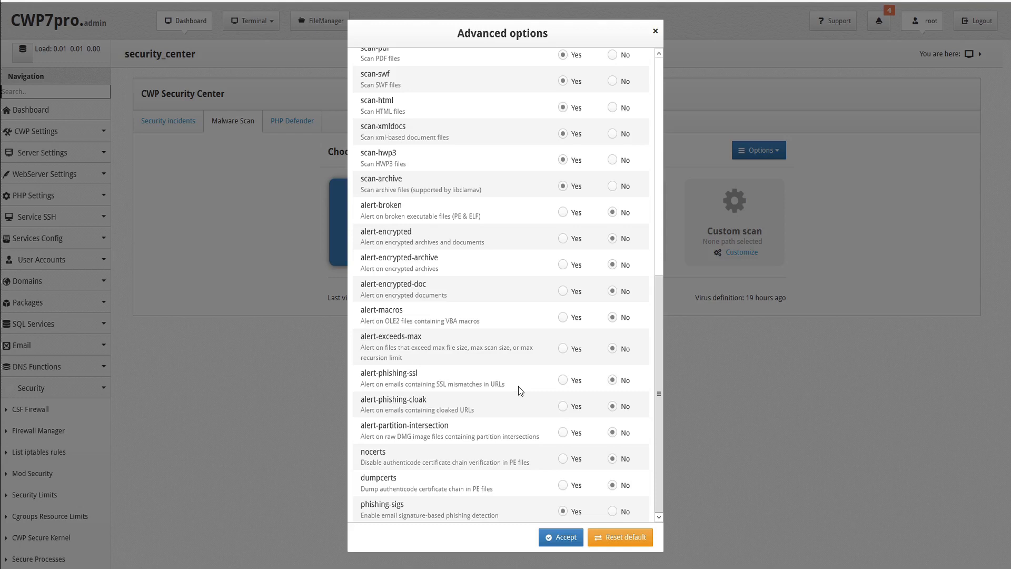
mouse_move(477, 411)
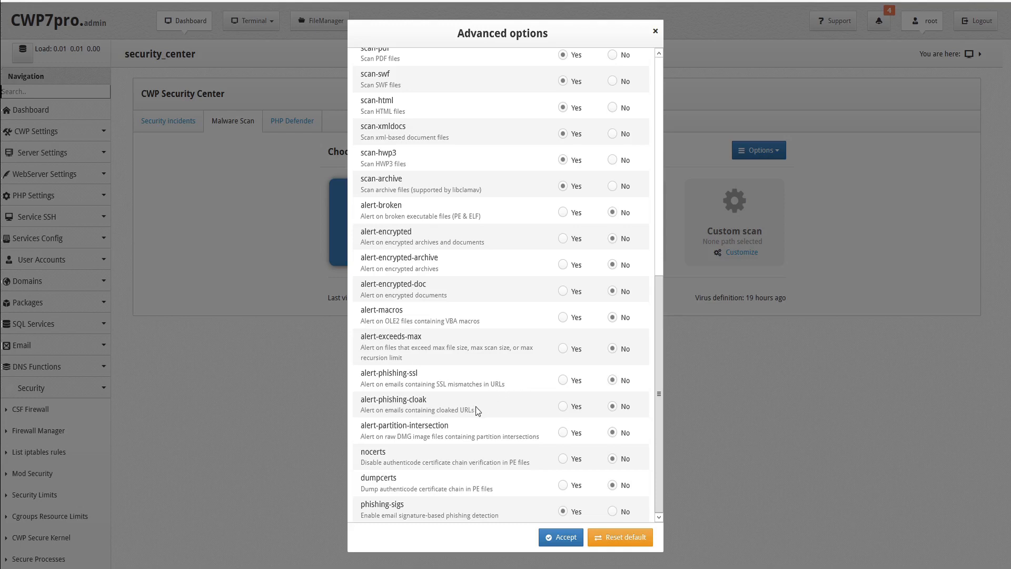
mouse_move(503, 410)
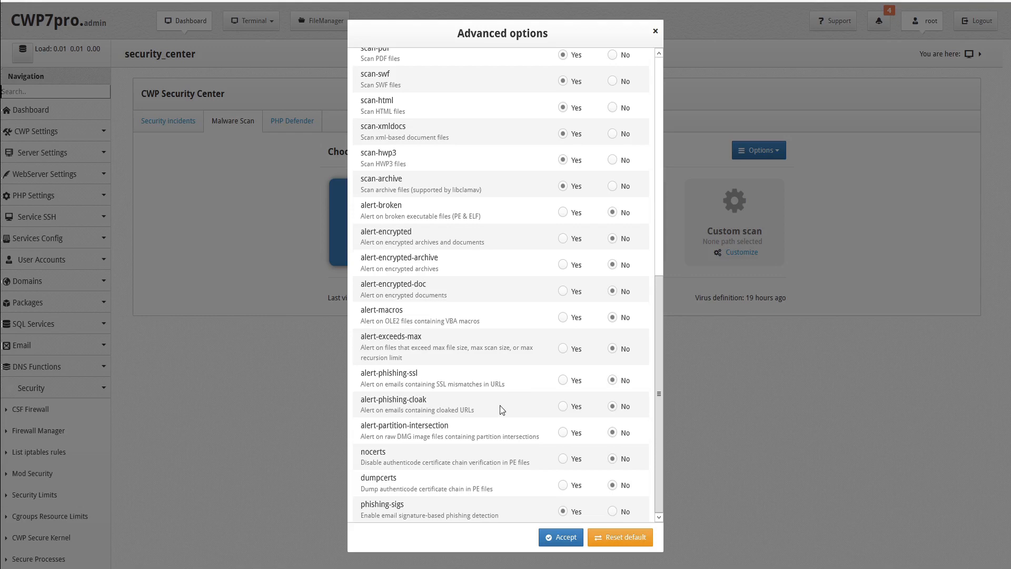
mouse_move(463, 436)
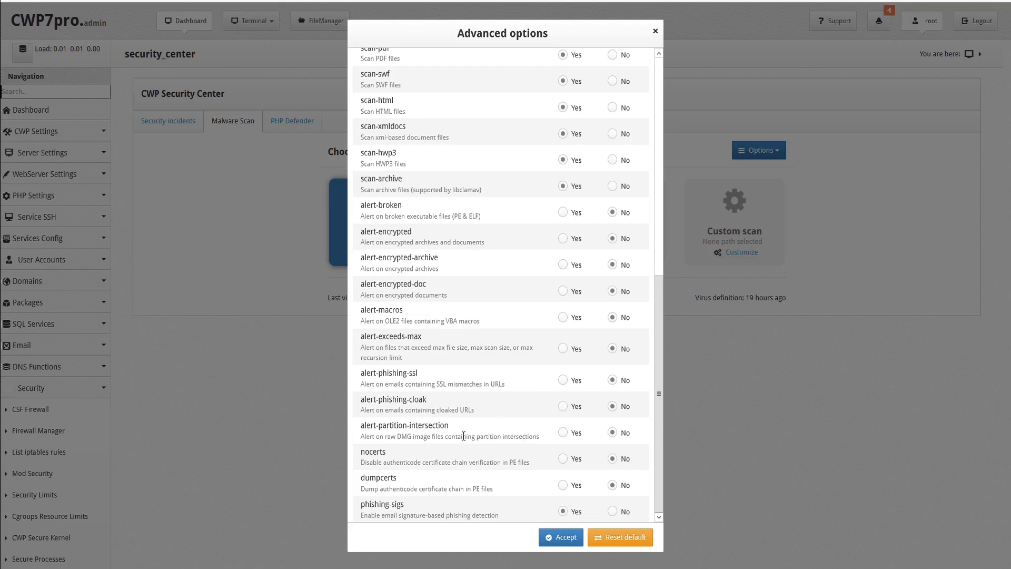
mouse_move(537, 437)
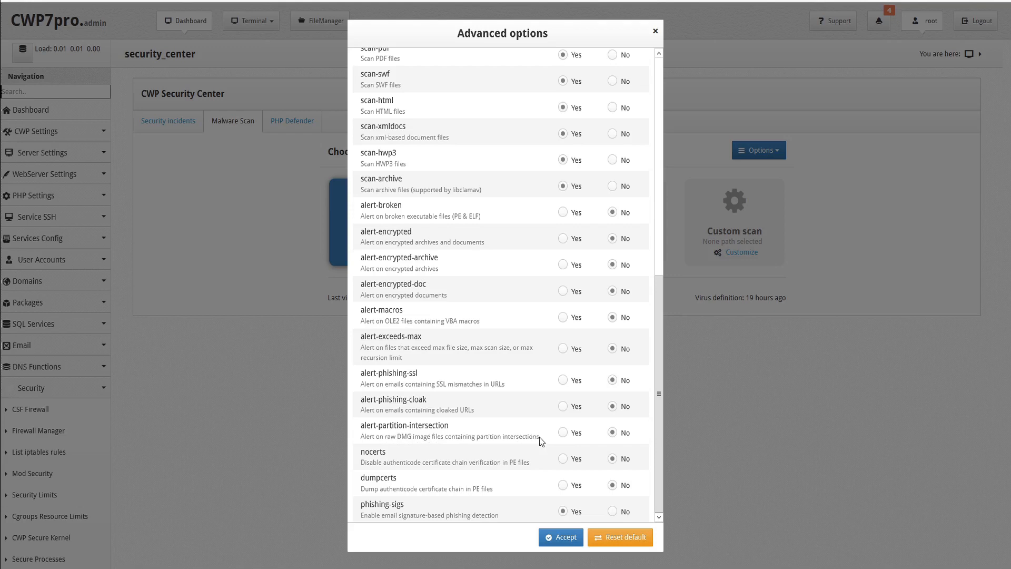
mouse_move(540, 463)
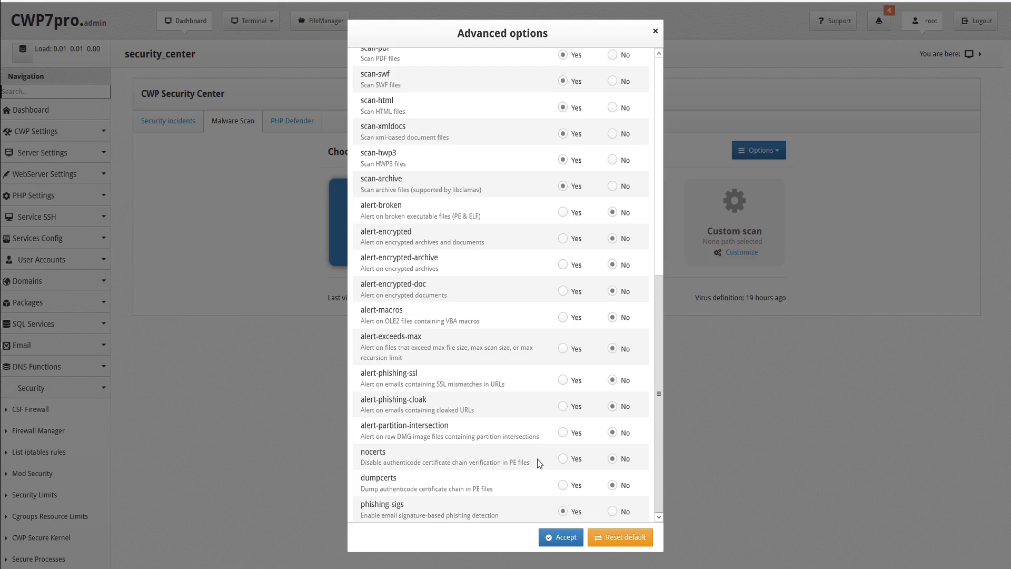
mouse_move(511, 491)
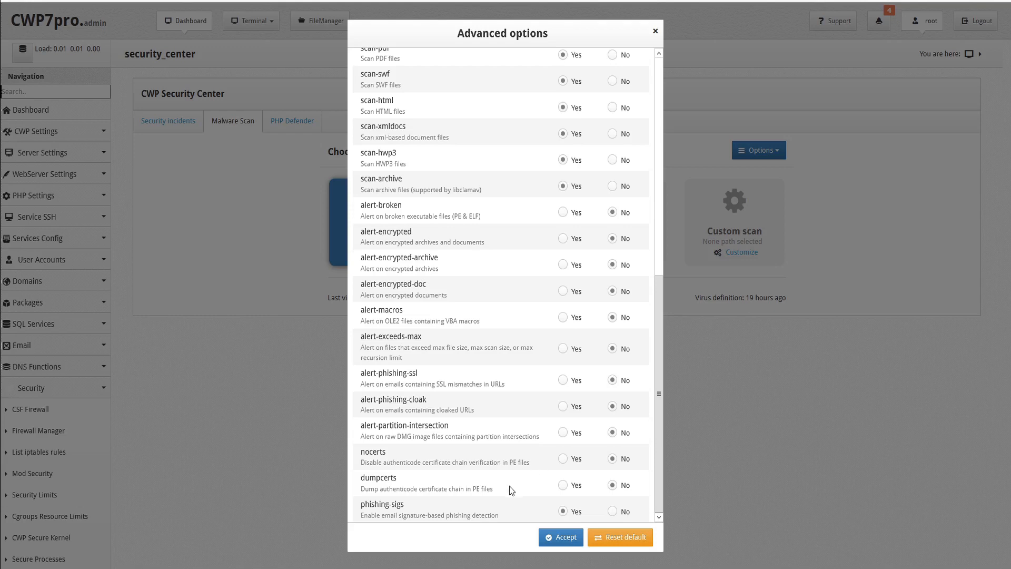
mouse_move(507, 514)
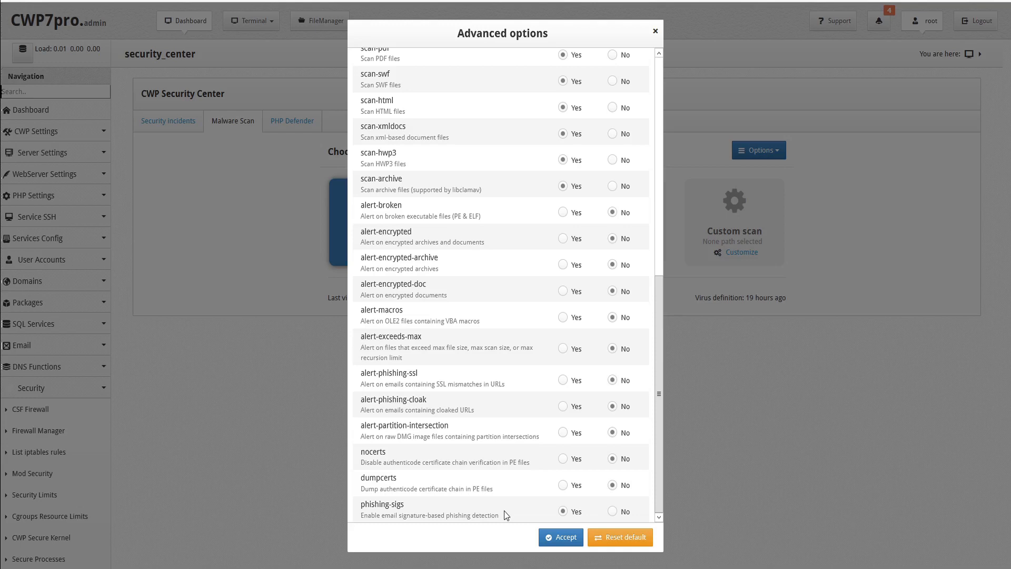
mouse_move(537, 172)
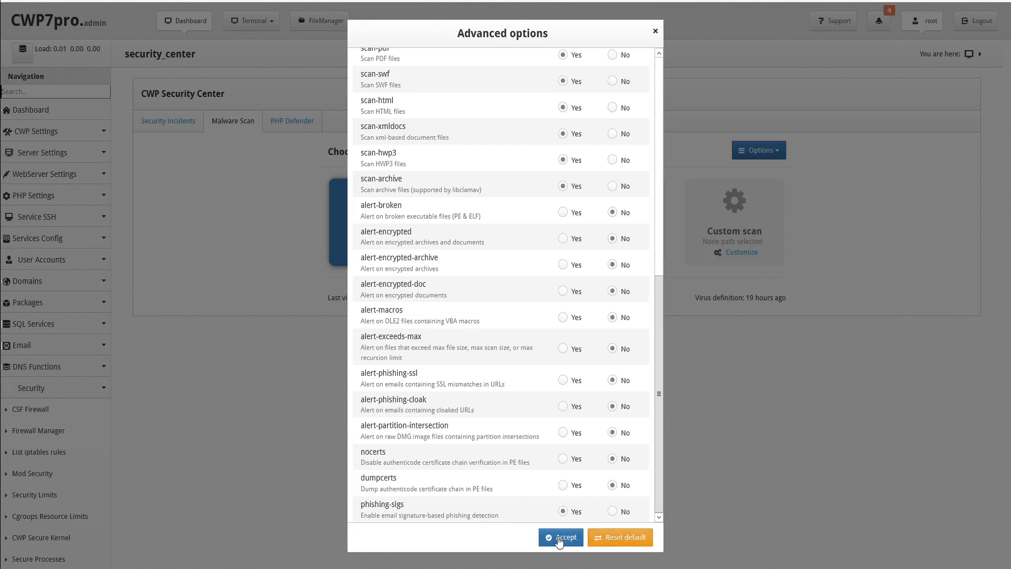
left_click(560, 537)
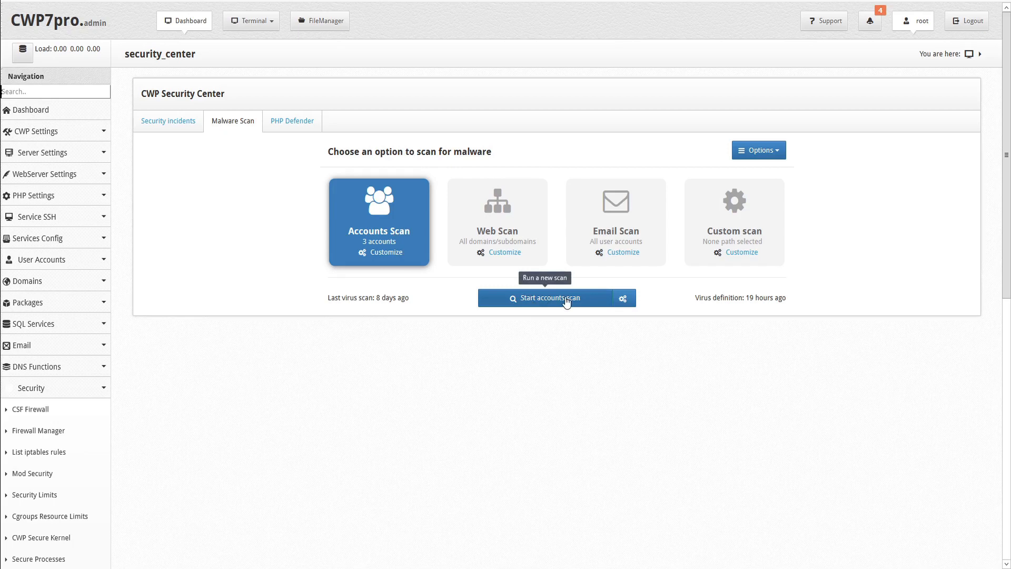
Scan all accounts for malware (0 infected of 1647), check the log, and accept.
left_click(549, 298)
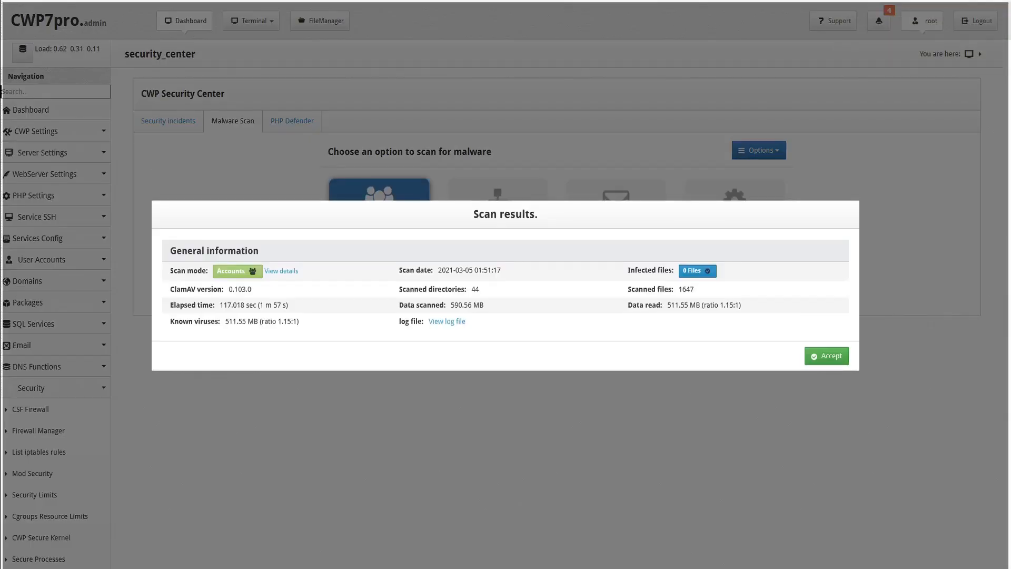
mouse_move(368, 164)
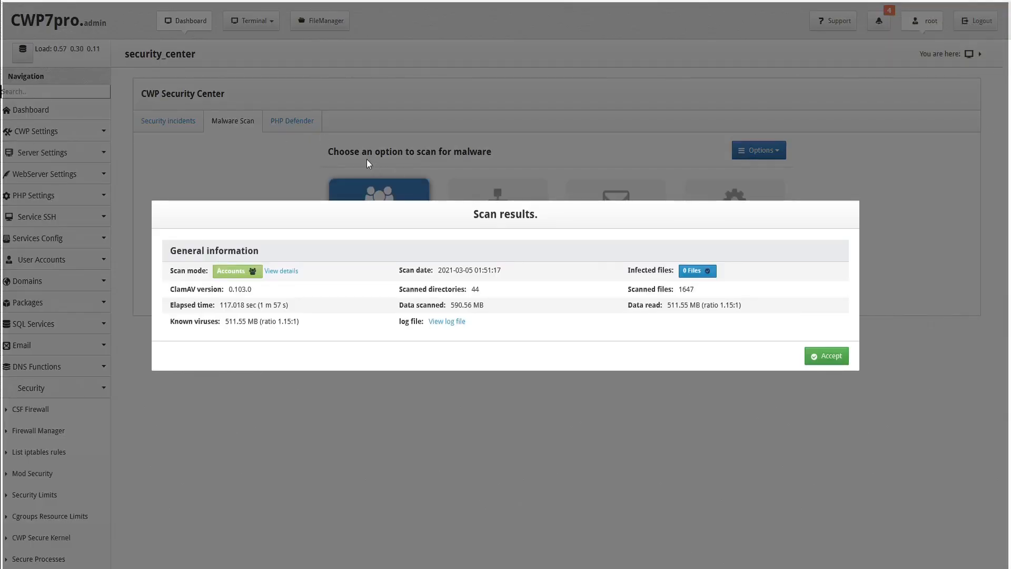
mouse_move(731, 378)
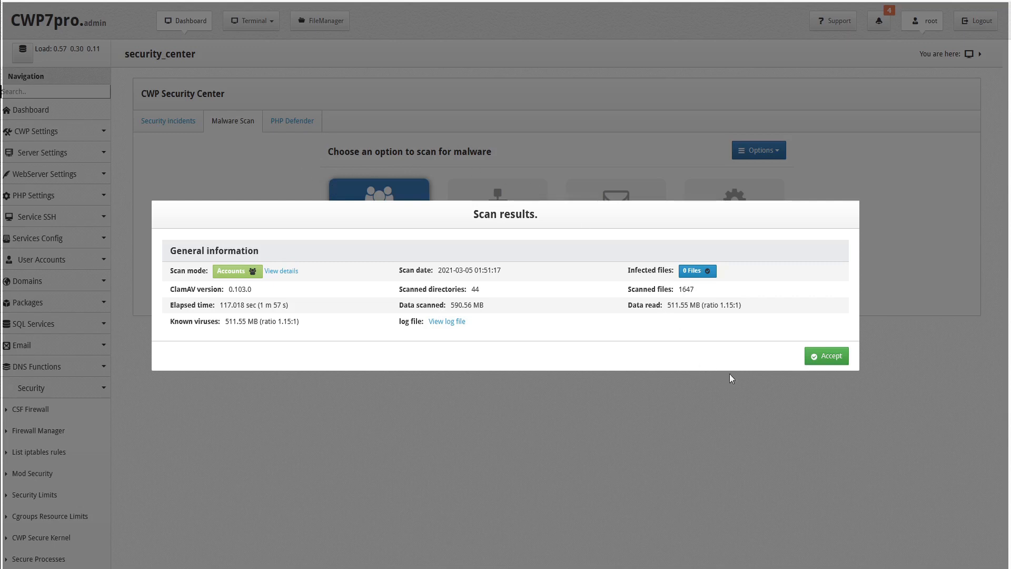
mouse_move(258, 278)
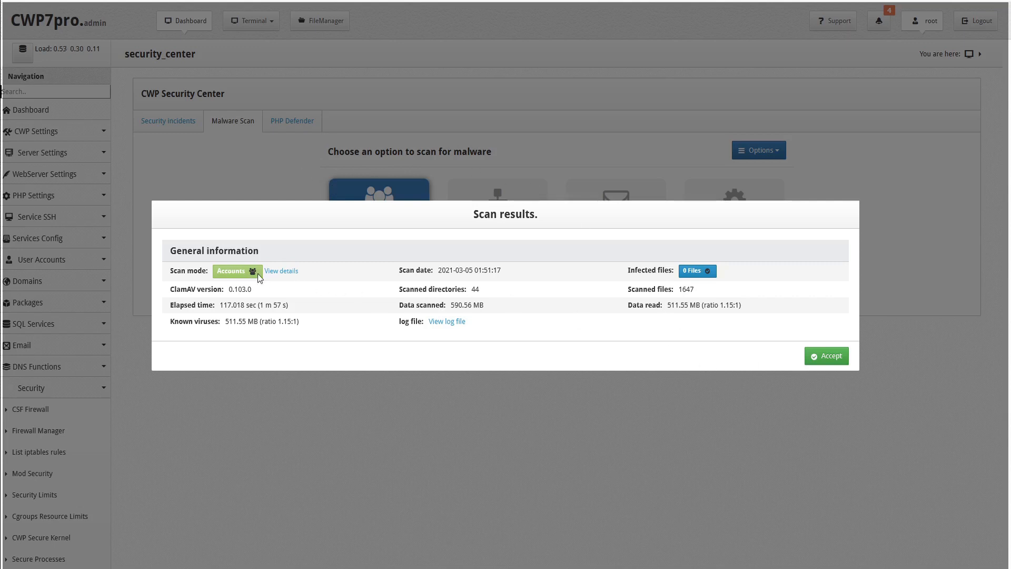
mouse_move(247, 289)
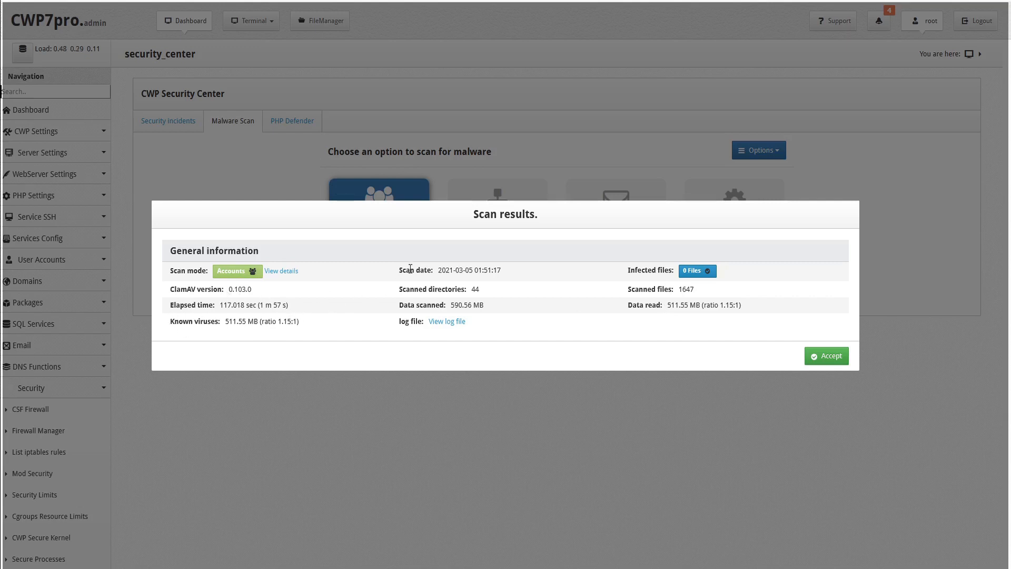
mouse_move(479, 290)
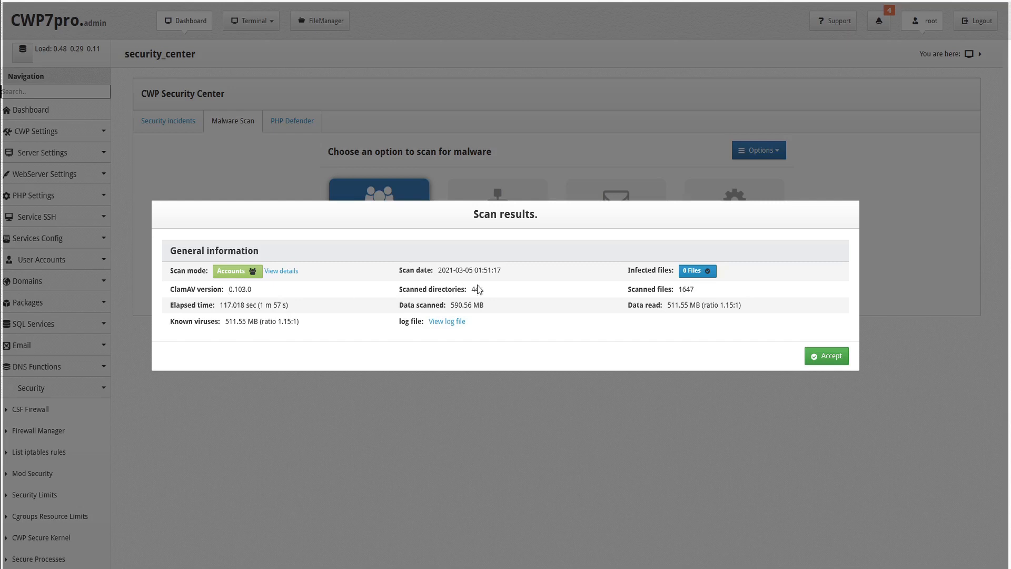
mouse_move(445, 303)
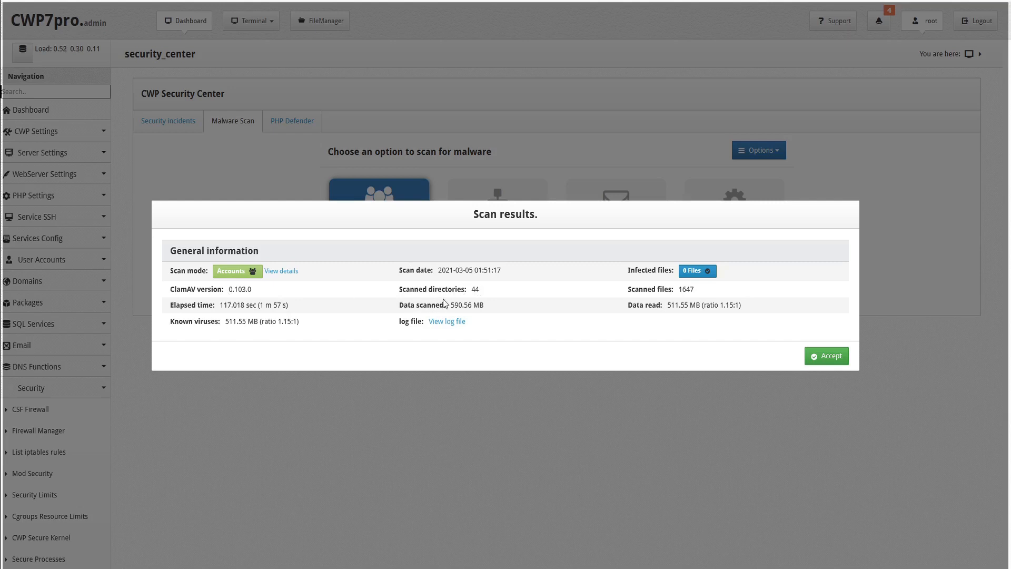
mouse_move(403, 319)
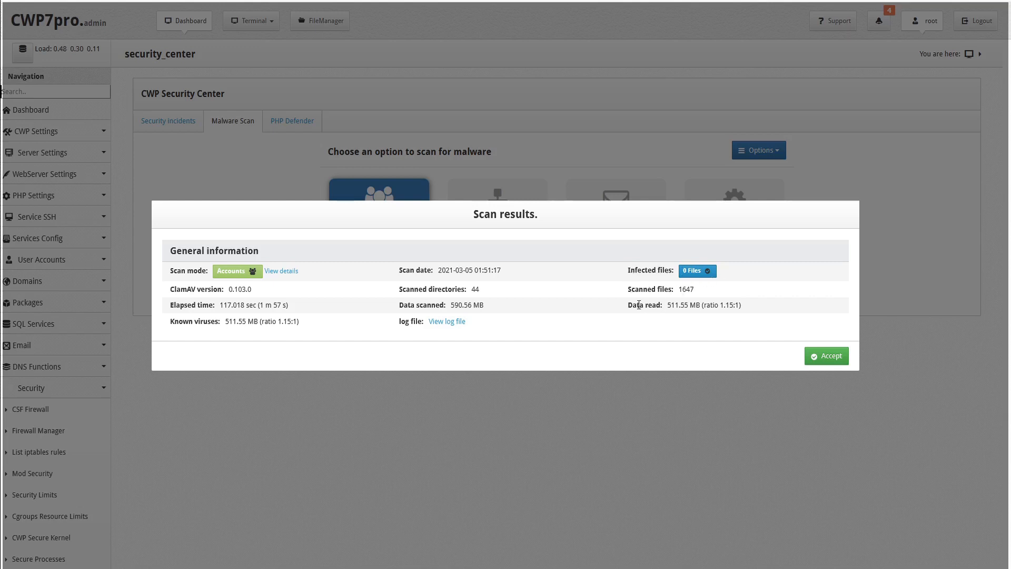
mouse_move(438, 334)
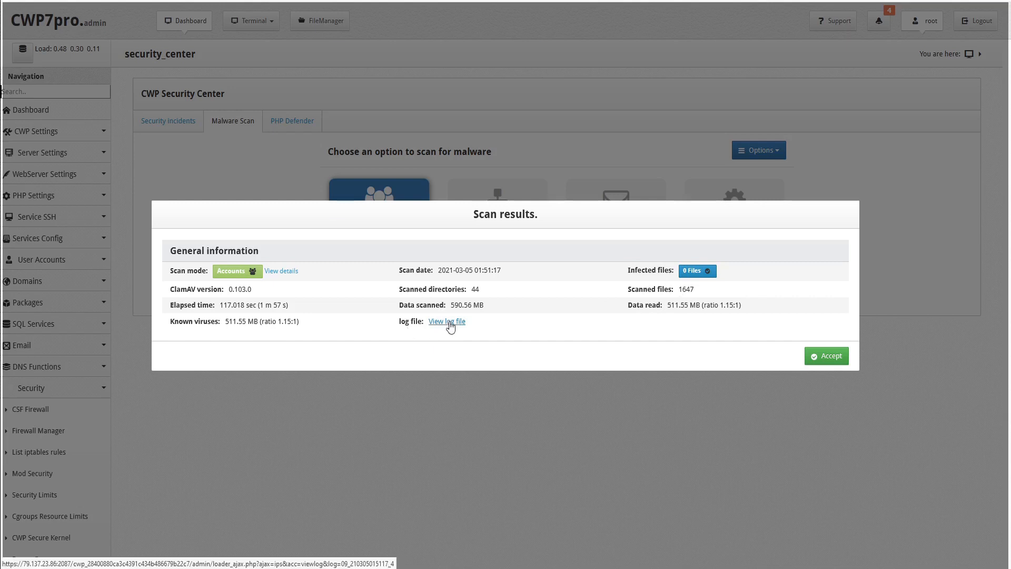
left_click(446, 321)
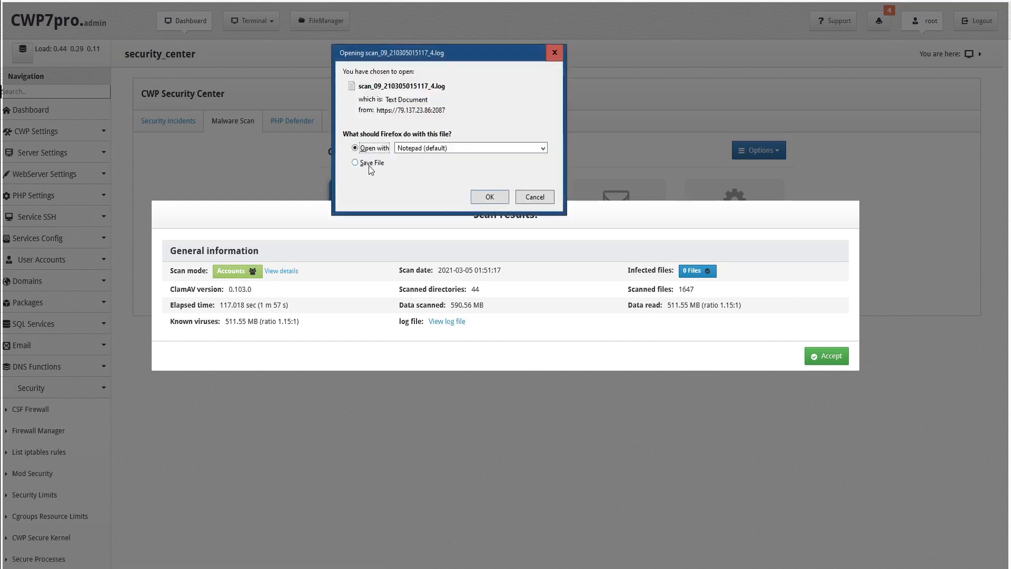
left_click(534, 197)
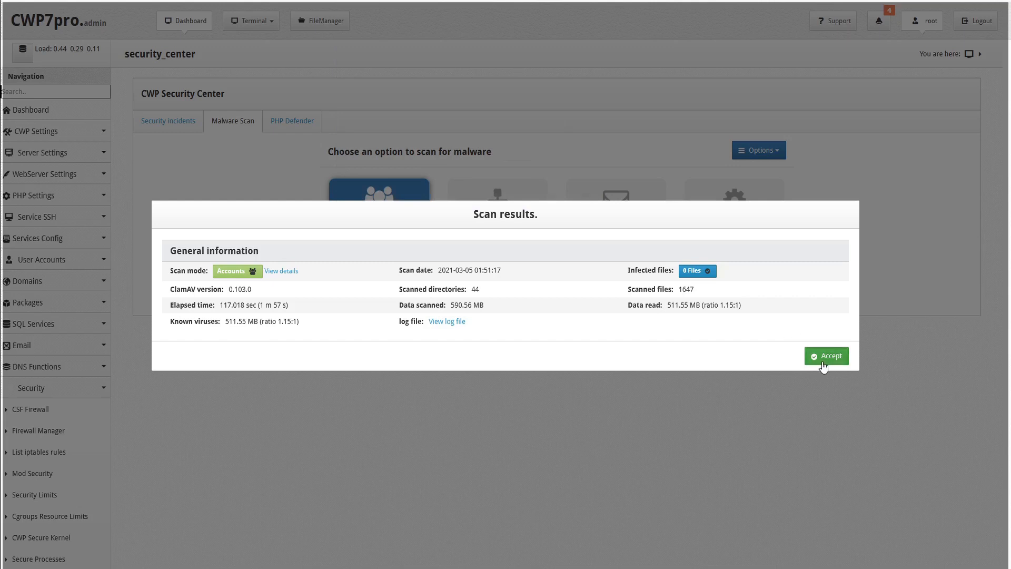
left_click(826, 355)
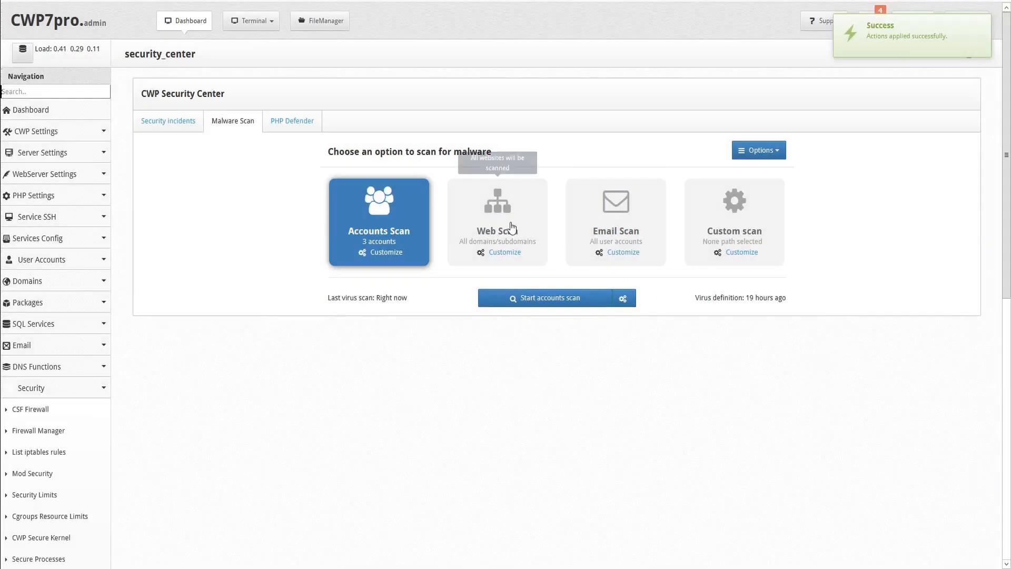
Select Email Scan and add the third user account to its account list.
left_click(614, 221)
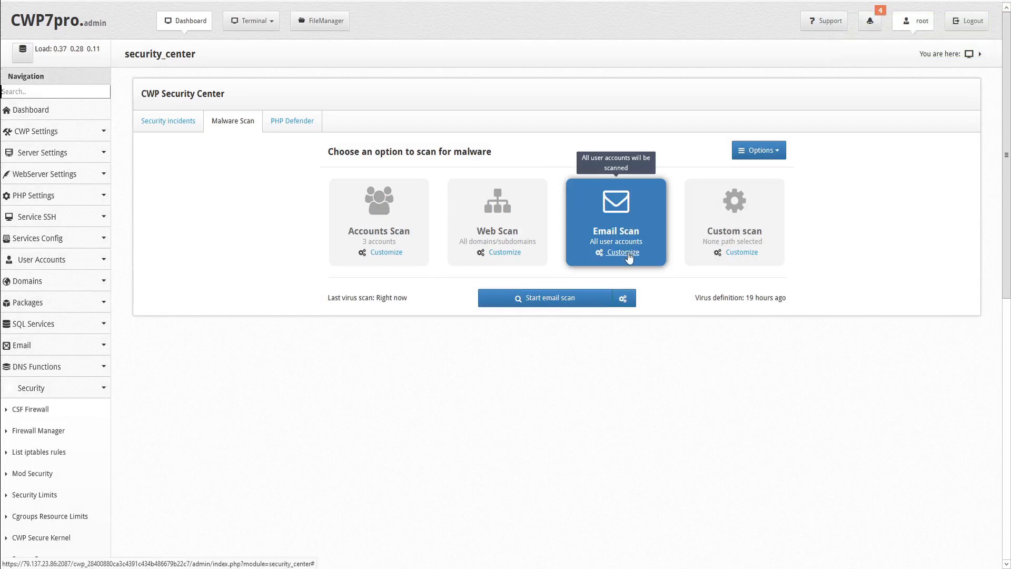
left_click(621, 252)
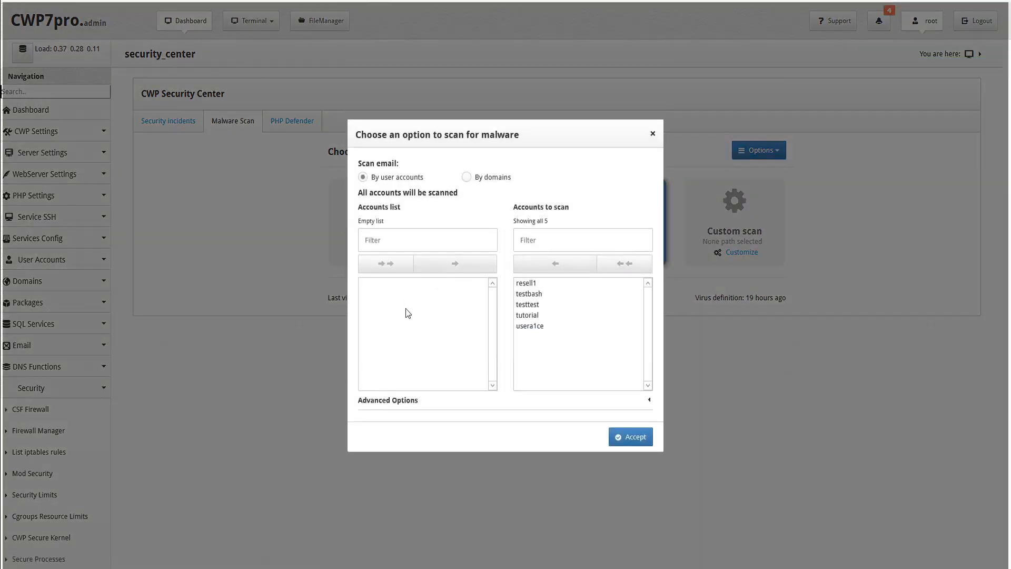
left_click(553, 263)
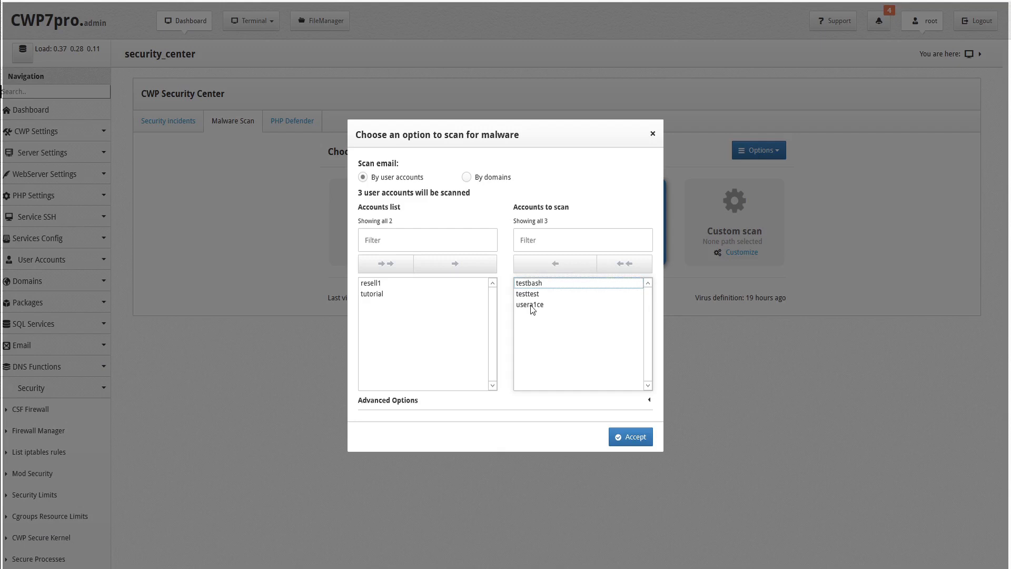
left_click(630, 436)
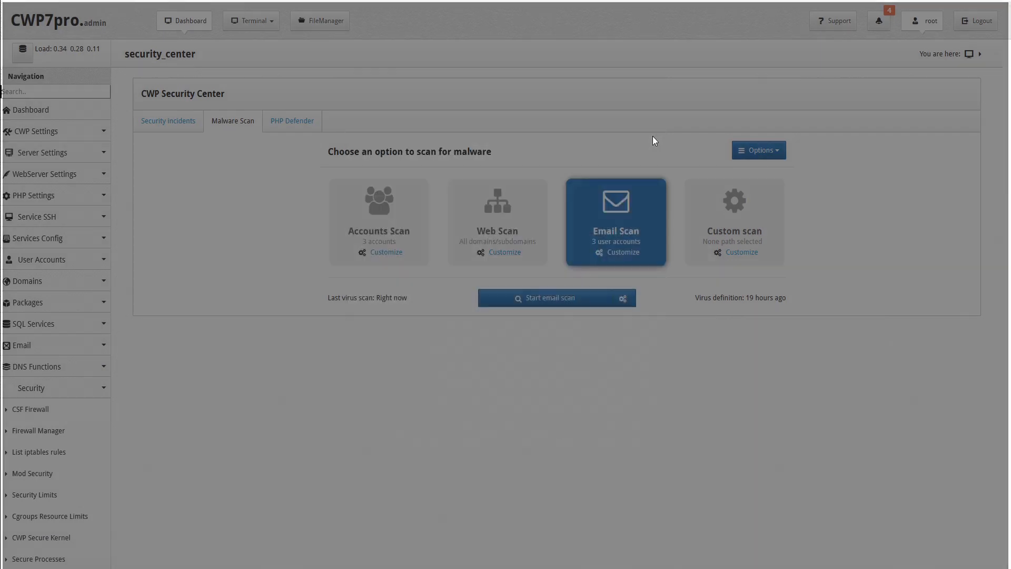
mouse_move(497, 245)
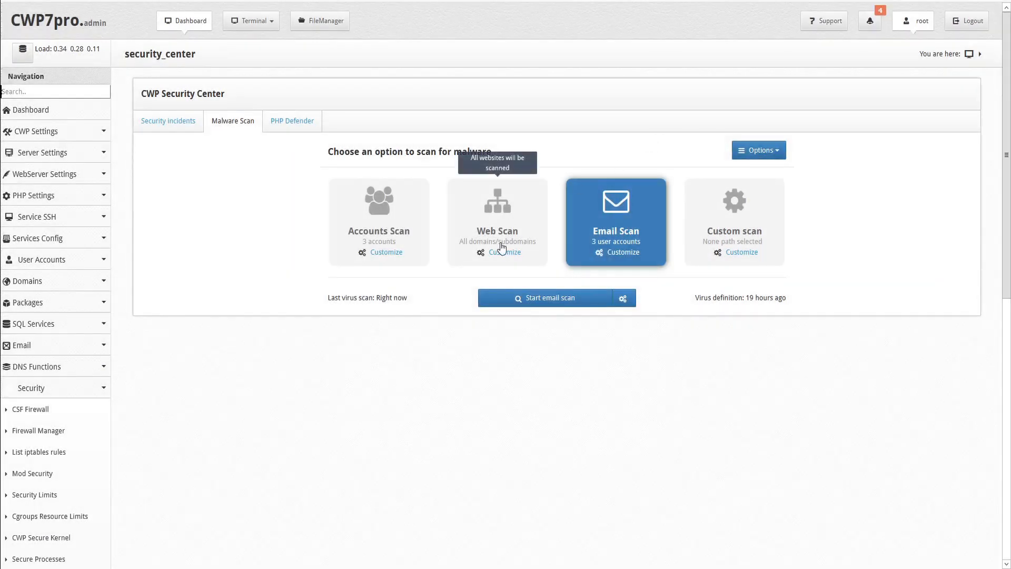
Limit the web scan to 9 websites by removing three domains.
left_click(505, 252)
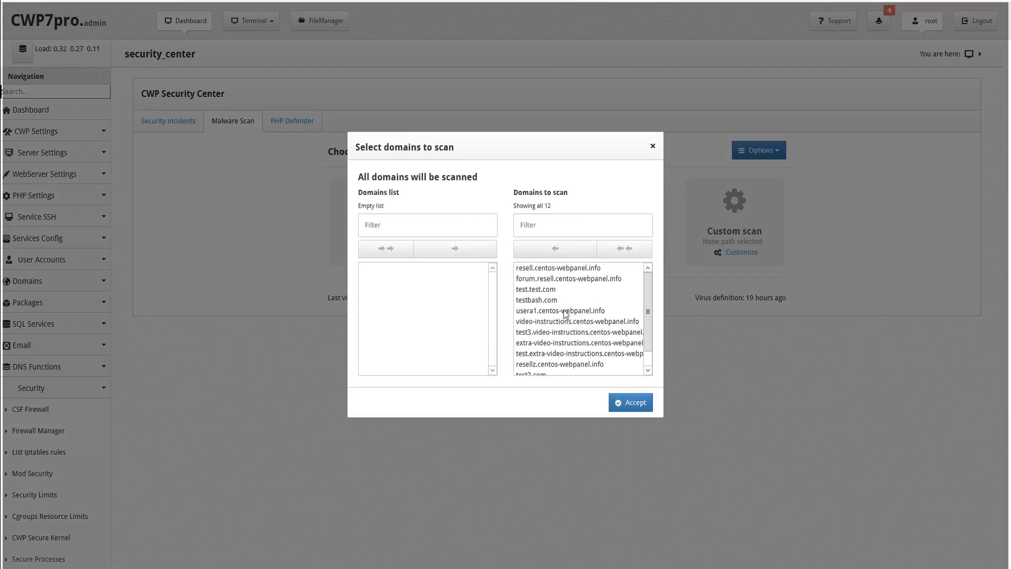
left_click(553, 248)
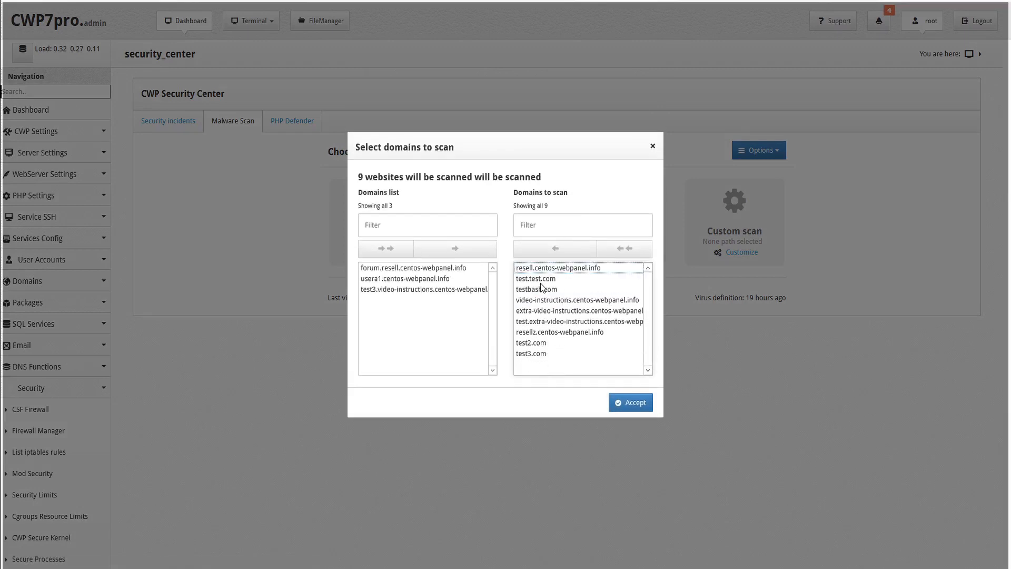
left_click(630, 402)
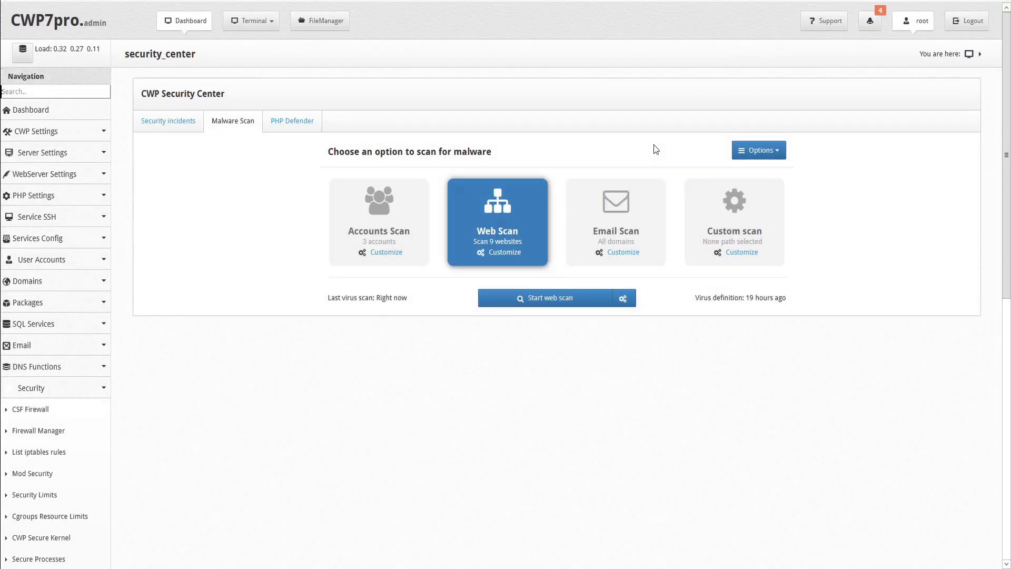
left_click(733, 222)
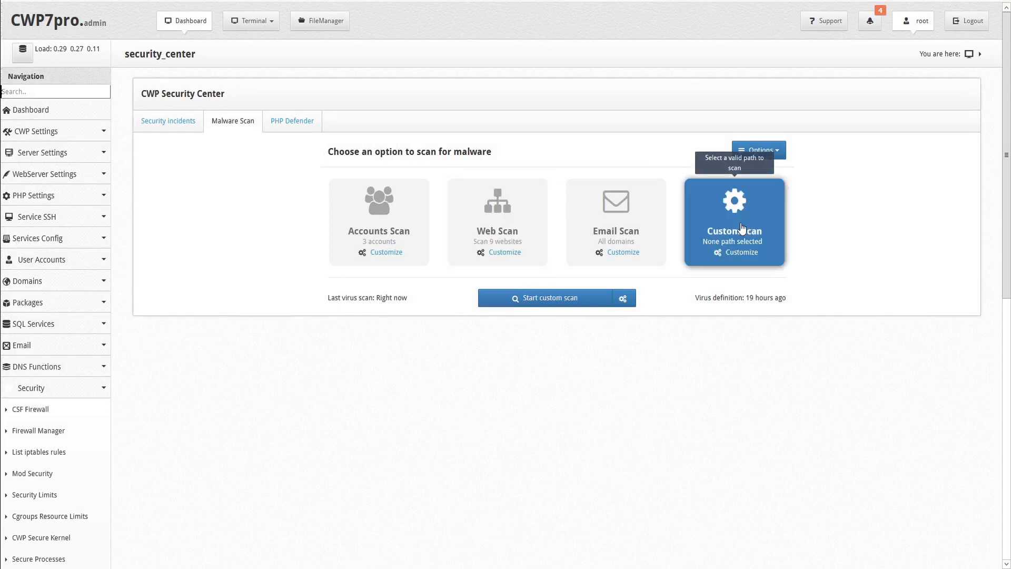
mouse_move(742, 252)
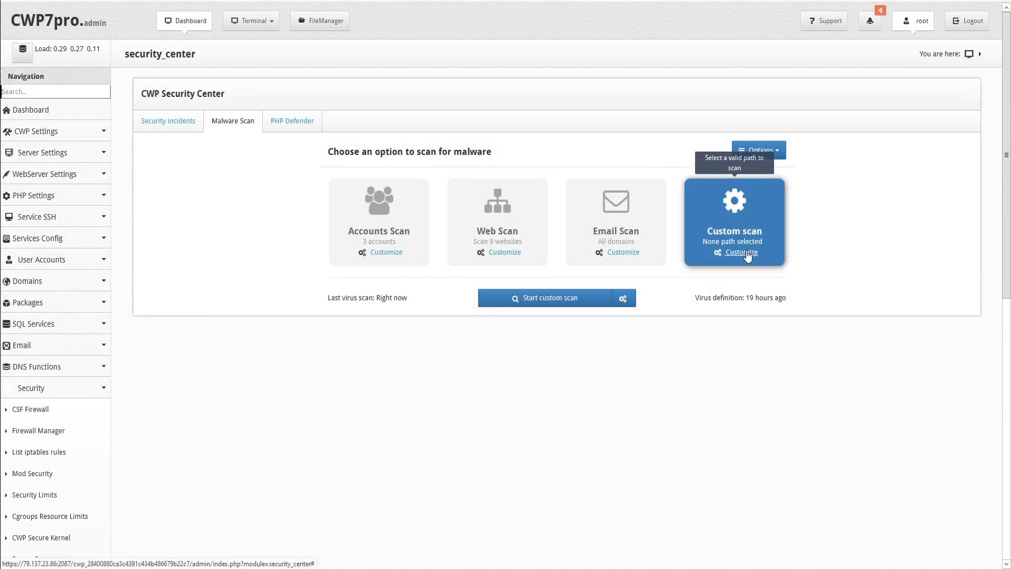
Browse the folder list and set the custom scan path to /opt/.
left_click(743, 252)
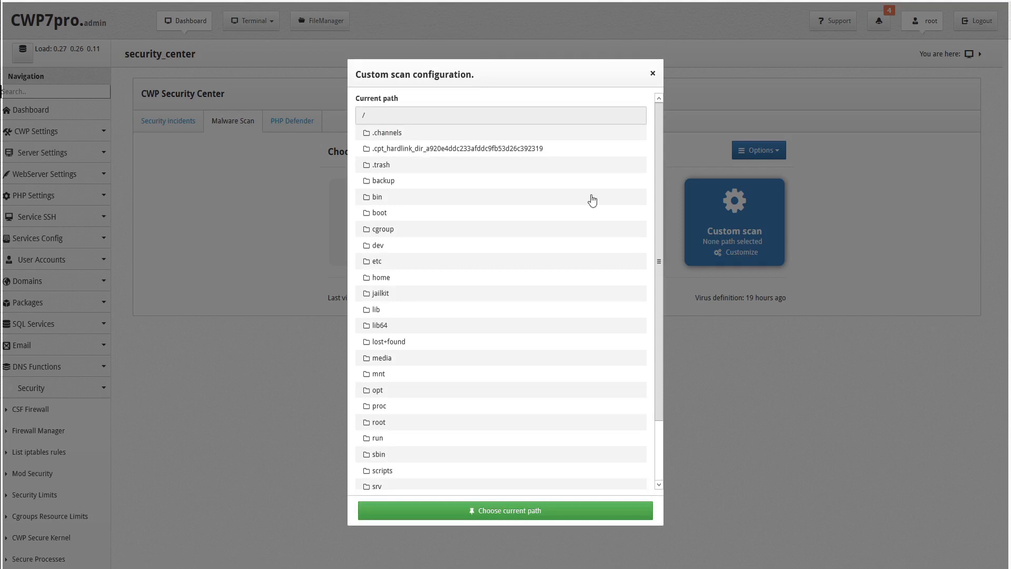
scroll("down", 3)
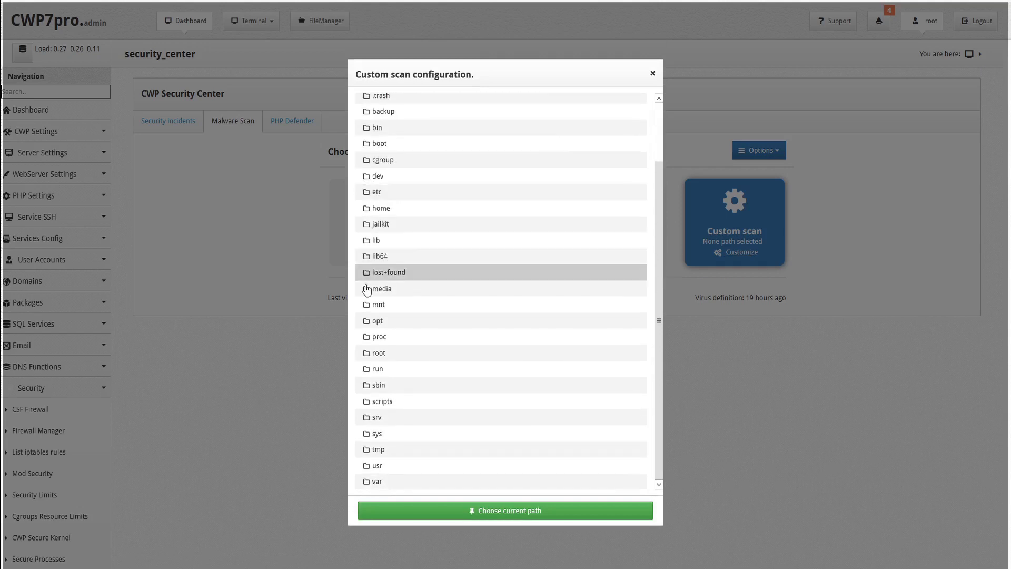
left_click(379, 321)
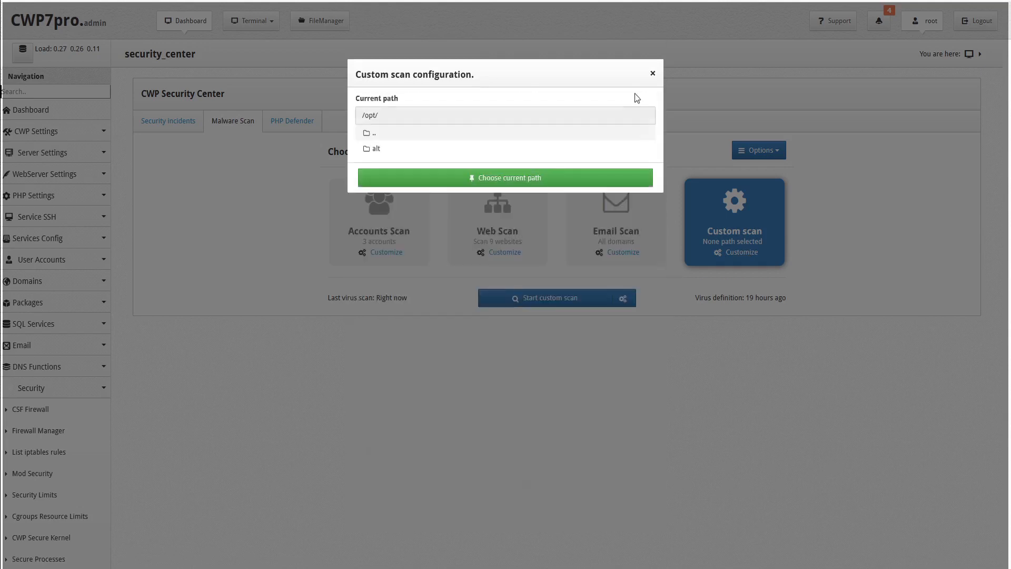
left_click(505, 178)
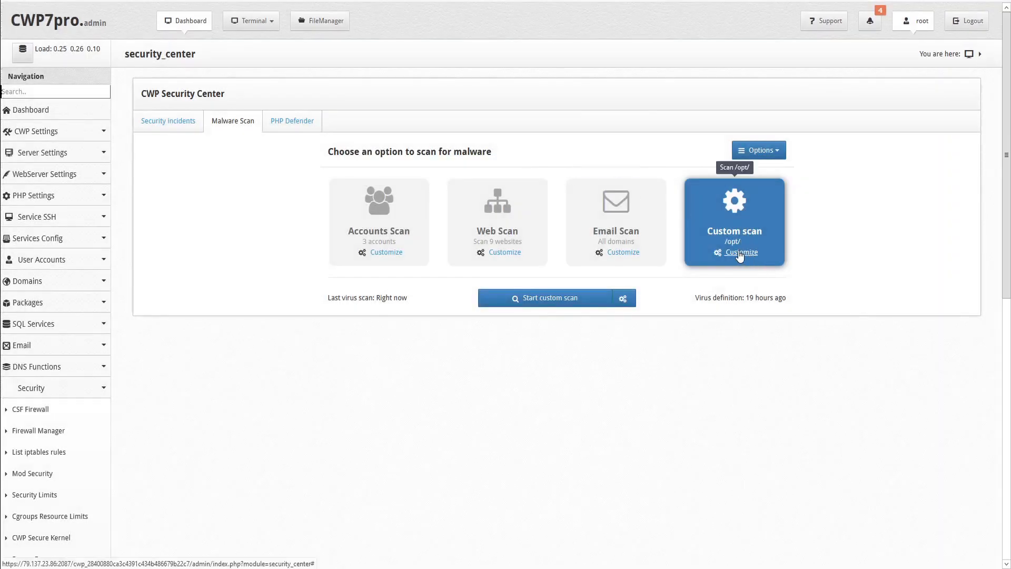
mouse_move(622, 298)
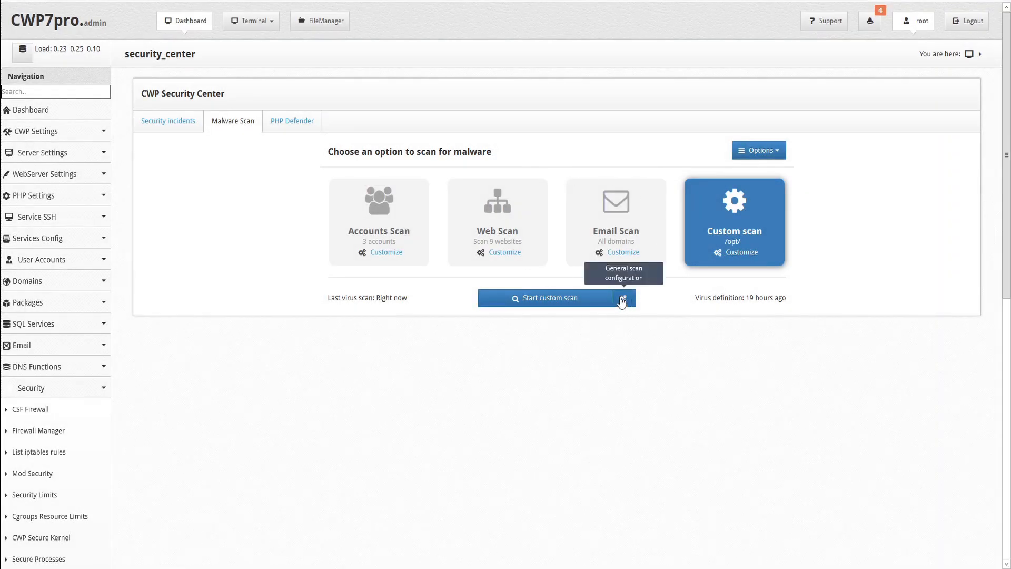
mouse_move(740, 163)
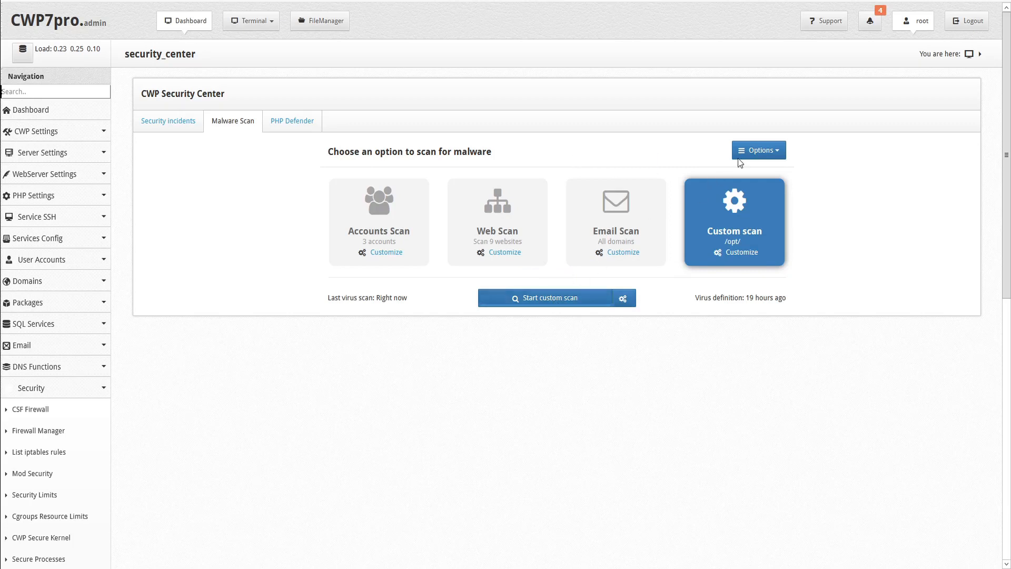
left_click(758, 150)
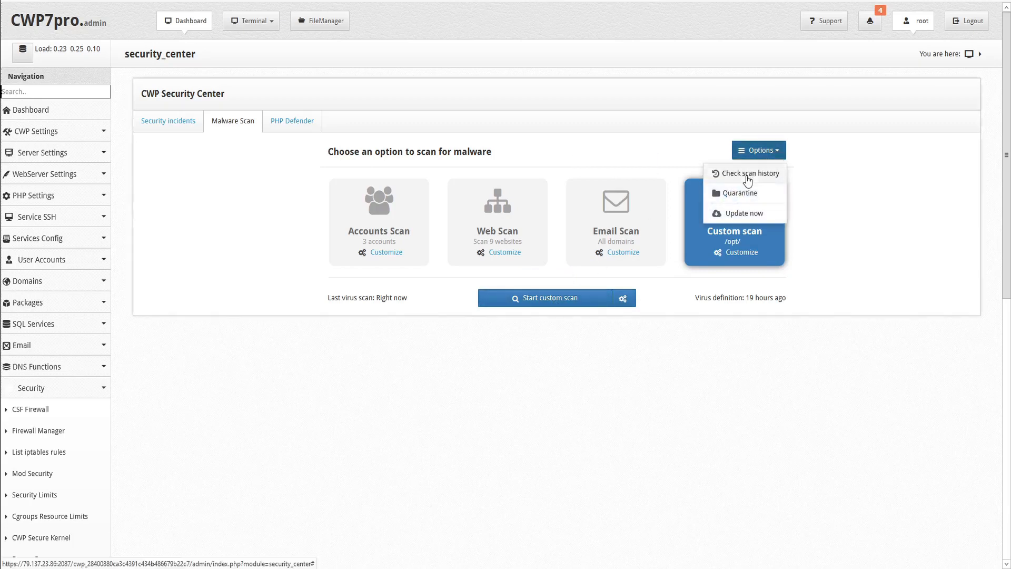
Open the scan history, keep 10 entries per page, and download the 2021/03/05 scan log.
left_click(745, 173)
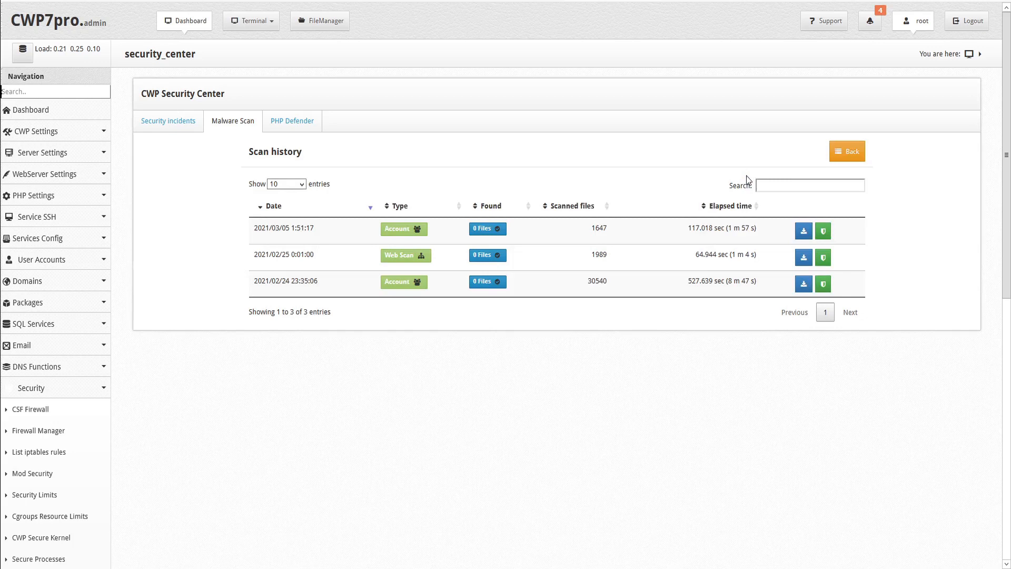
left_click(284, 184)
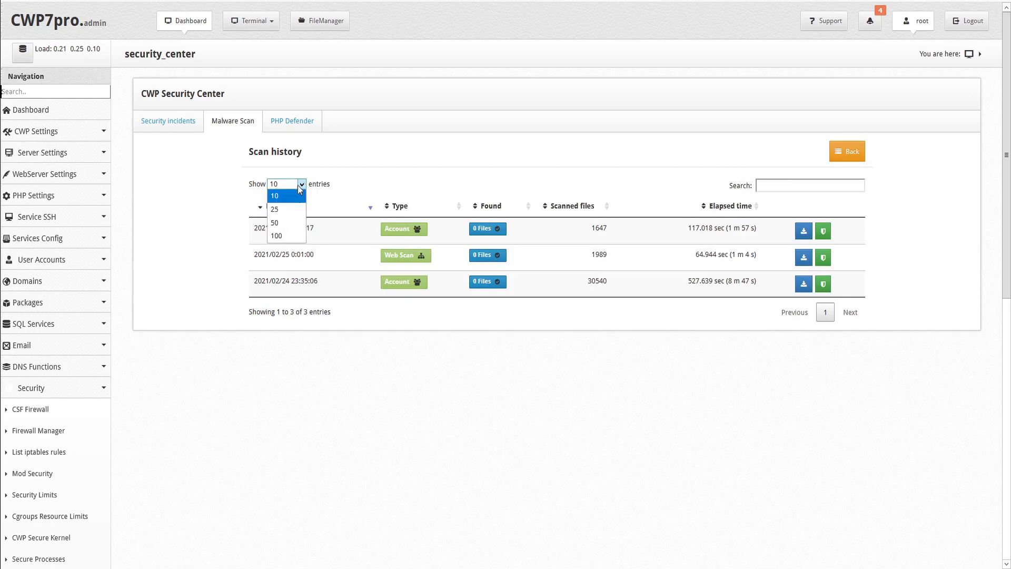
left_click(273, 196)
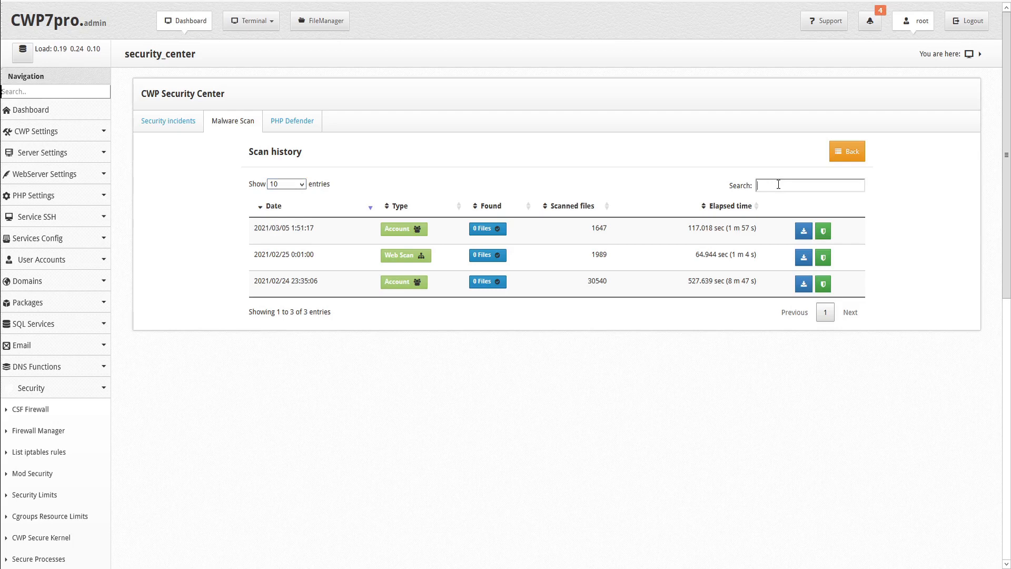
mouse_move(392, 213)
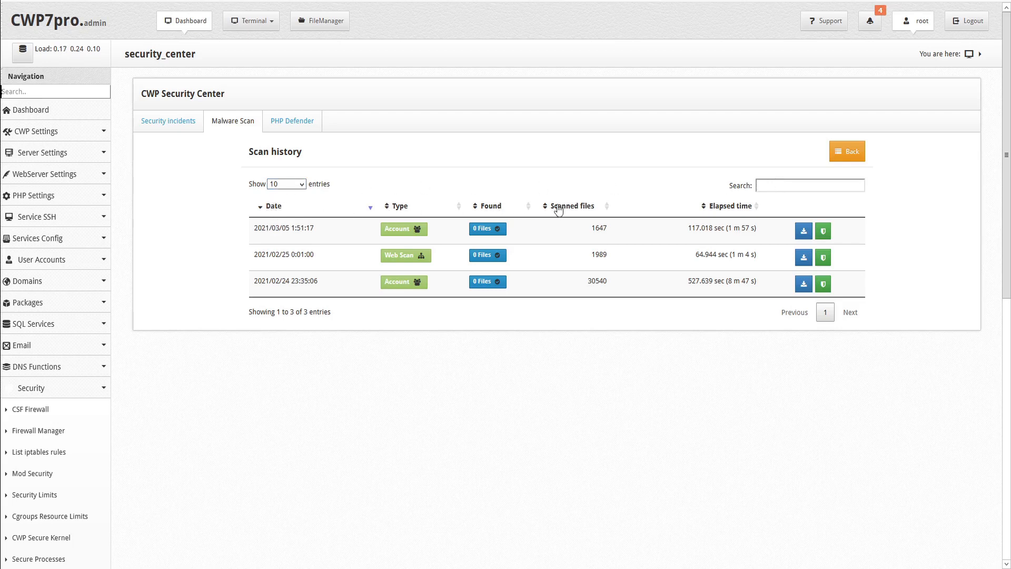
mouse_move(716, 208)
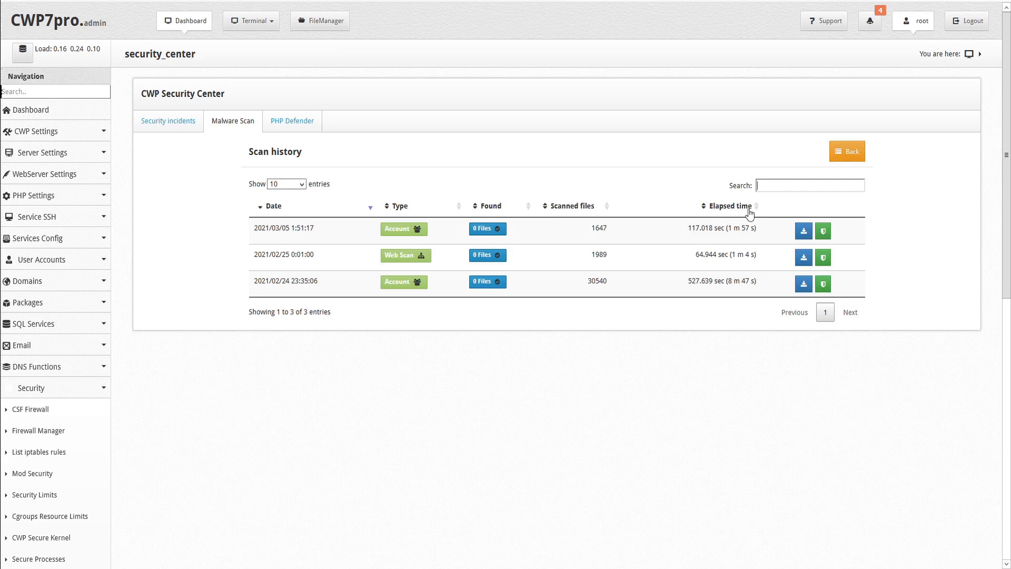
mouse_move(802, 231)
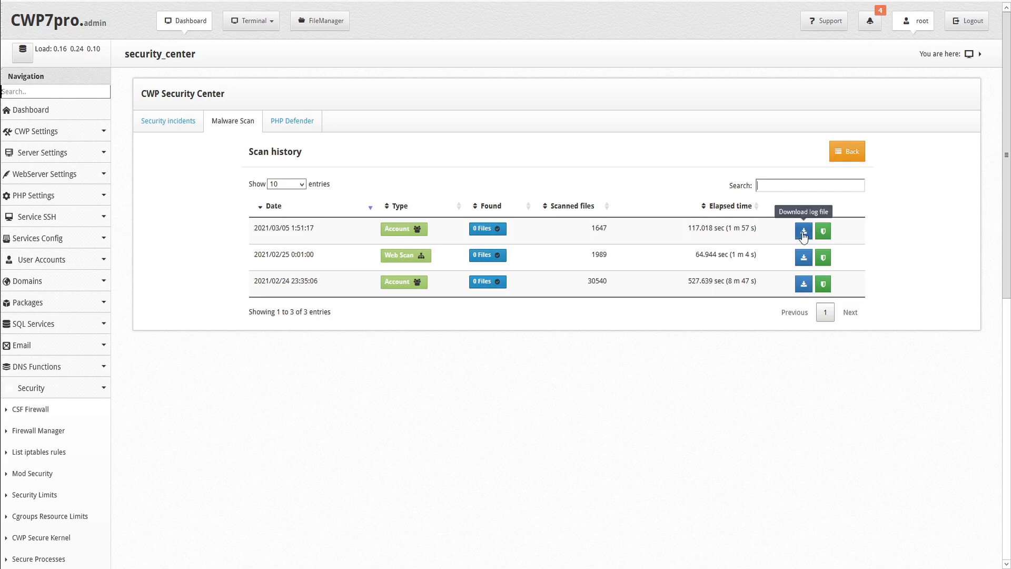
left_click(802, 231)
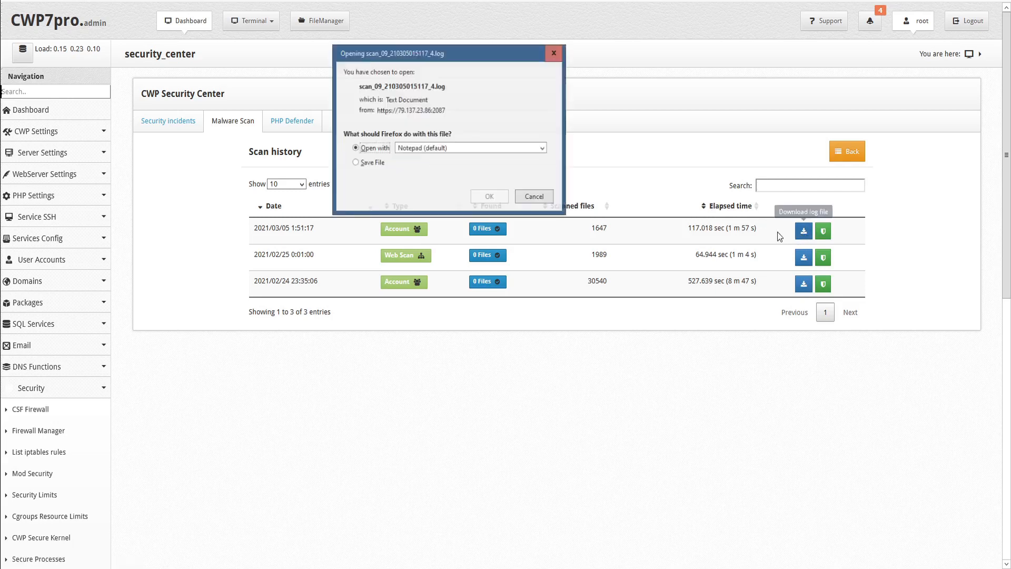
Dismiss the log download and scan results popup, then show the PHP Defender section.
left_click(534, 196)
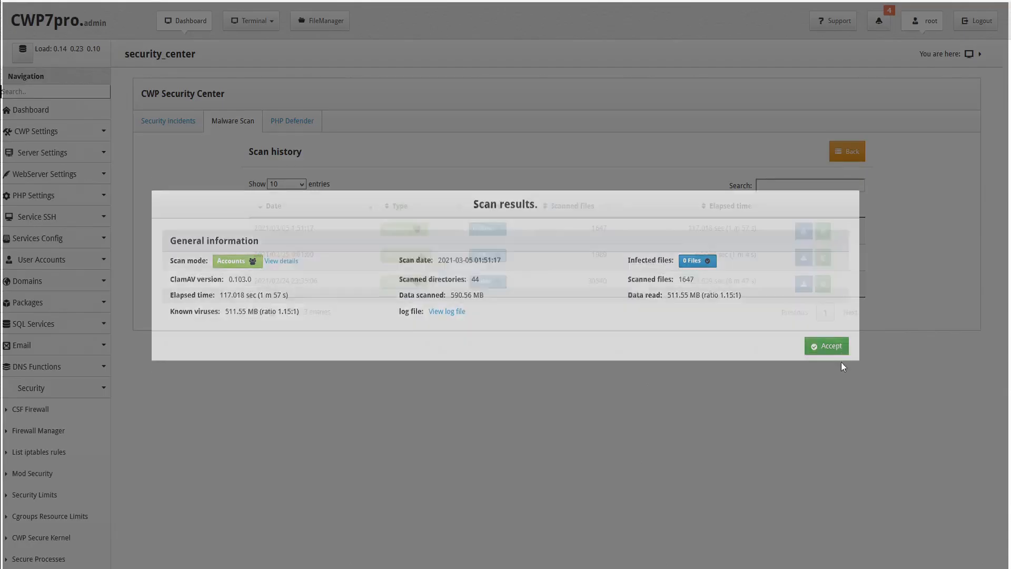
left_click(826, 346)
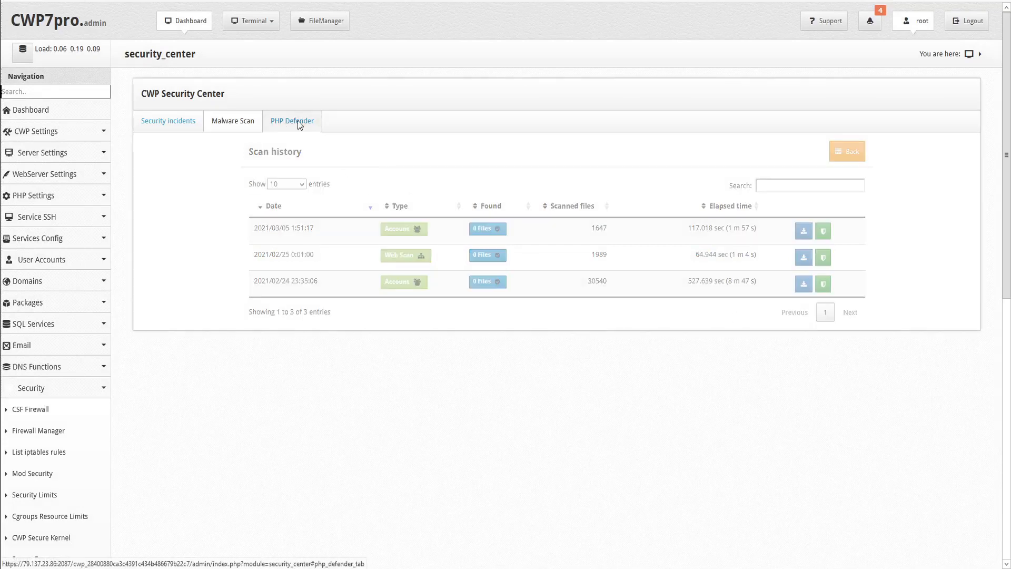
left_click(292, 121)
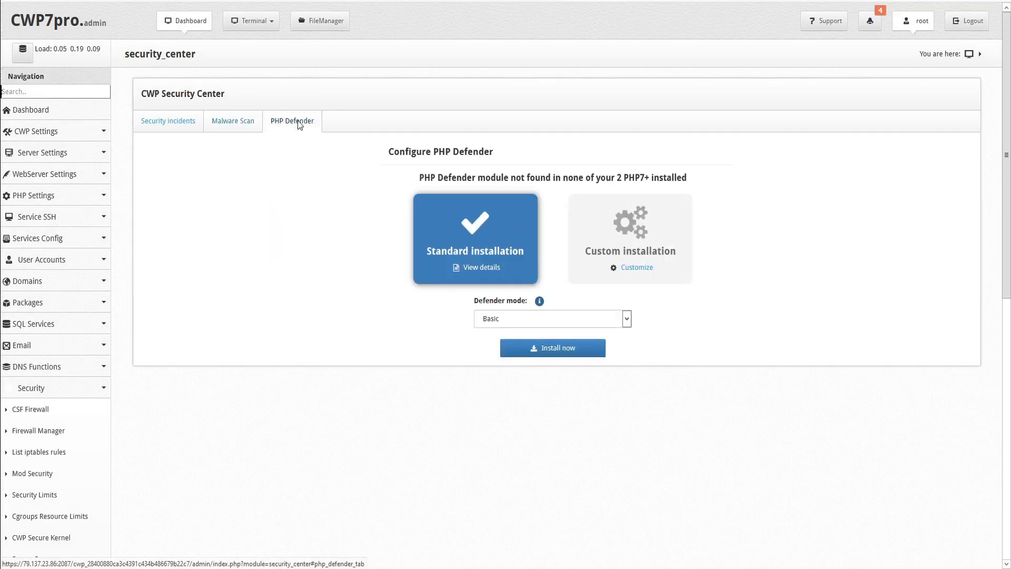
mouse_move(300, 130)
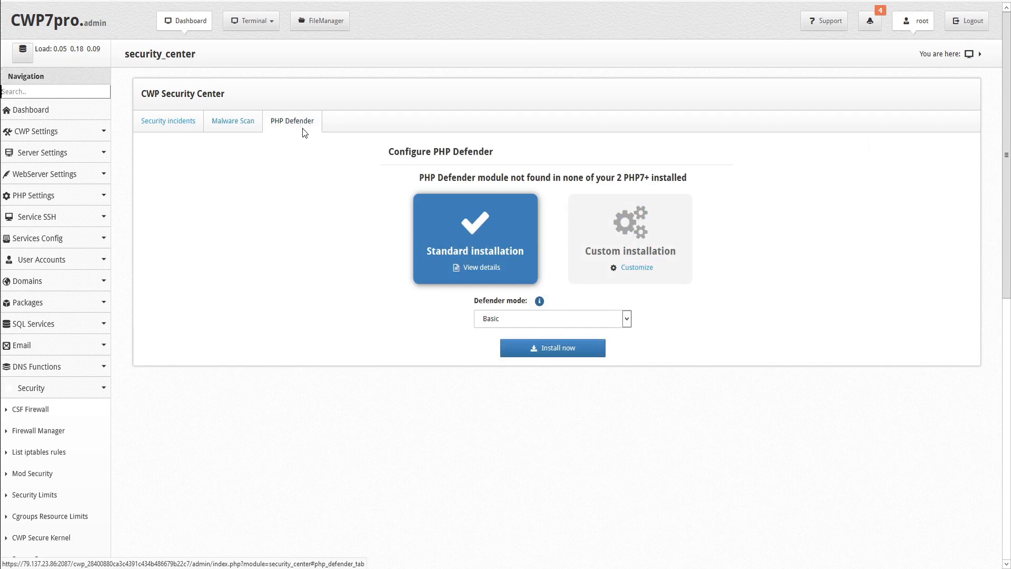
mouse_move(710, 183)
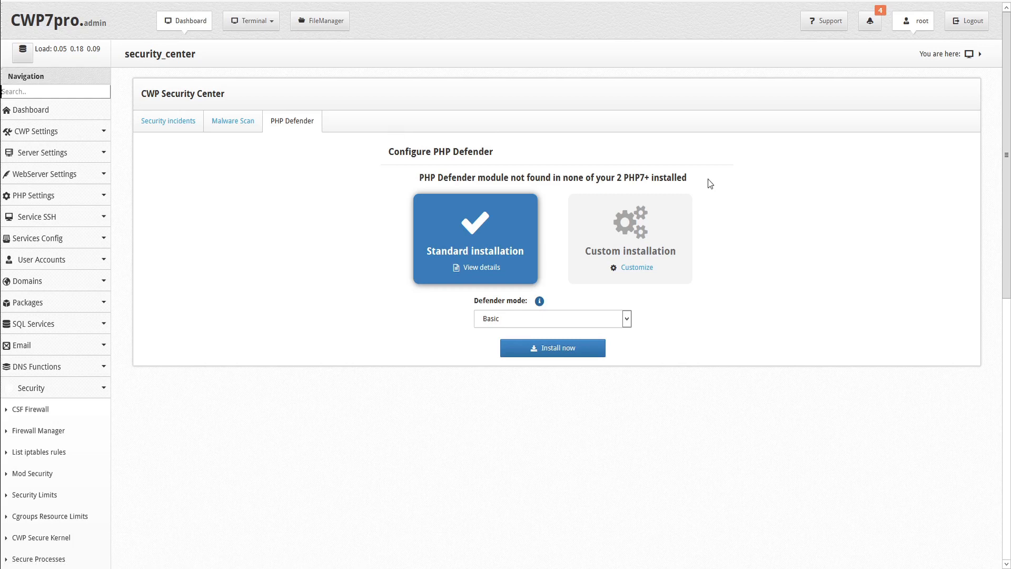
mouse_move(686, 179)
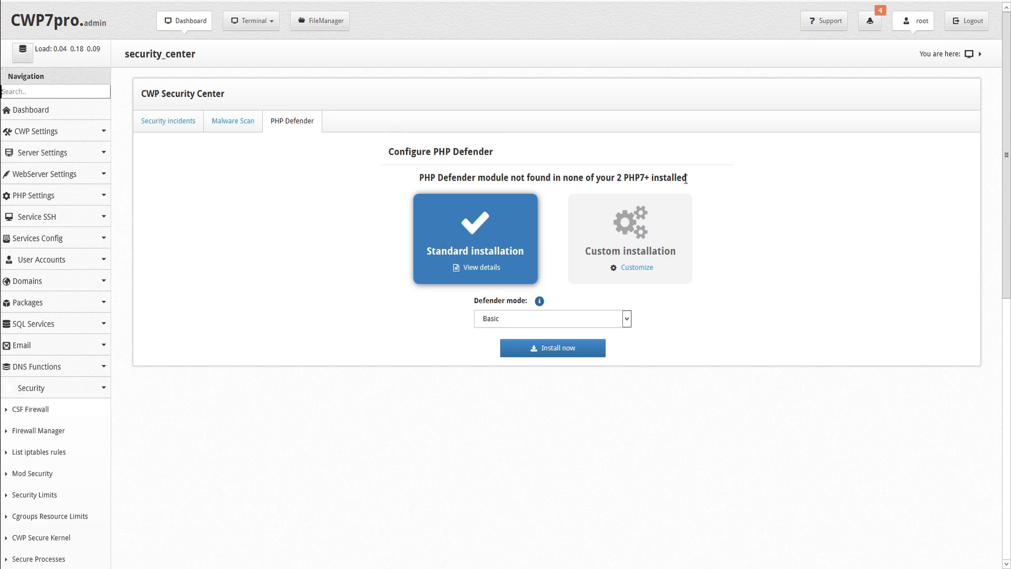
Check the Defender mode list and open the custom installation's PHP 7.0/7.3 picker.
double_click(635, 178)
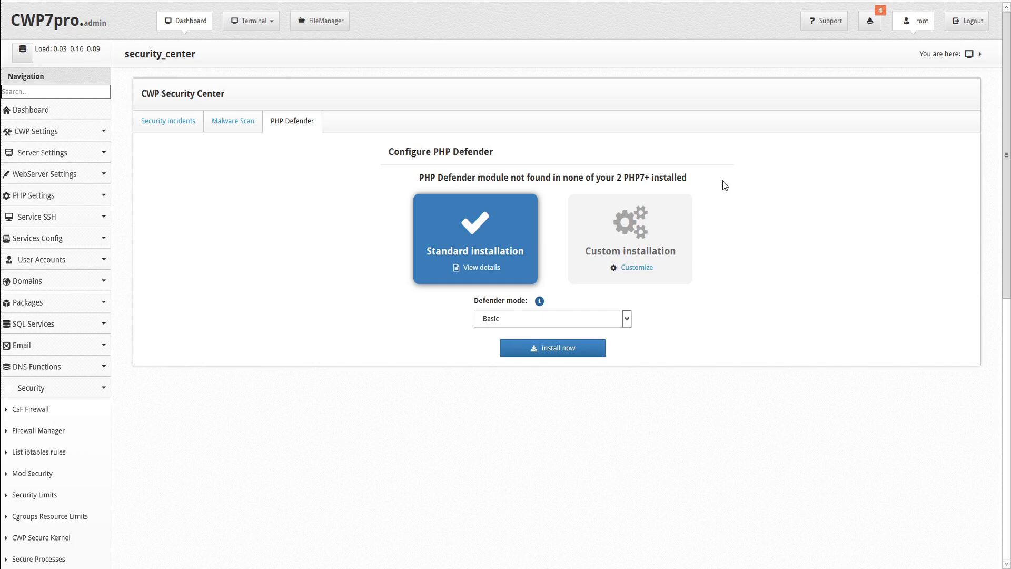
mouse_move(733, 187)
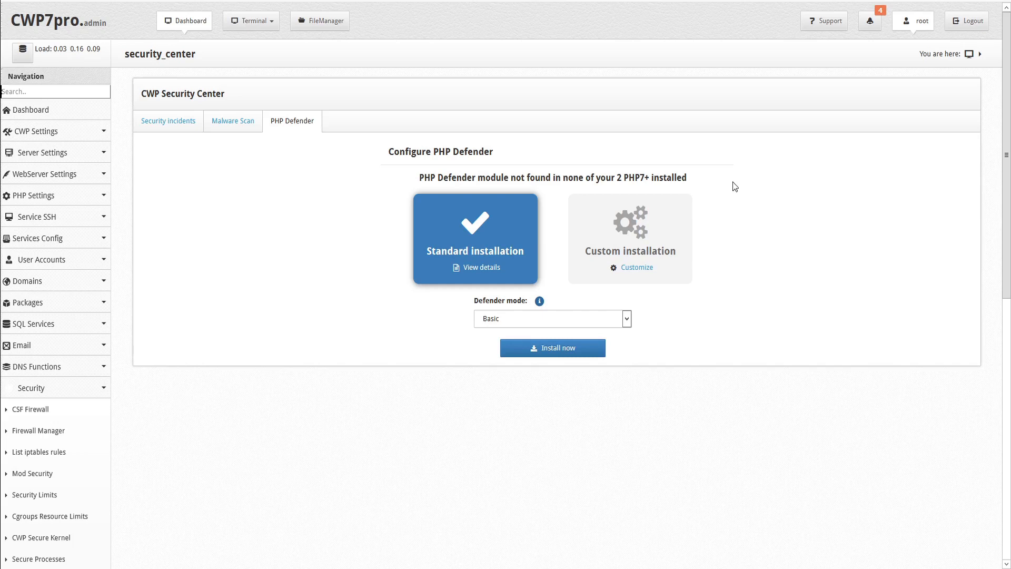
mouse_move(666, 293)
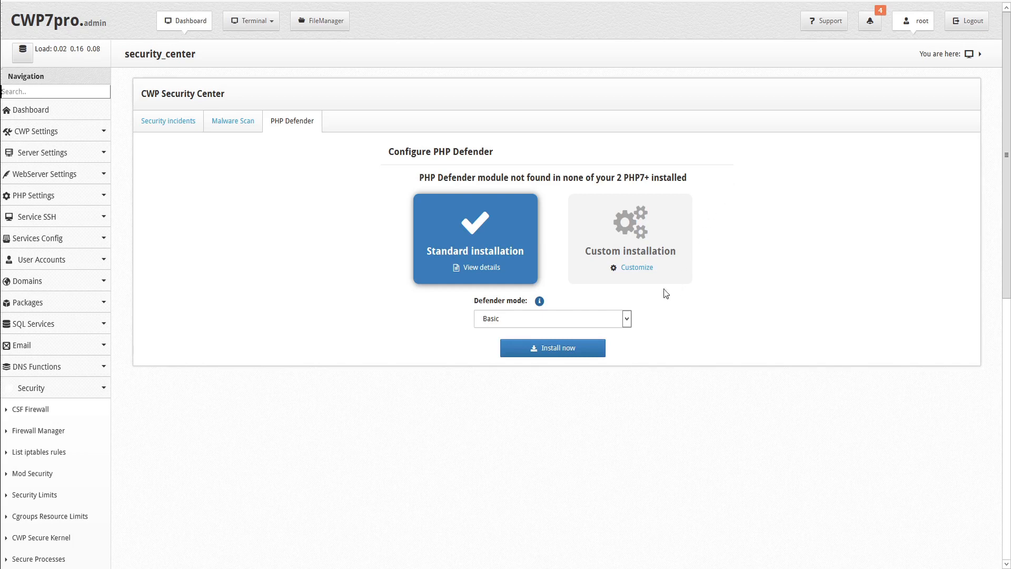
left_click(552, 318)
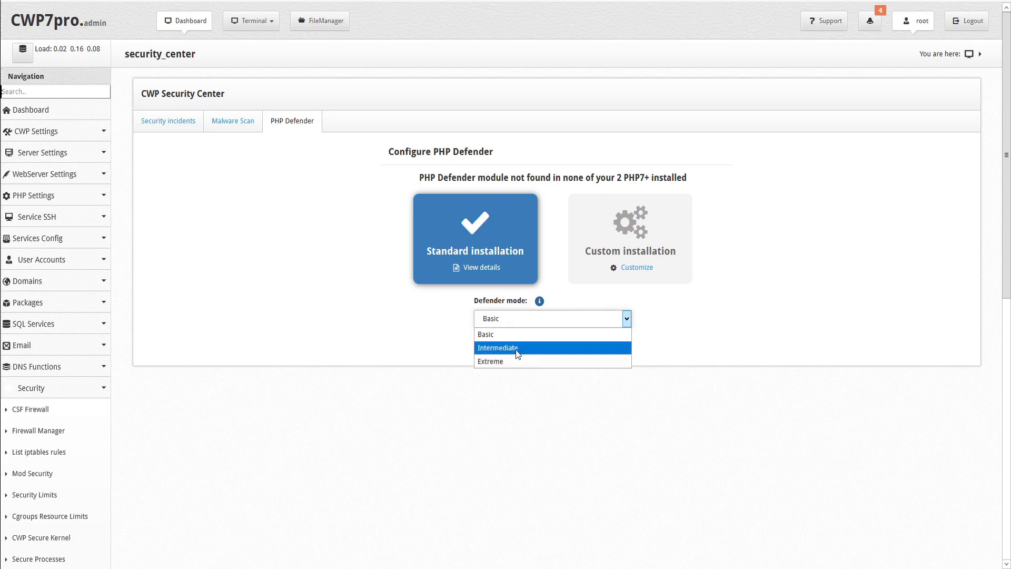
mouse_move(491, 361)
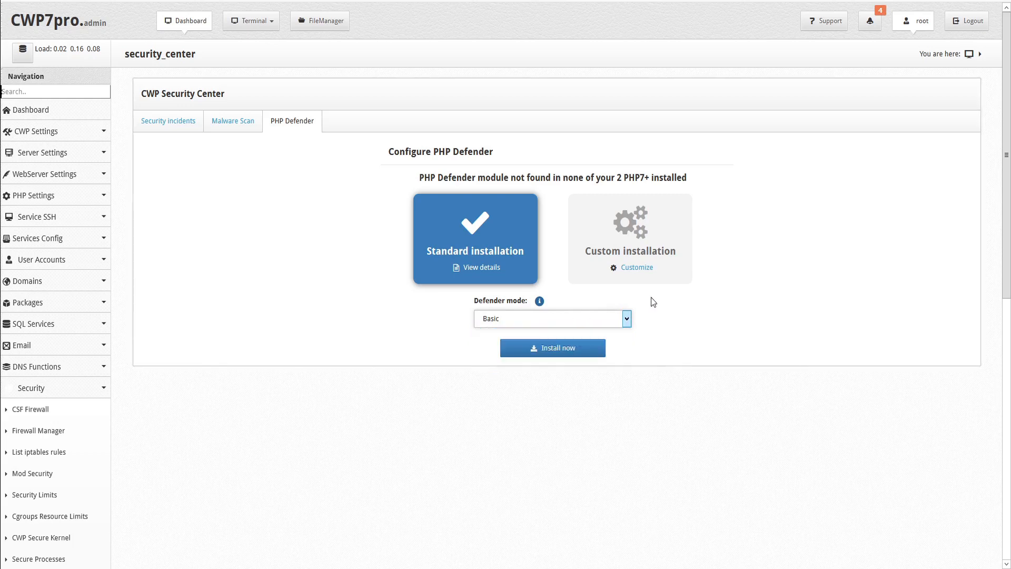
mouse_move(630, 240)
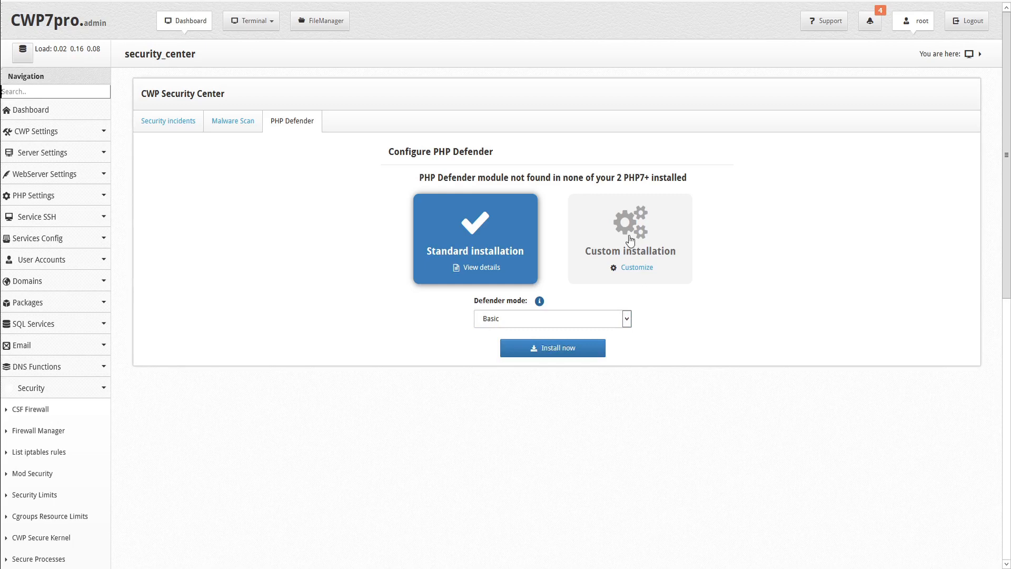
left_click(635, 267)
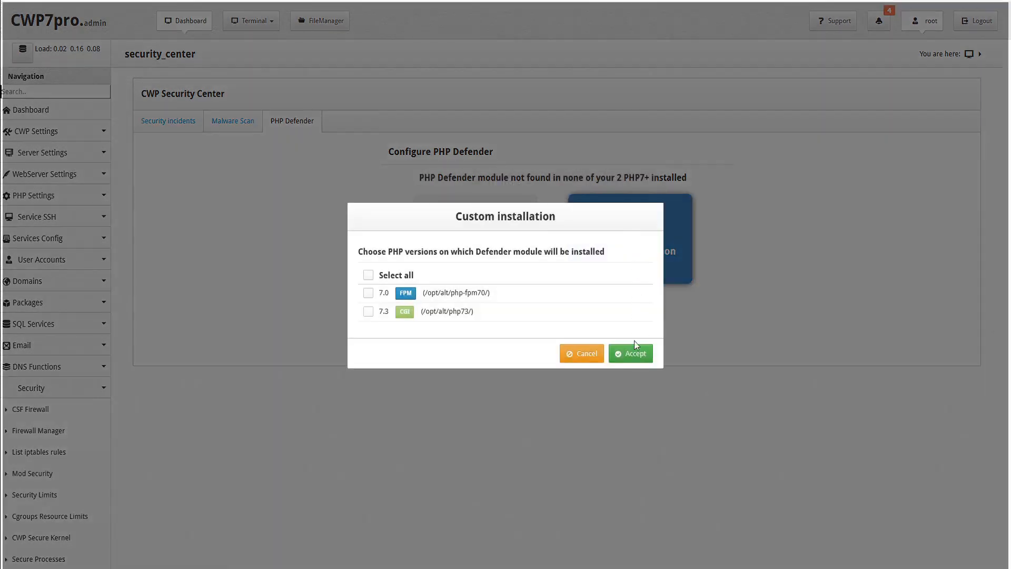
Close the version picker and start a standard Basic-mode install on PHP 7.0 and 7.3.
left_click(581, 354)
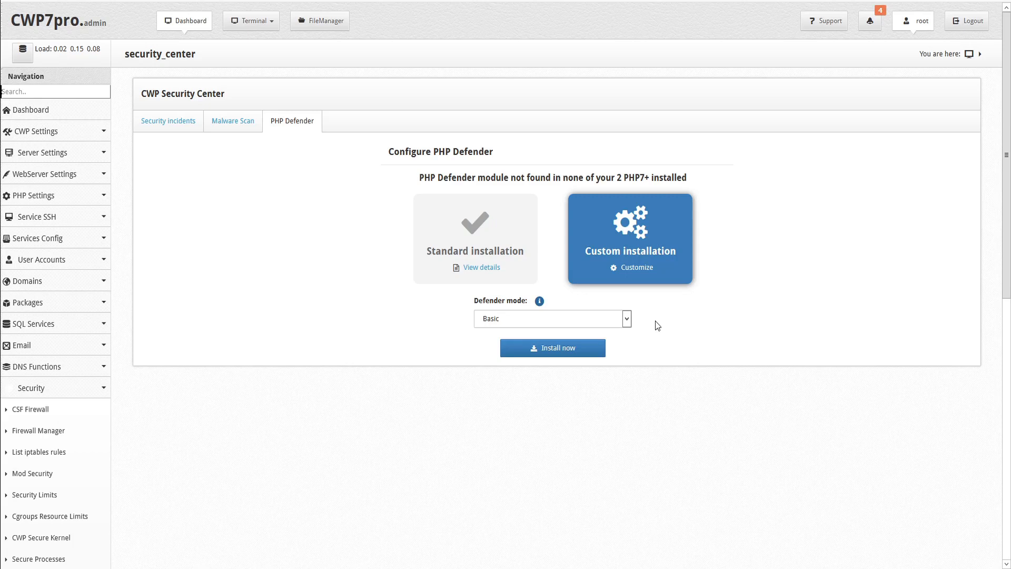
left_click(474, 238)
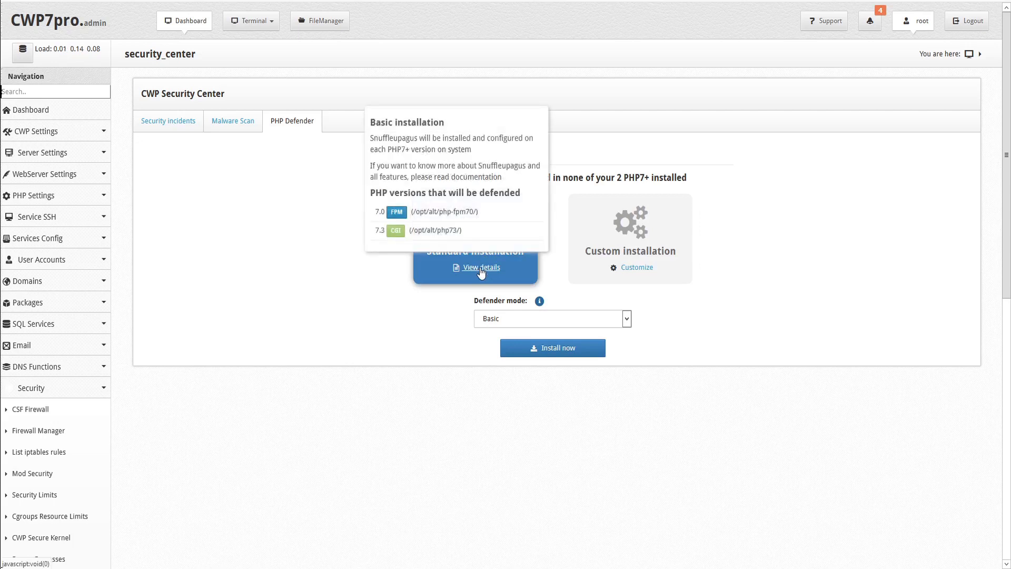
mouse_move(382, 210)
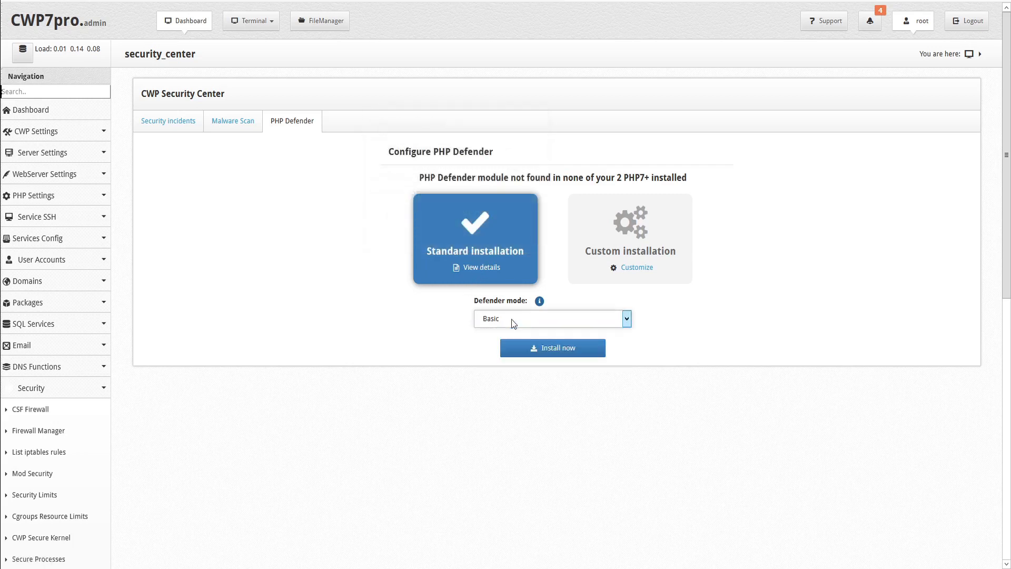
left_click(552, 348)
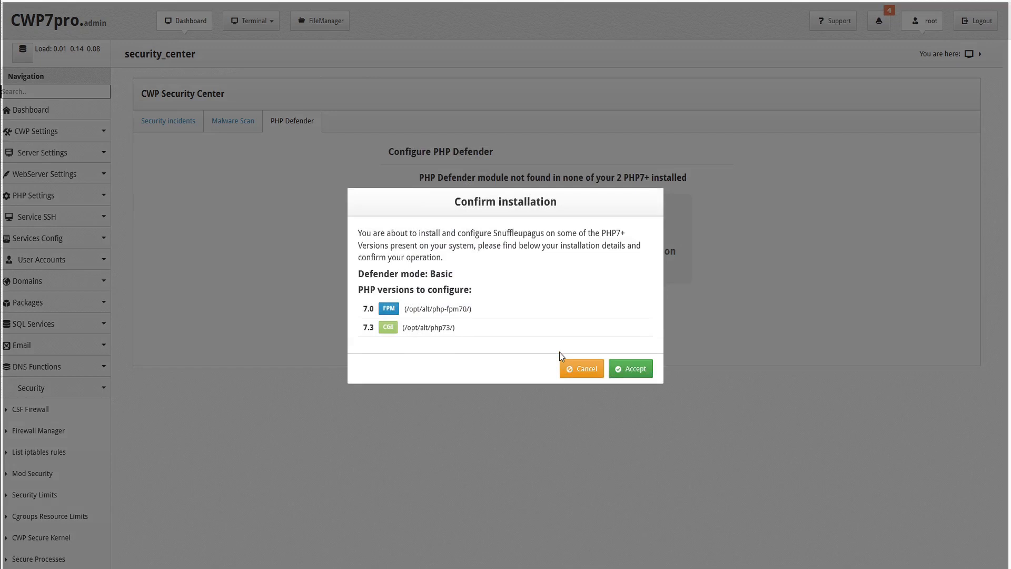
Accept the confirmation to install Defender in Basic mode on PHP 7.0 and 7.3.
left_click(630, 368)
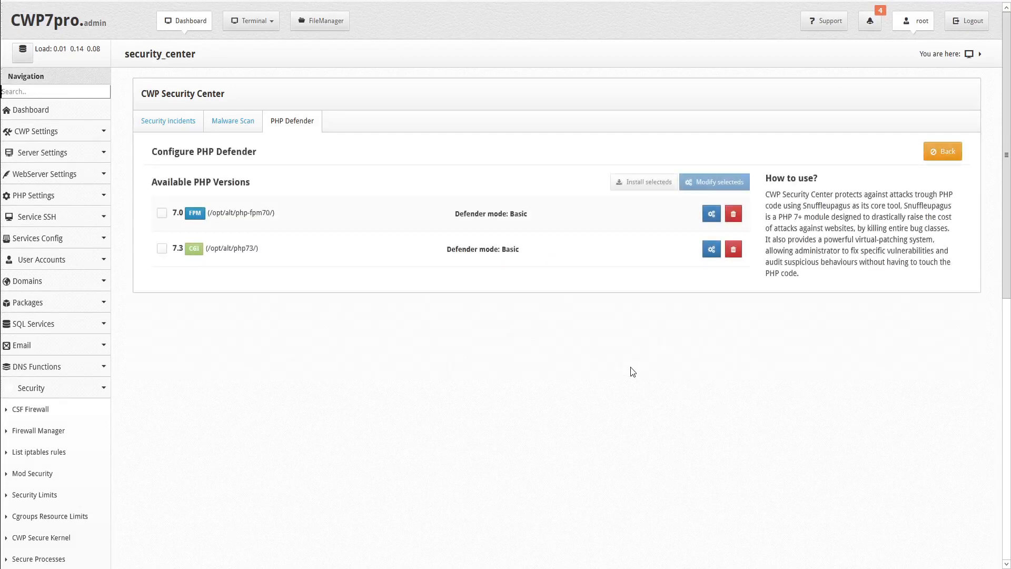
mouse_move(560, 309)
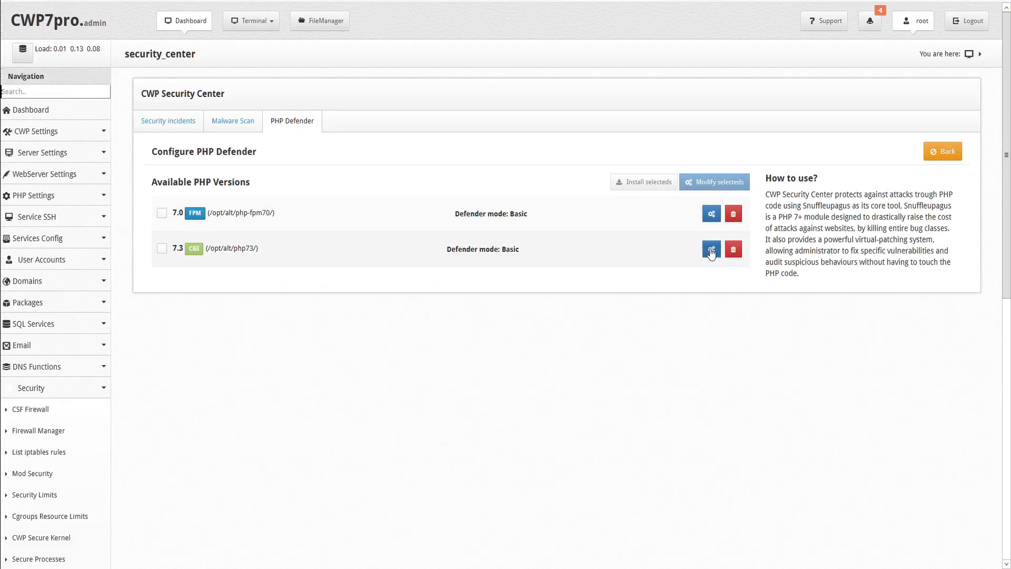
mouse_move(711, 249)
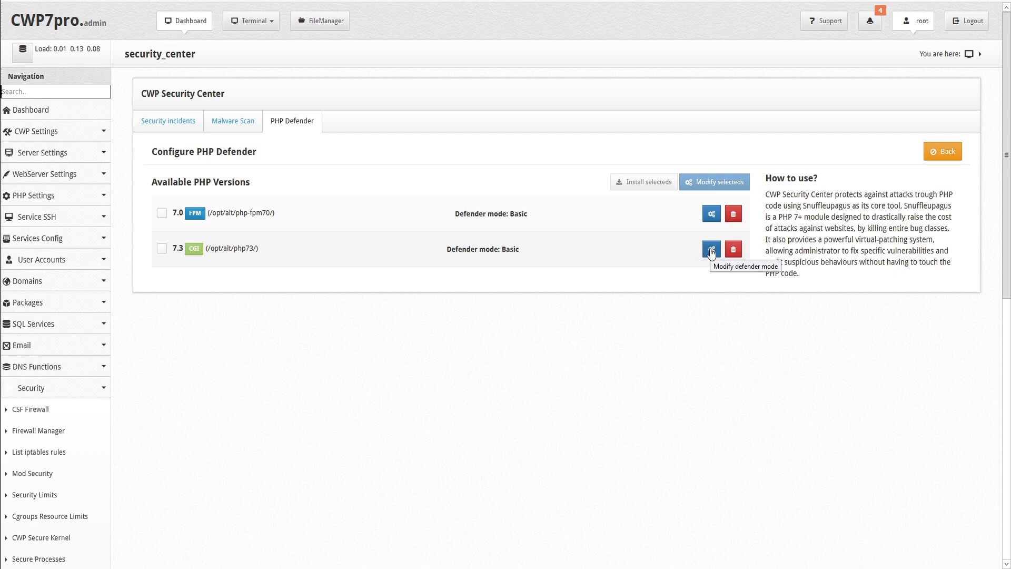
Change PHP 7.3's Defender mode from Basic to Extreme and apply it.
left_click(711, 249)
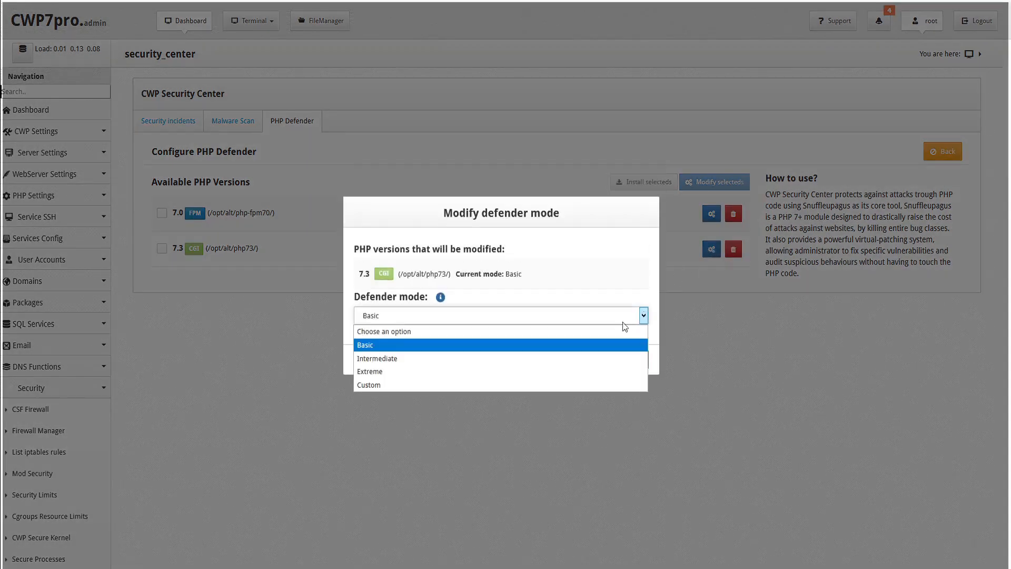
left_click(370, 371)
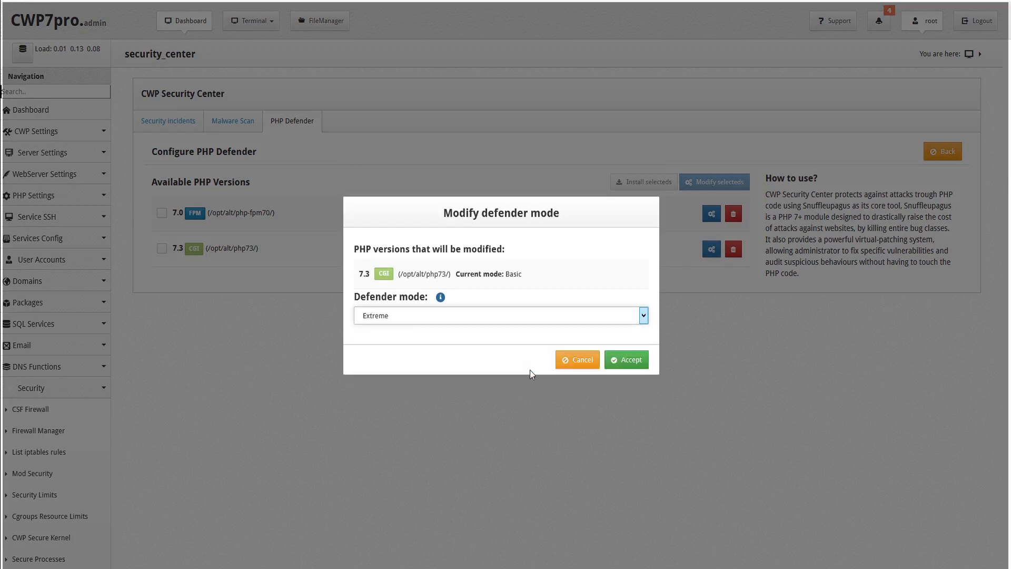
left_click(625, 360)
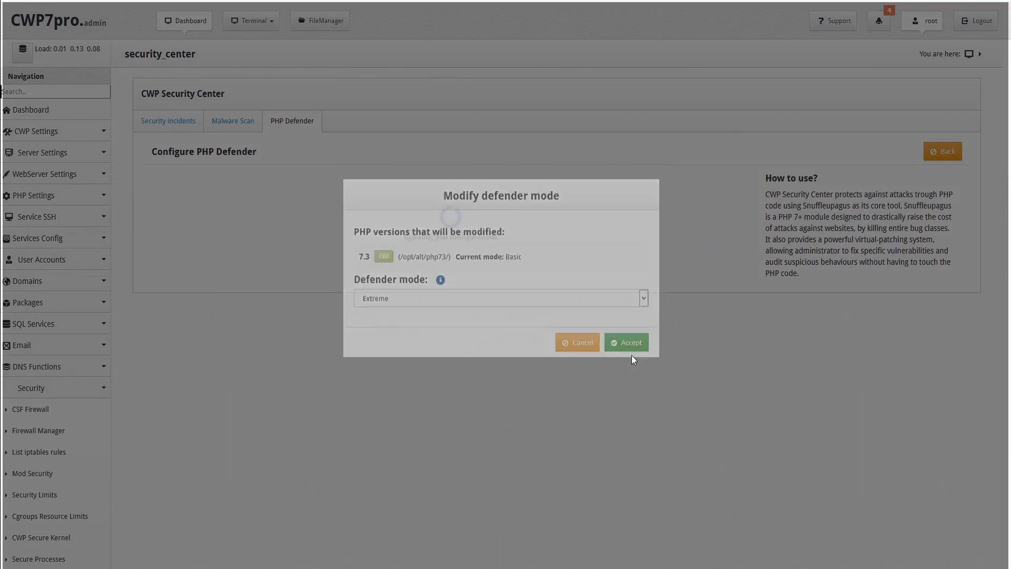
left_click(625, 342)
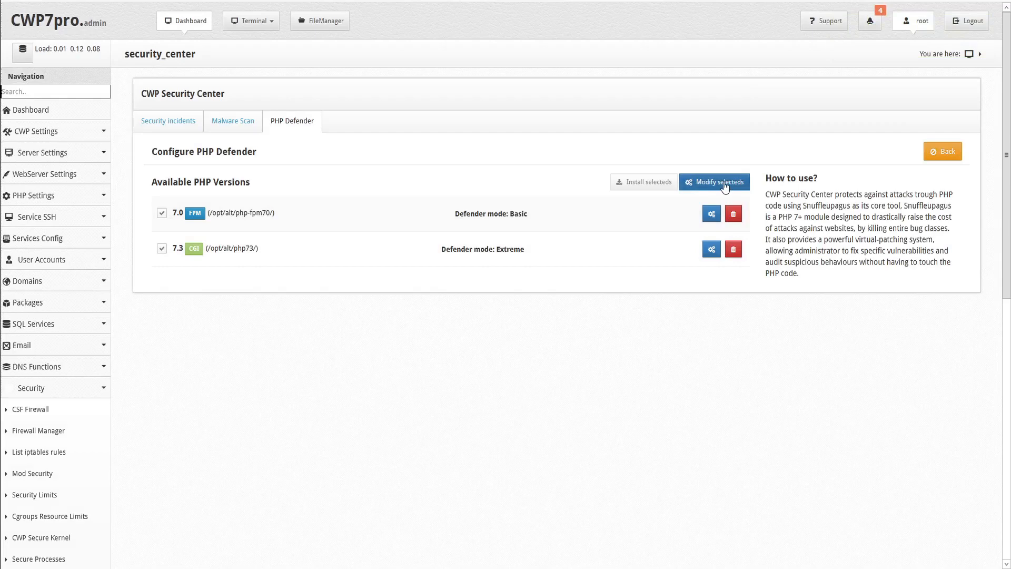
left_click(714, 182)
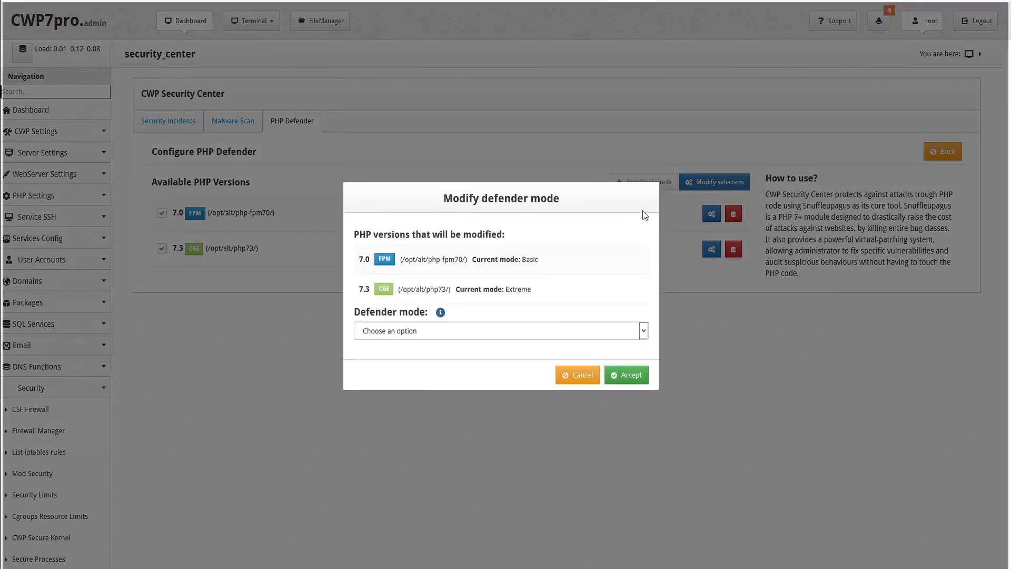
left_click(500, 330)
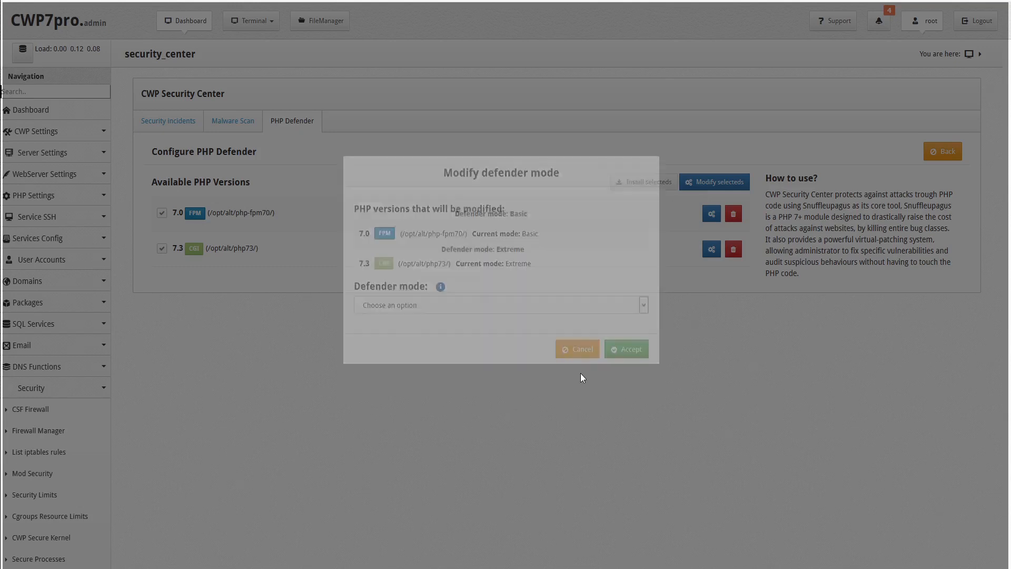
left_click(577, 348)
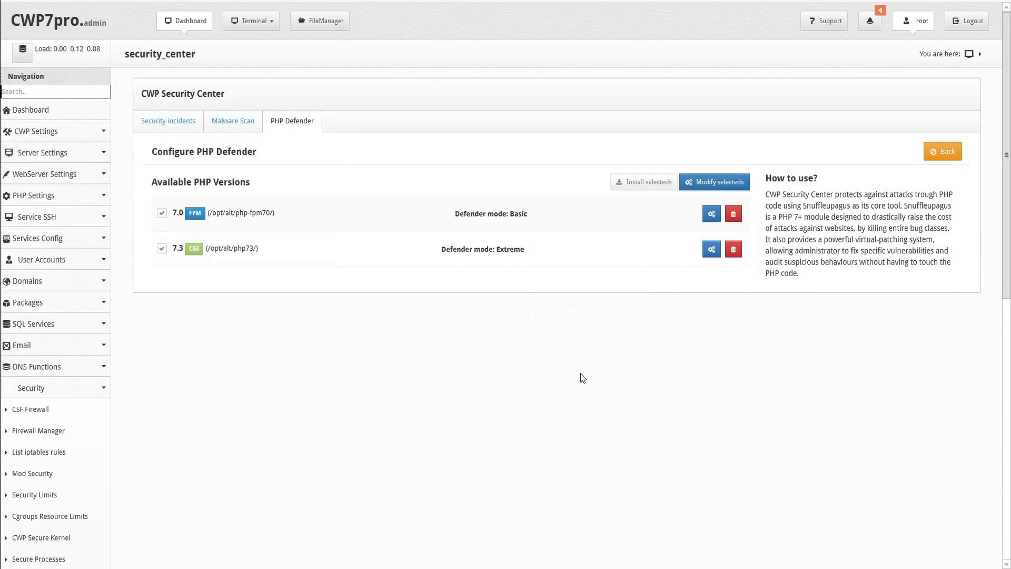
mouse_move(289, 250)
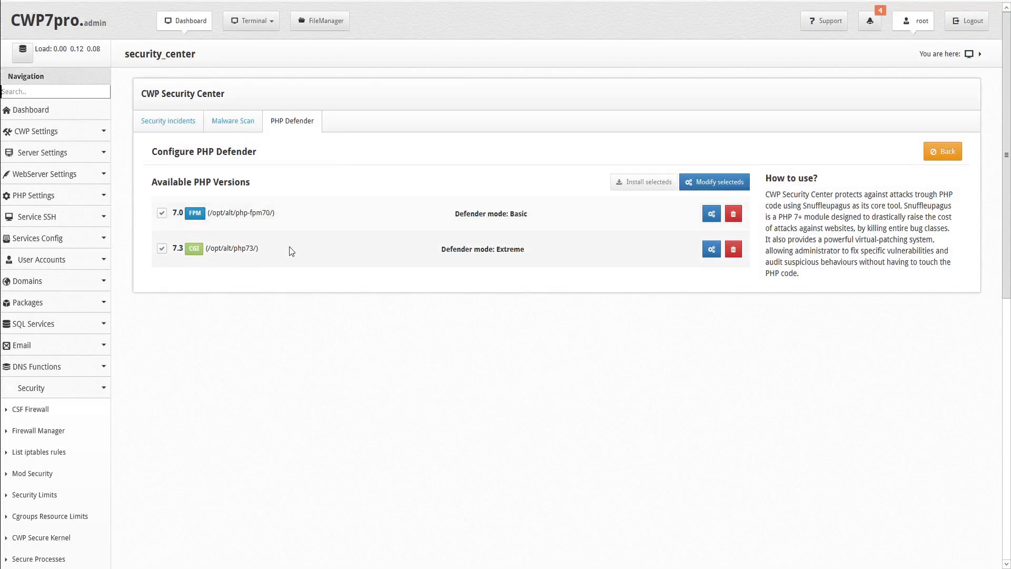
mouse_move(733, 213)
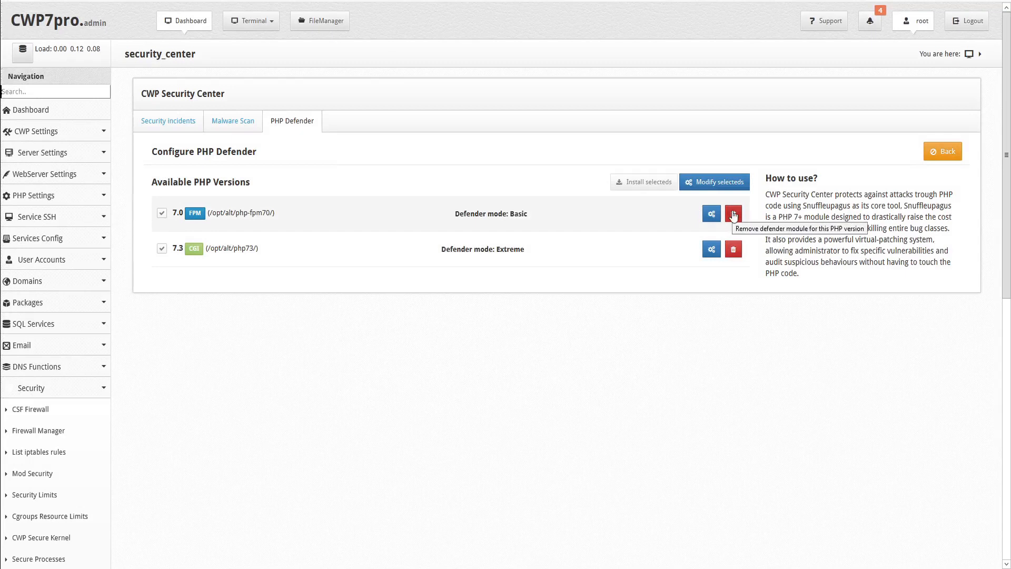
Delete PHP 7.0's Defender module, then reinstall it on 7.0 via Install selecteds in Basic mode.
left_click(732, 213)
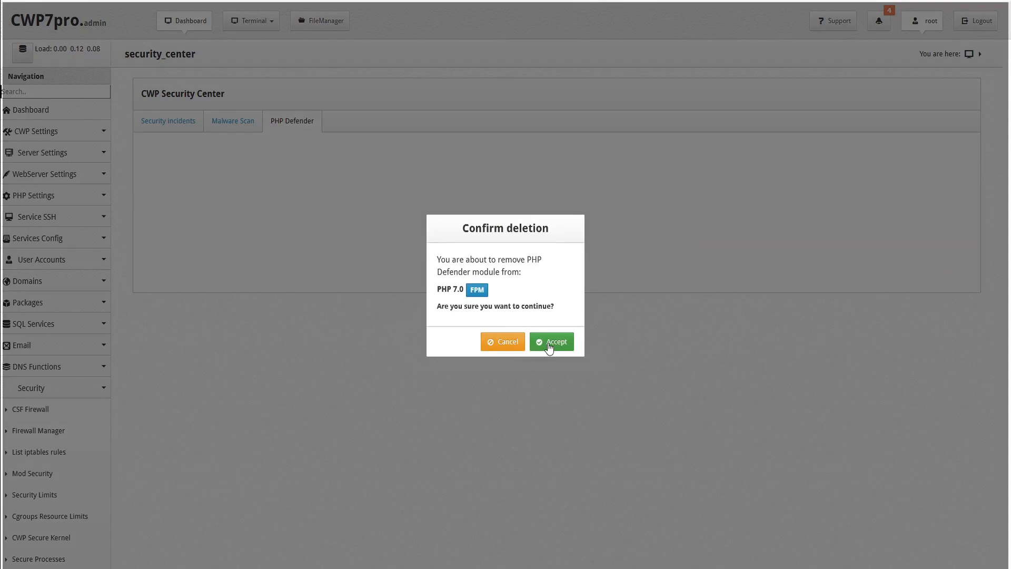
left_click(551, 341)
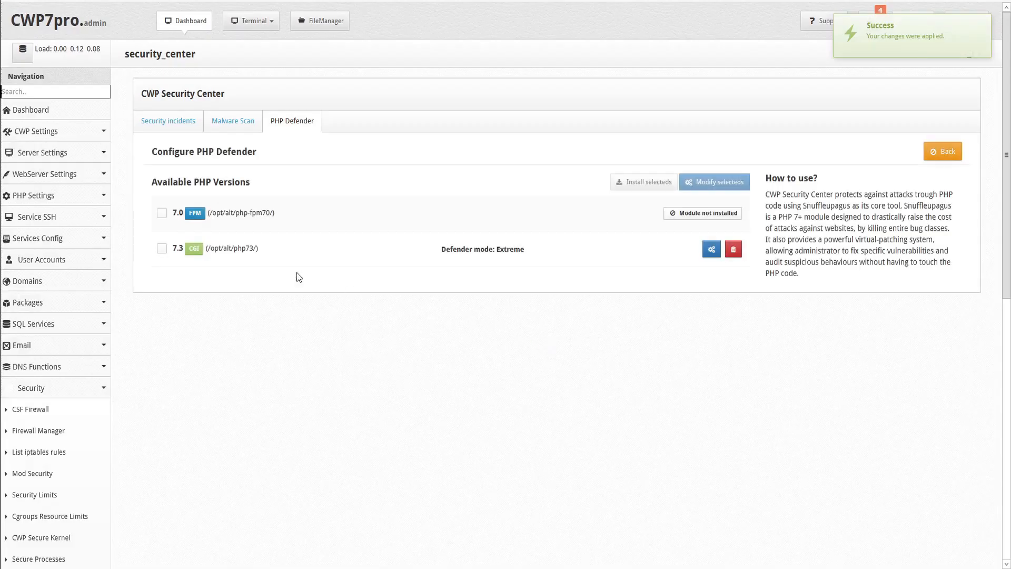
left_click(162, 212)
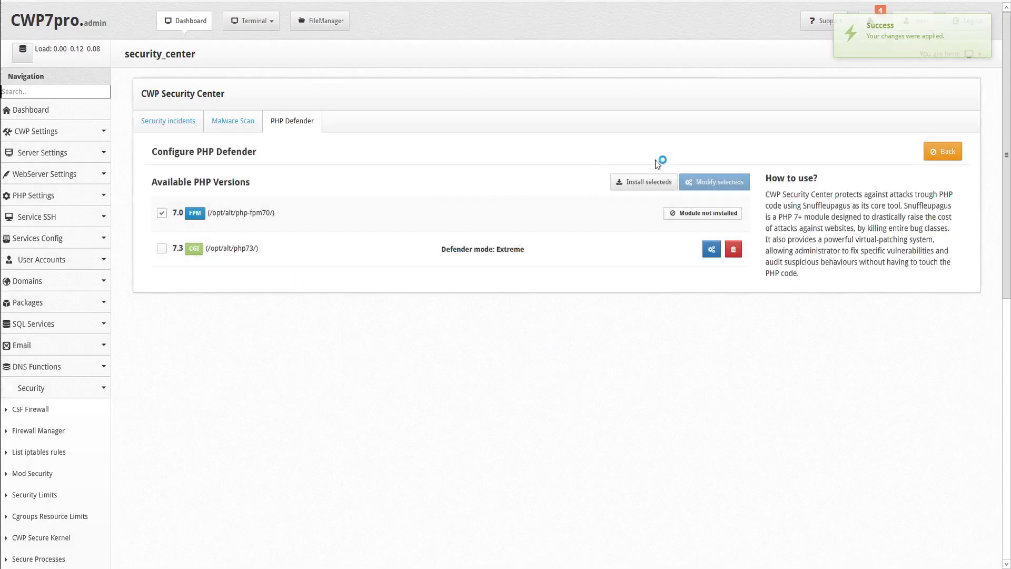
left_click(643, 182)
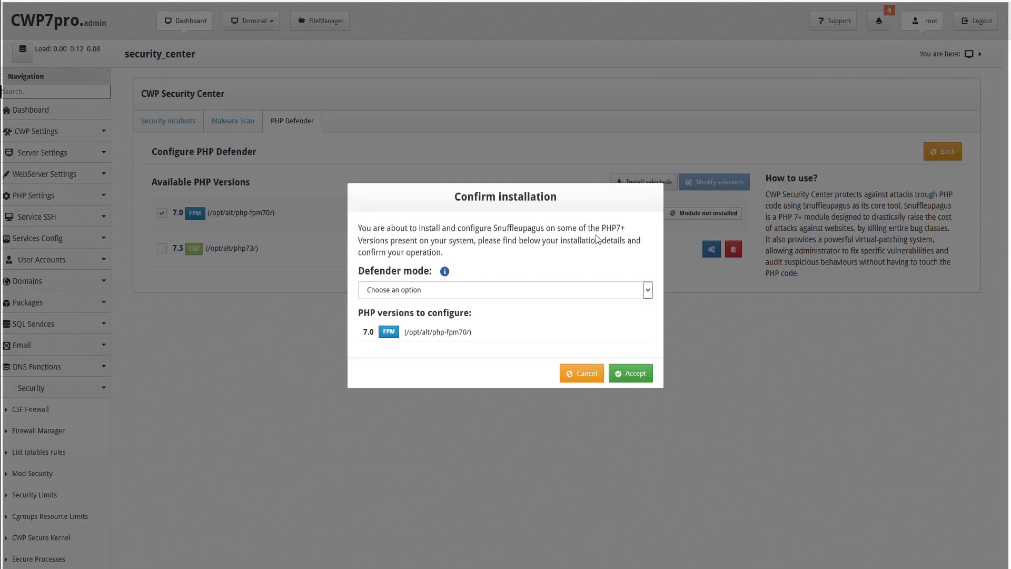
left_click(504, 290)
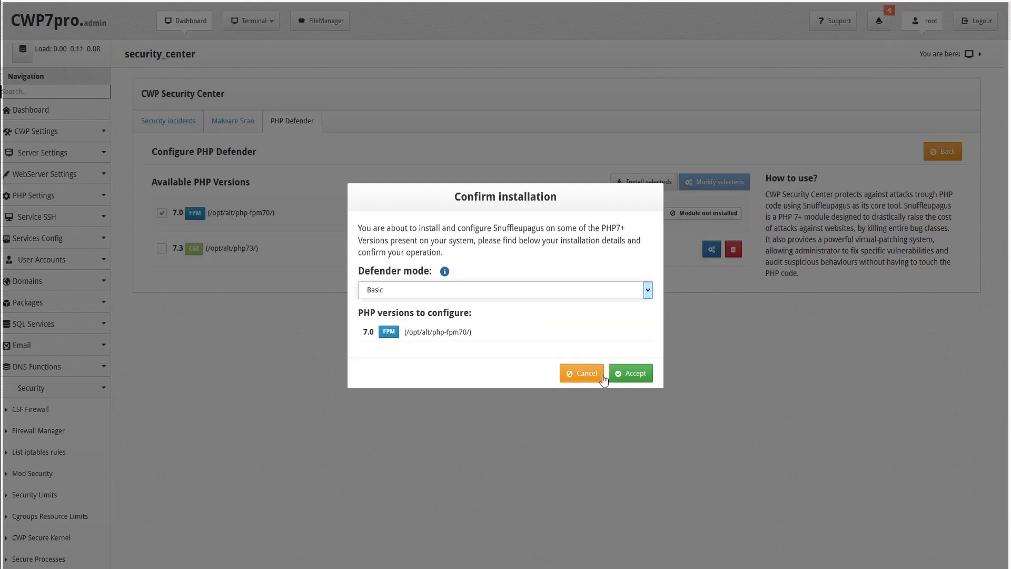
left_click(630, 373)
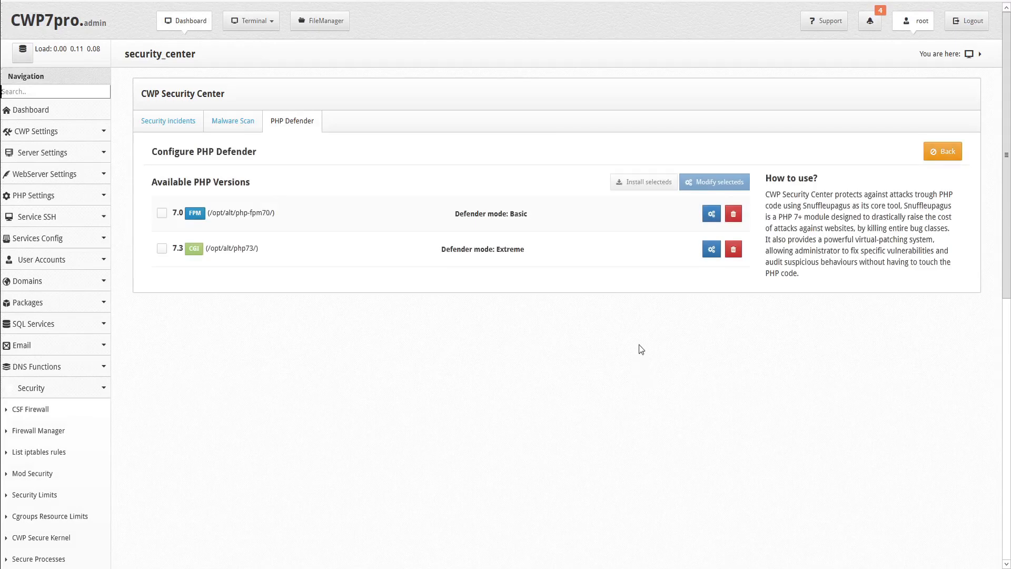
Set PHP 7.0's Defender to Custom with rules allowing only .inc, .phtml and .php includes.
left_click(162, 213)
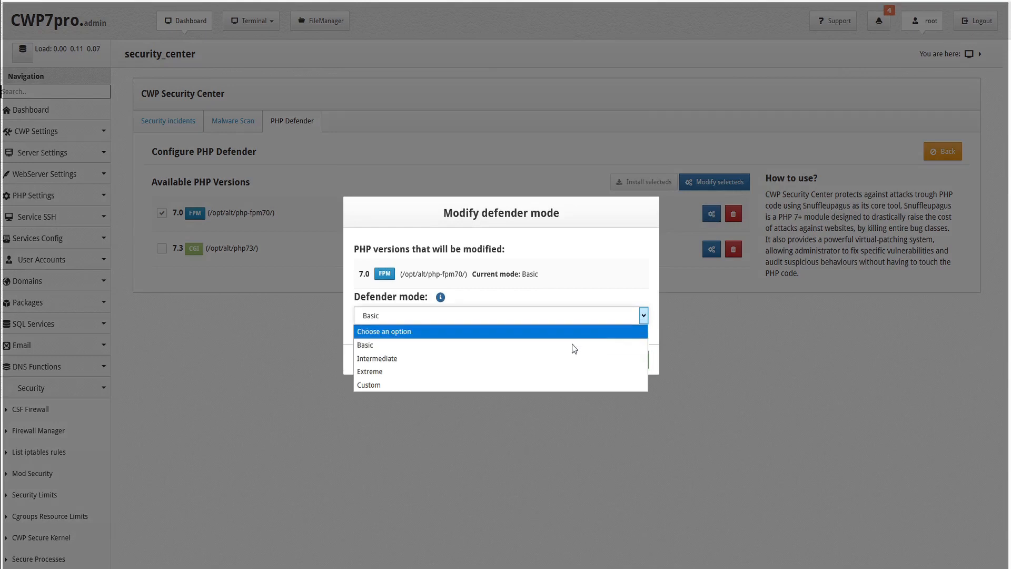
left_click(368, 385)
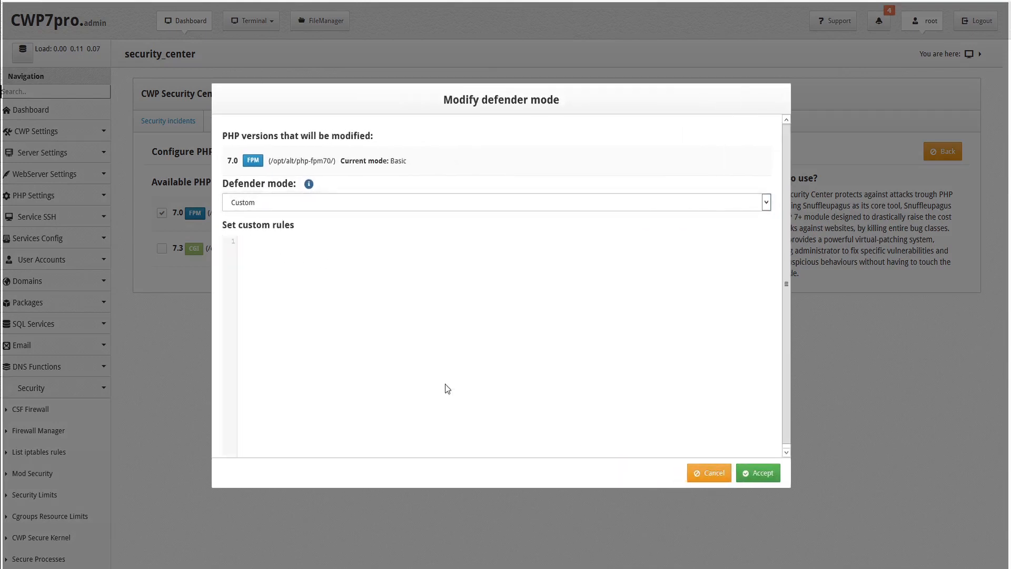
type("sp.disable_function.function(\"require_once\").value_r(\"\\.(inc|phtml|php)$\").allow();")
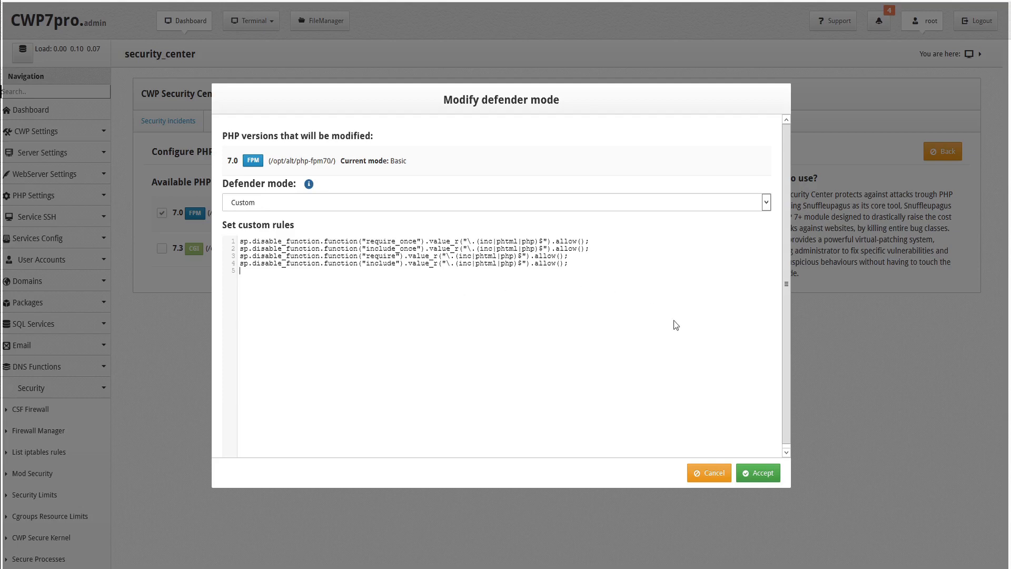
left_click(758, 472)
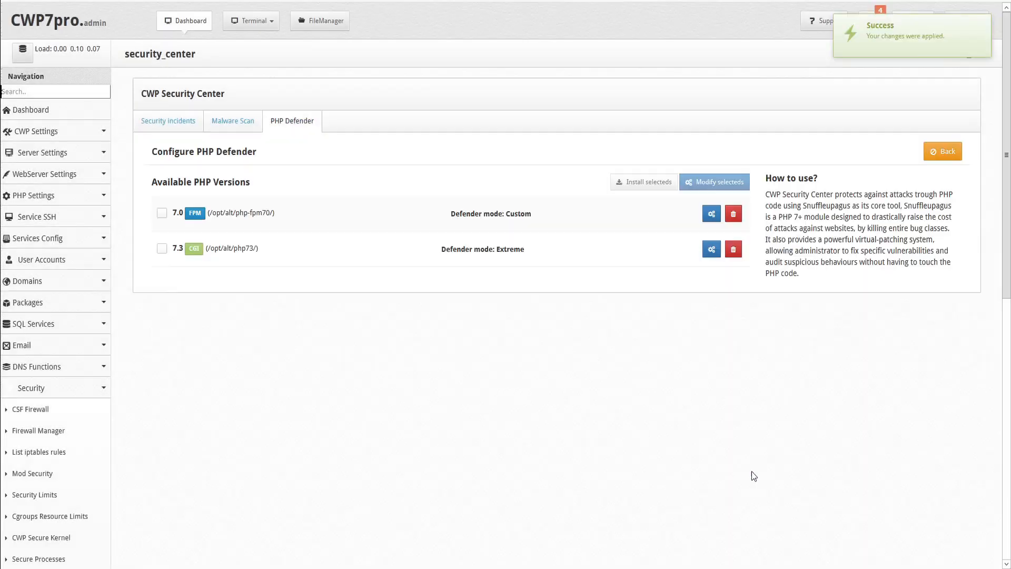